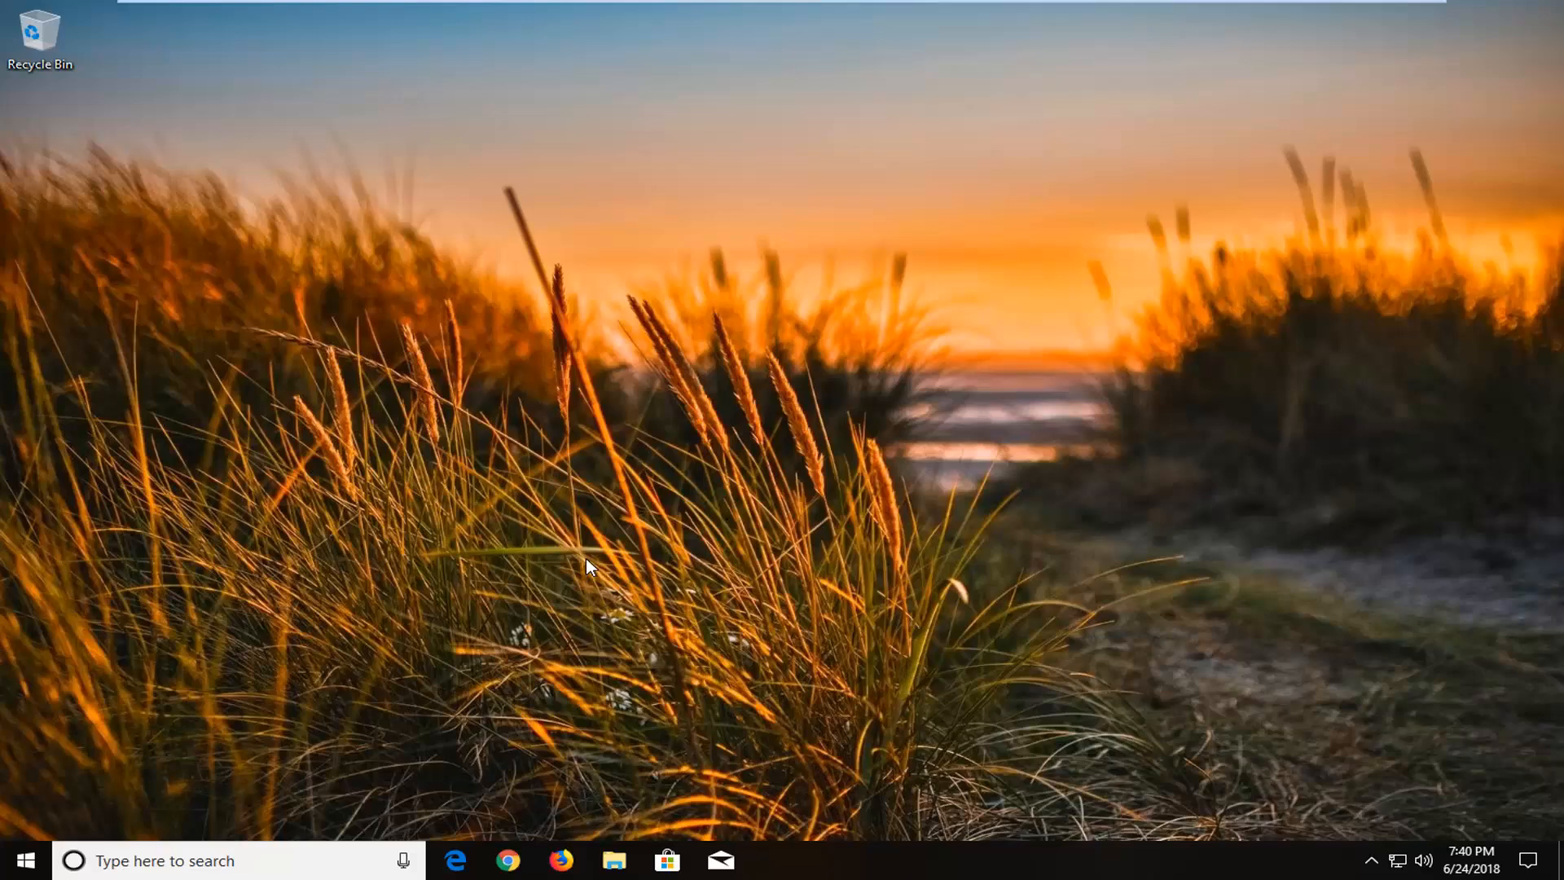
mouse_move(603, 554)
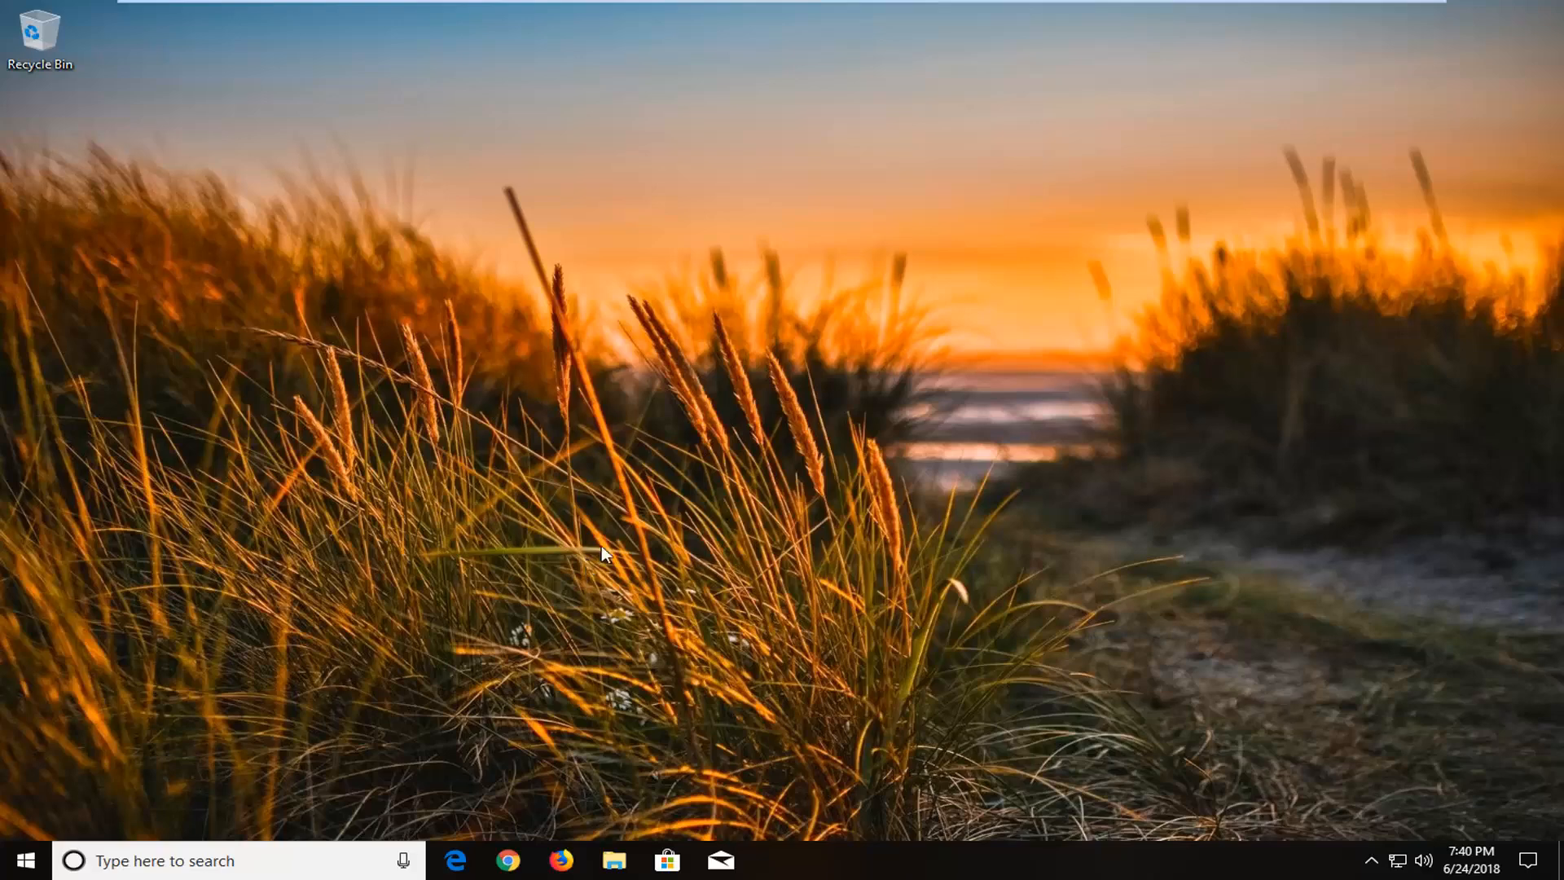
mouse_move(220, 707)
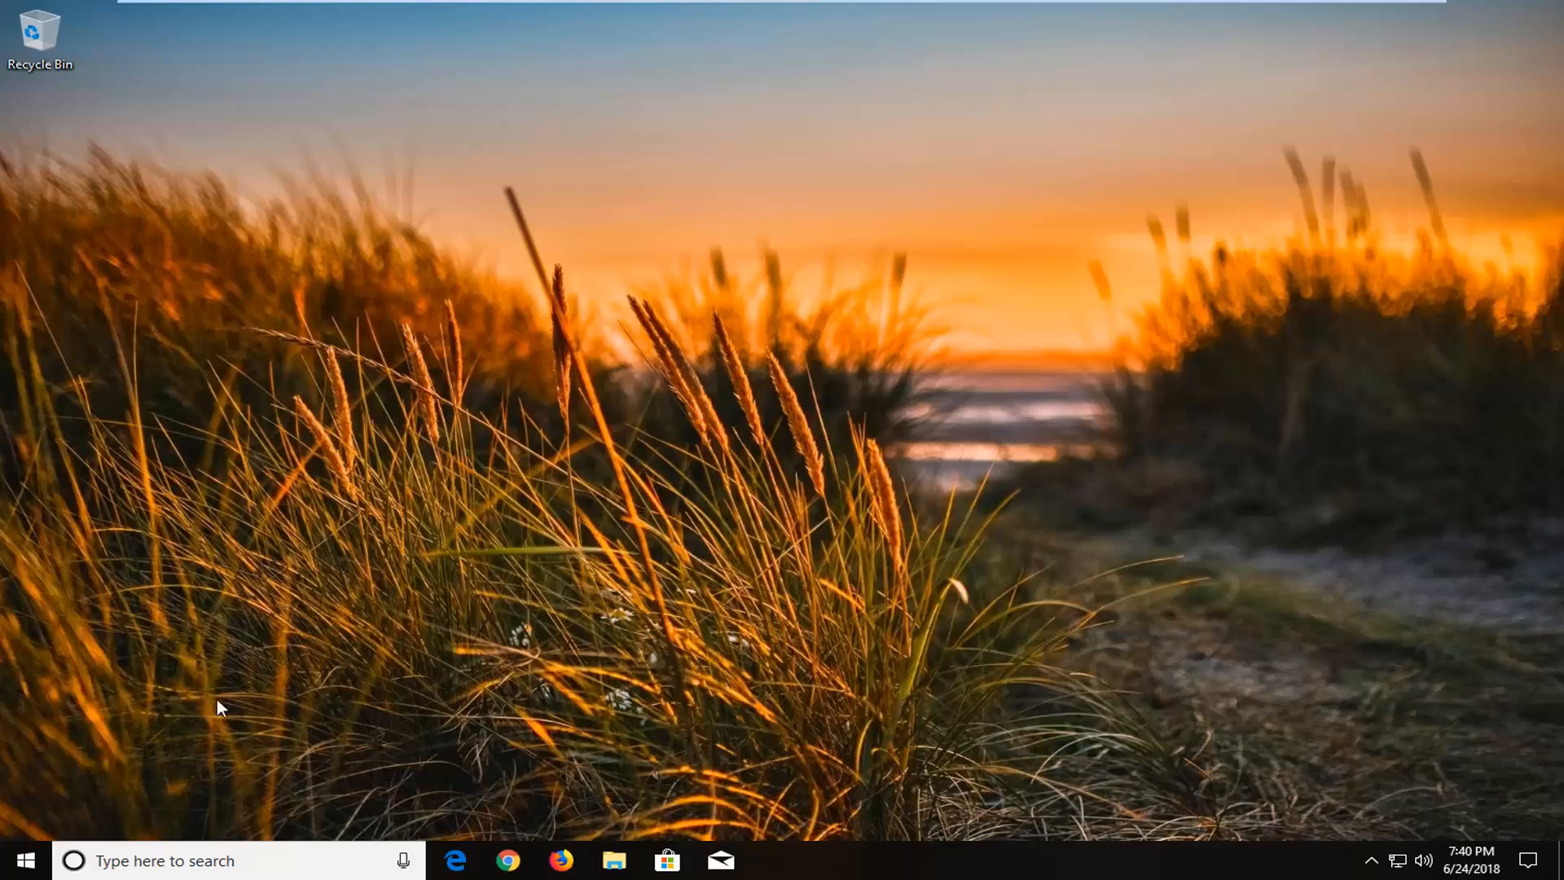
Search 'troubleshoot', reach the Troubleshoot settings page and scroll to Hardware and Devices
click(15, 860)
text(troubleshoot)
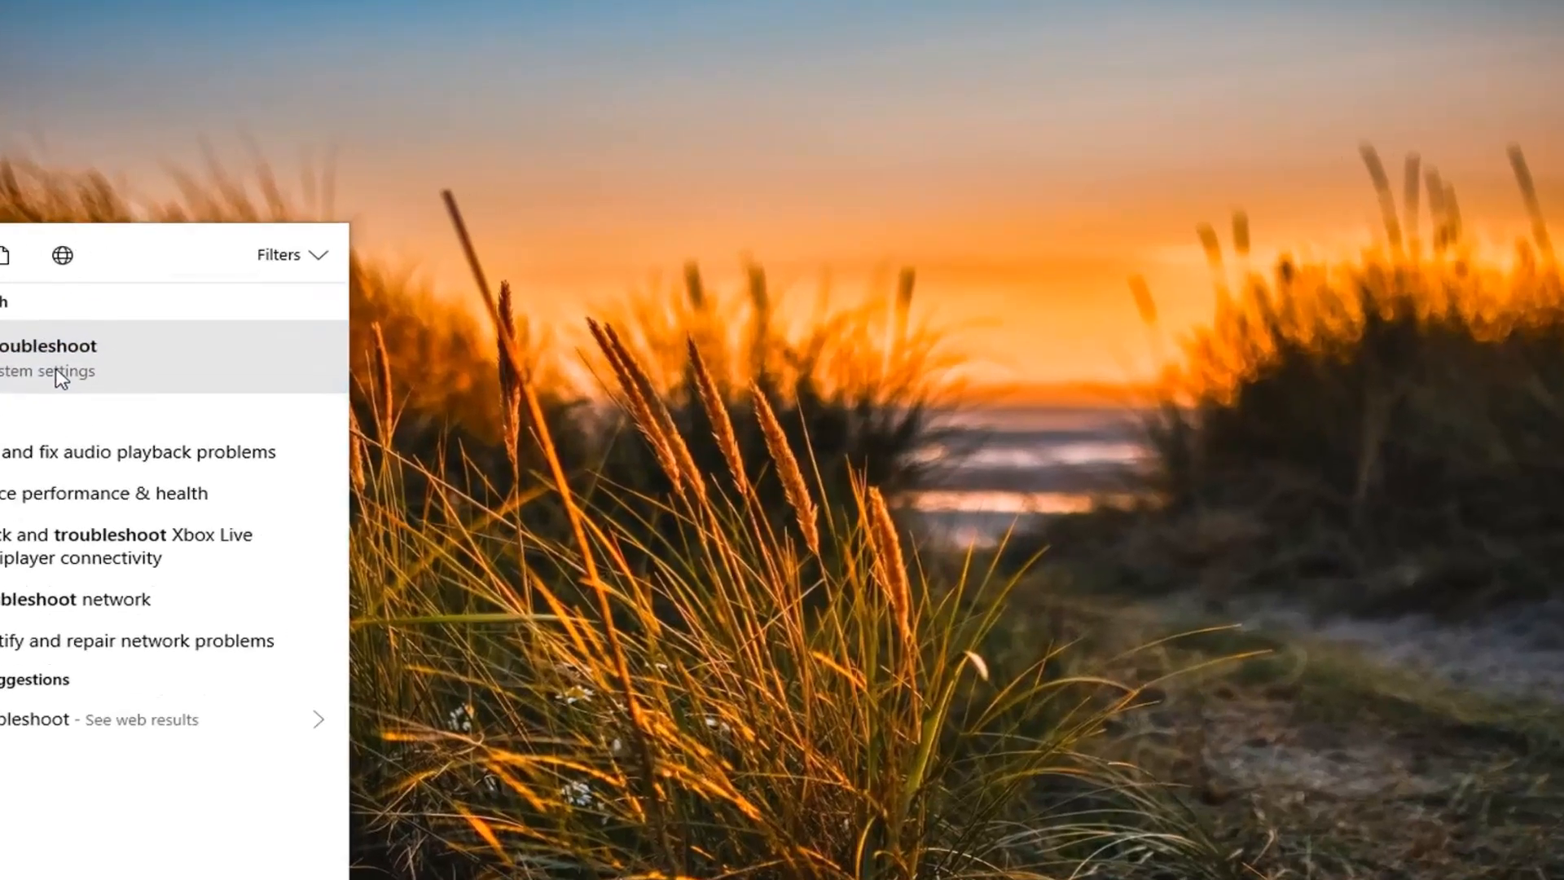
click(51, 359)
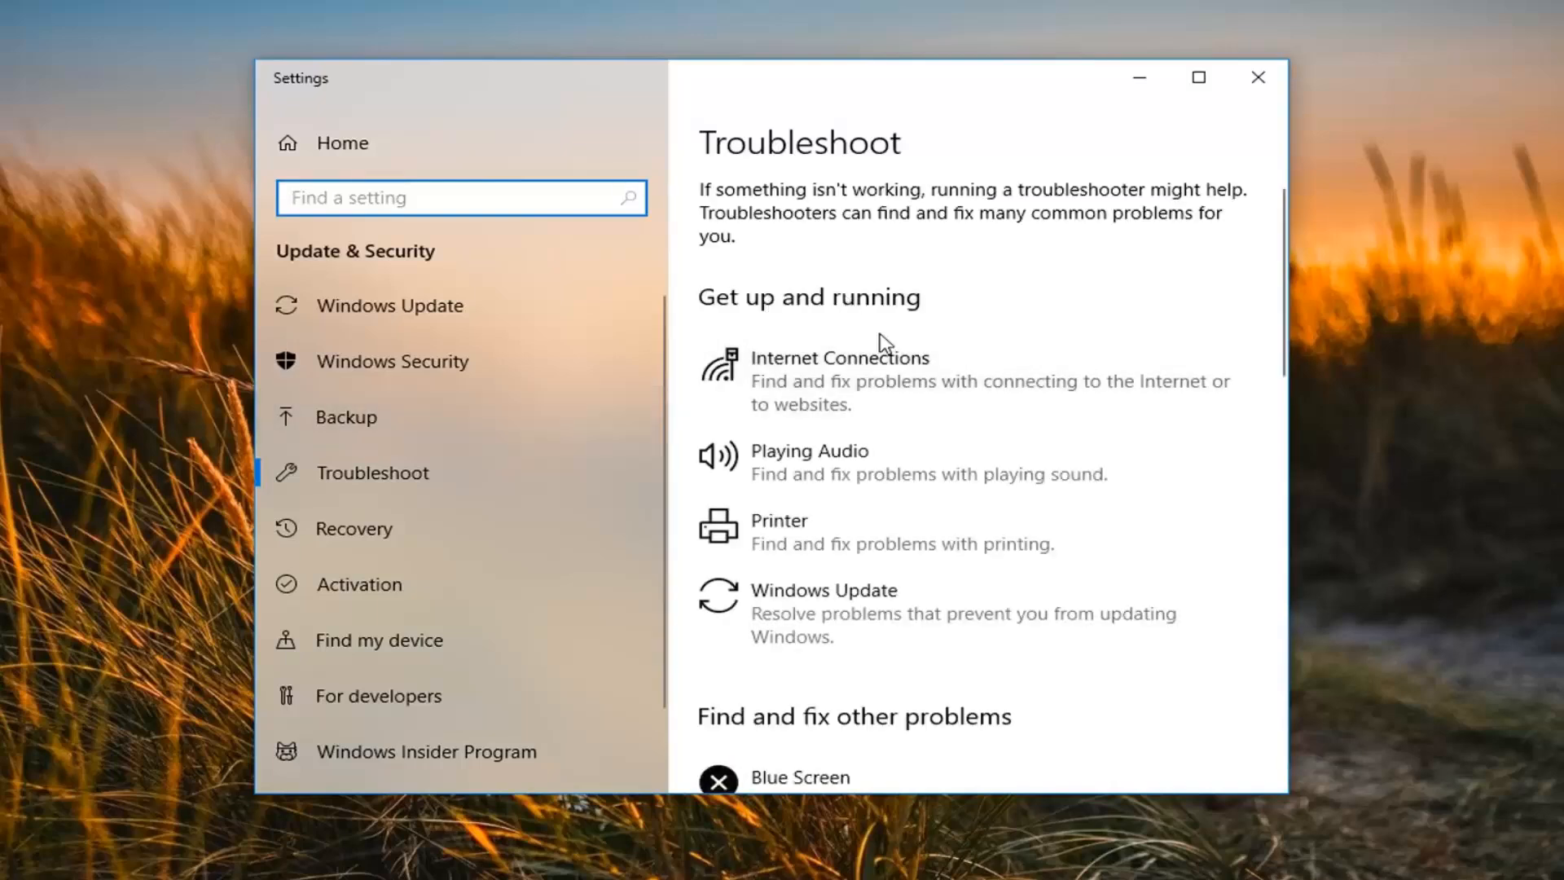
scroll(down, 3)
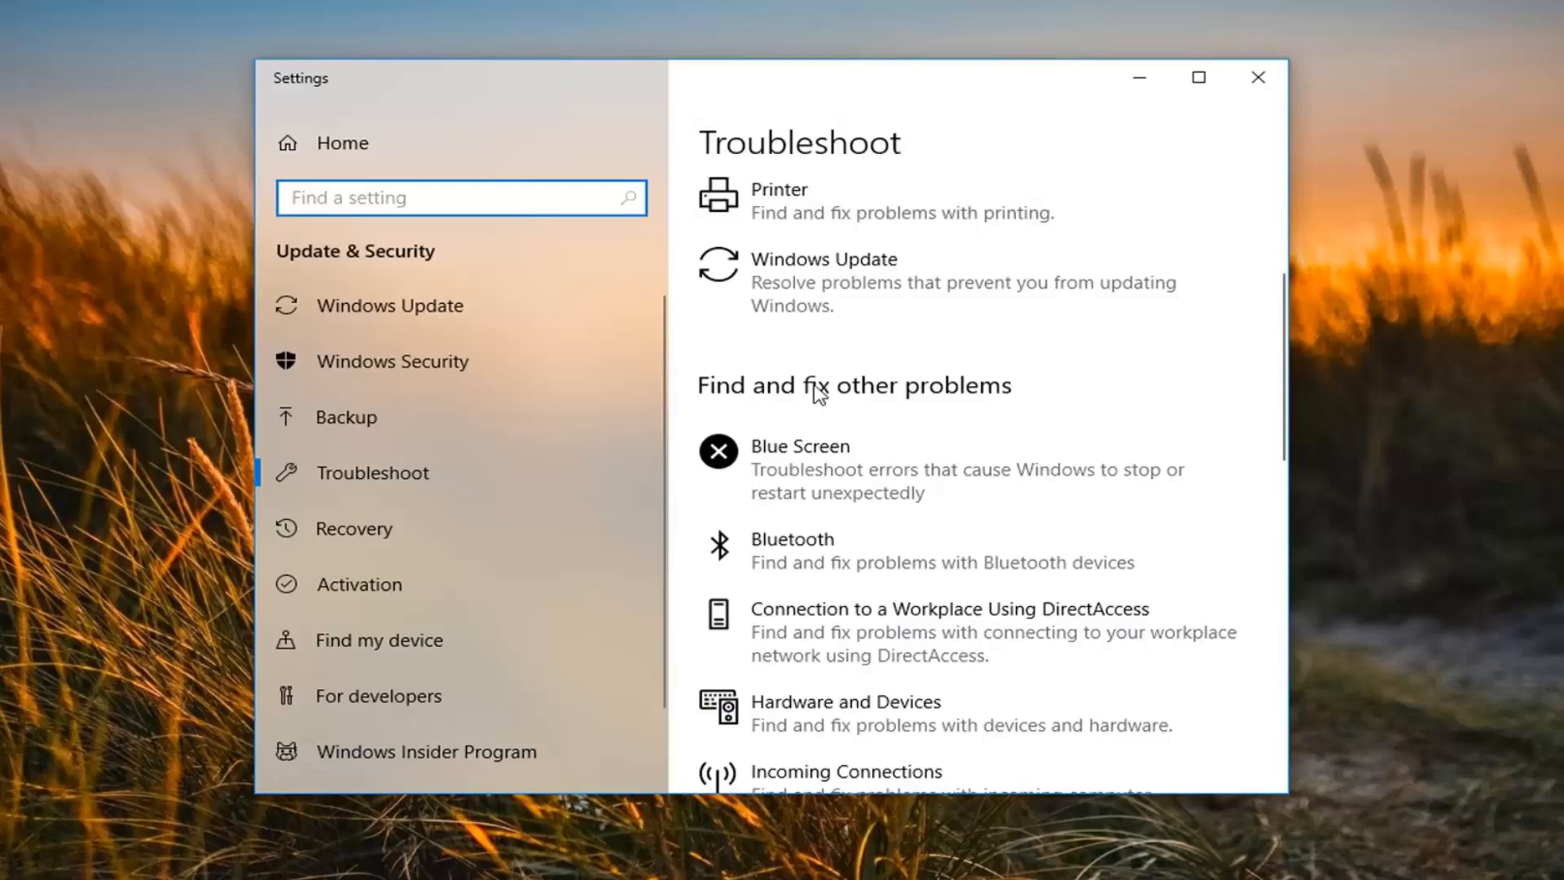
scroll(down, 3)
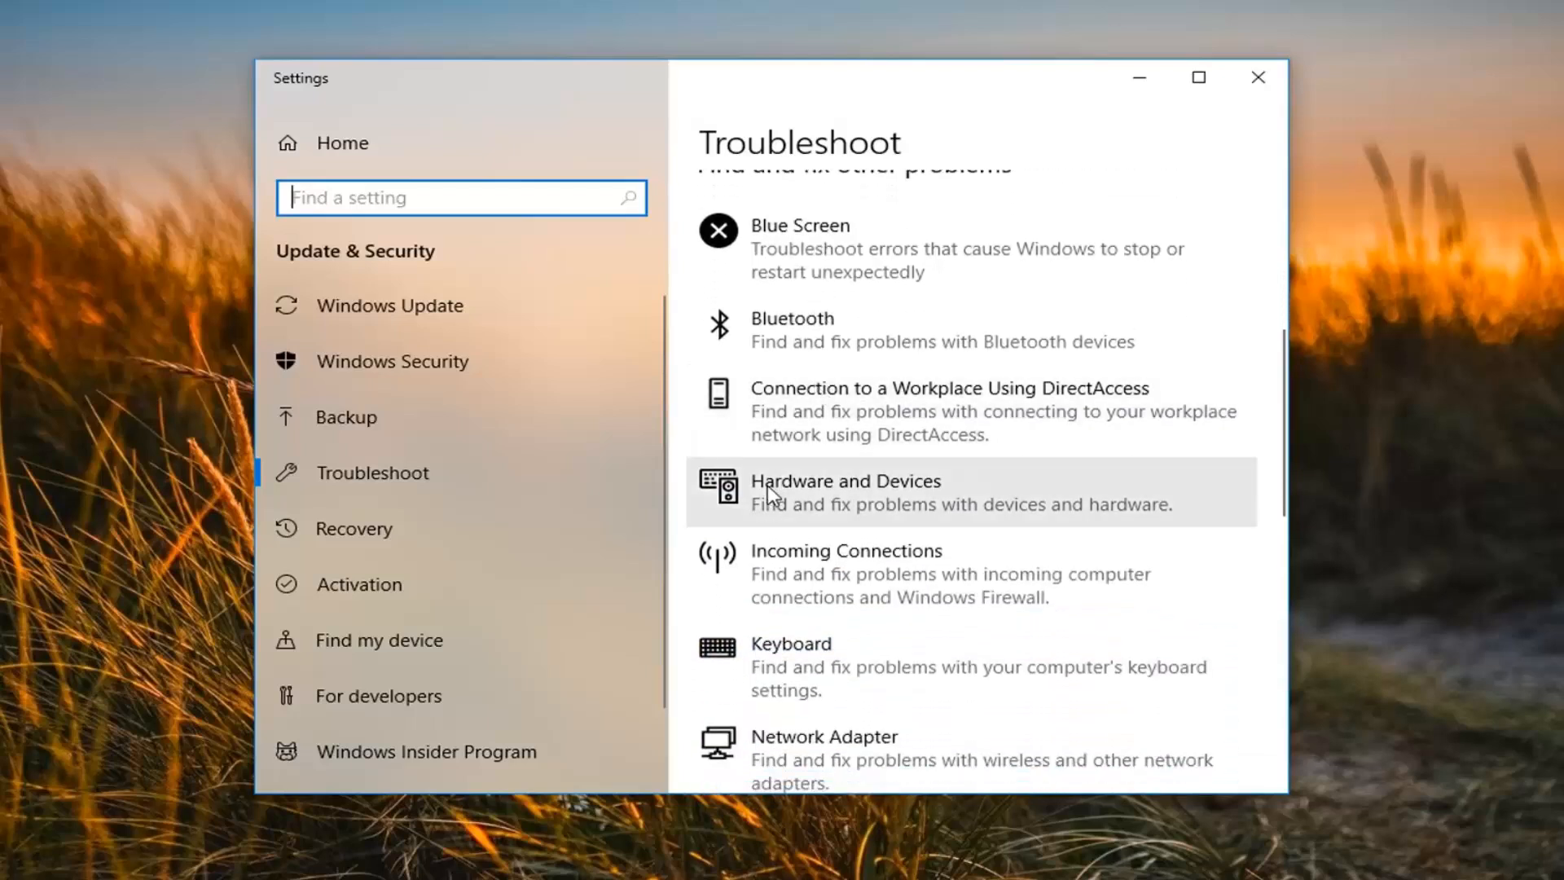
mouse_move(1080, 554)
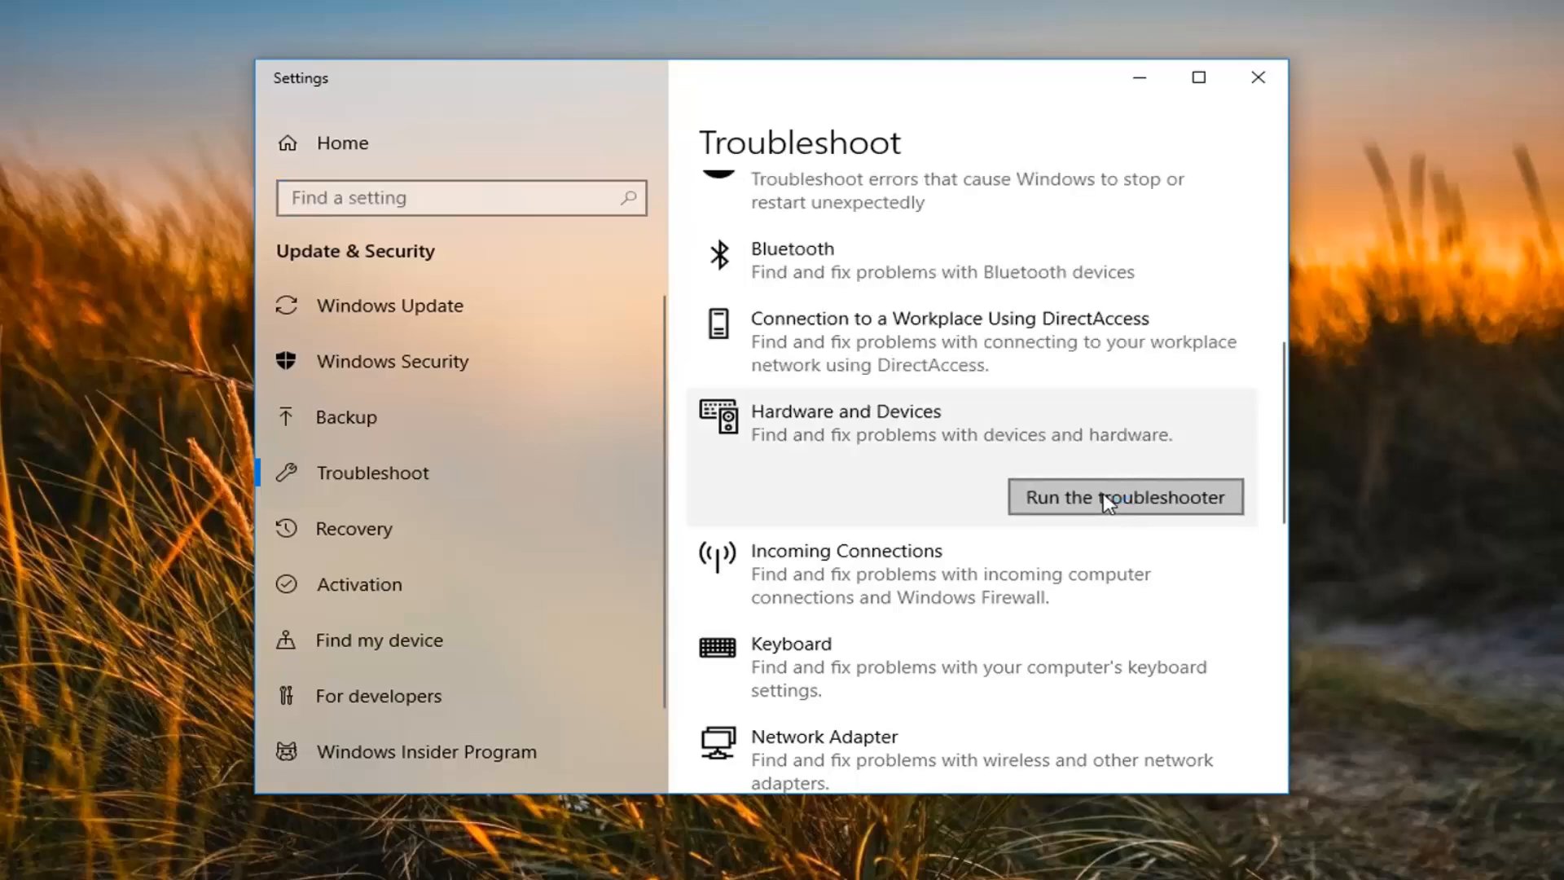
Start the Hardware and Devices troubleshooter scan
click(1124, 496)
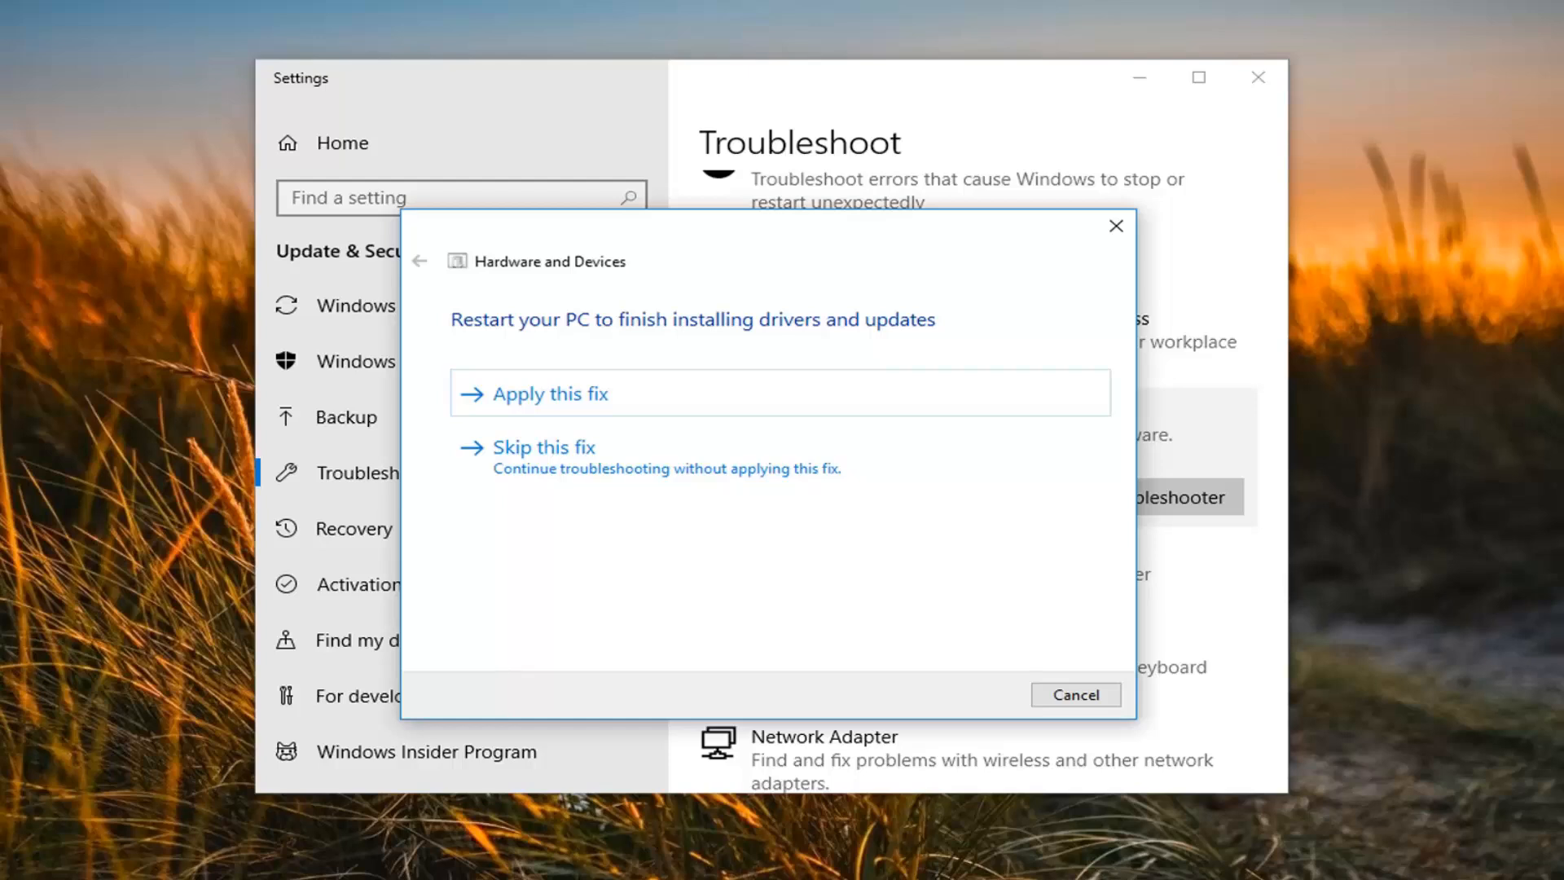
mouse_move(892, 388)
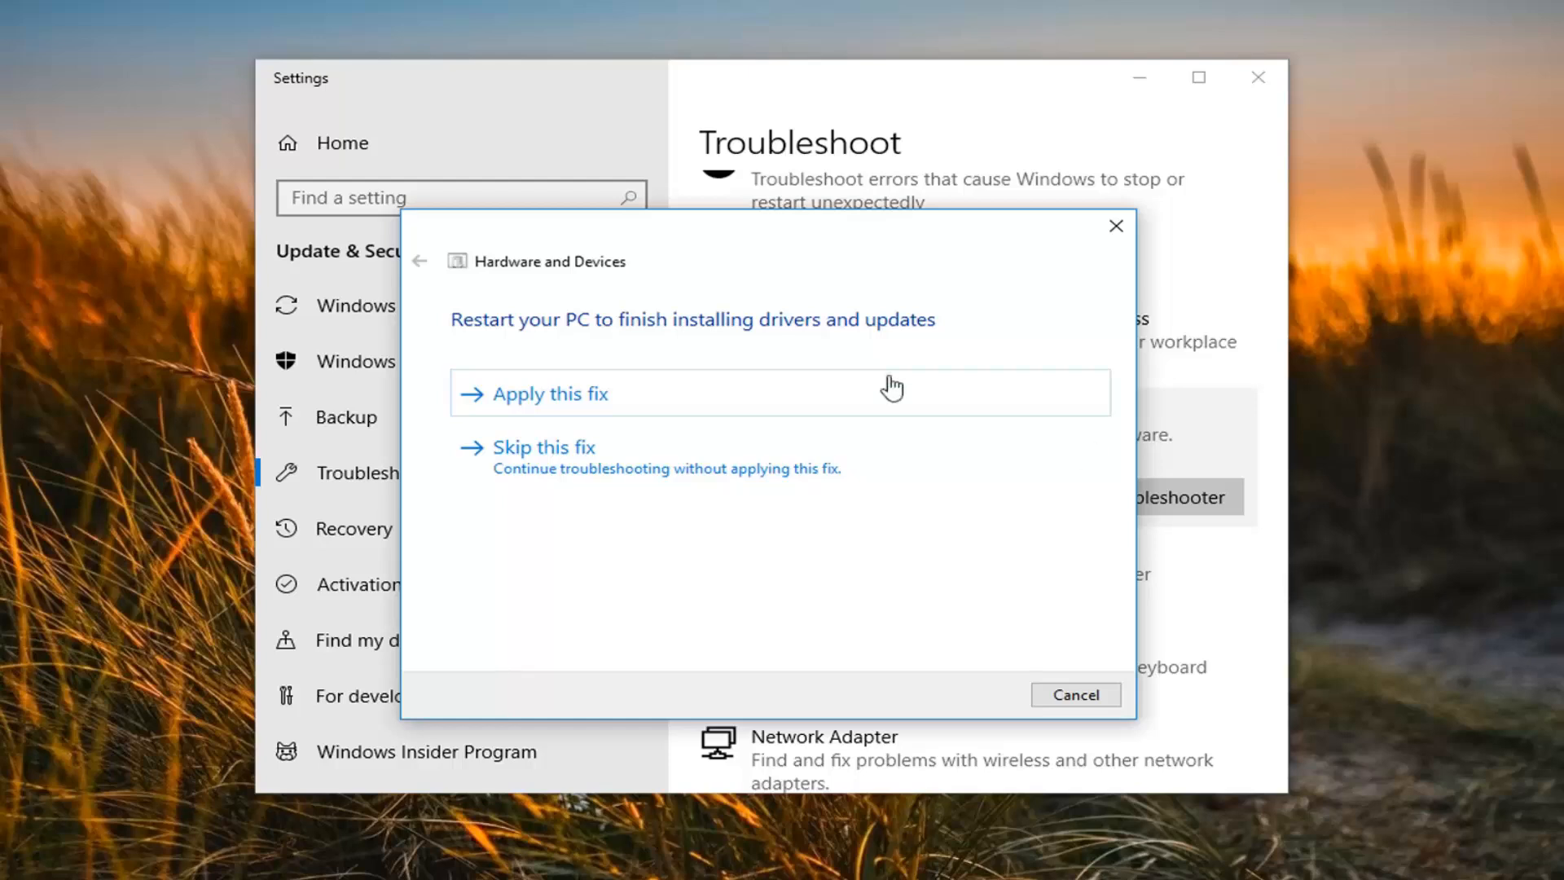
mouse_move(769, 328)
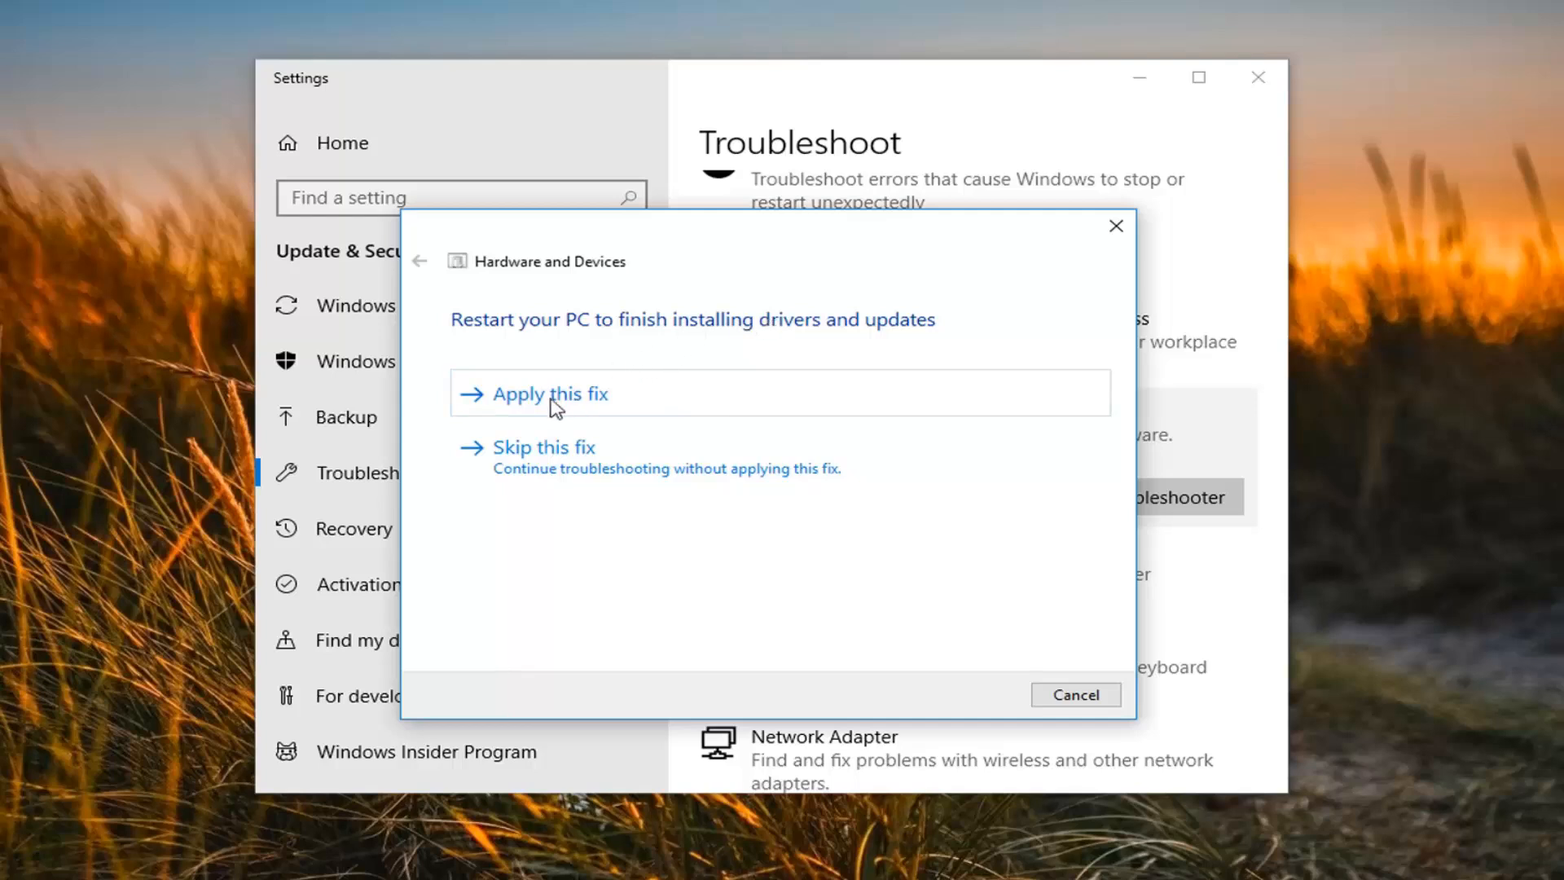
Apply the suggested driver fix and continue so troubleshooting completes
click(549, 392)
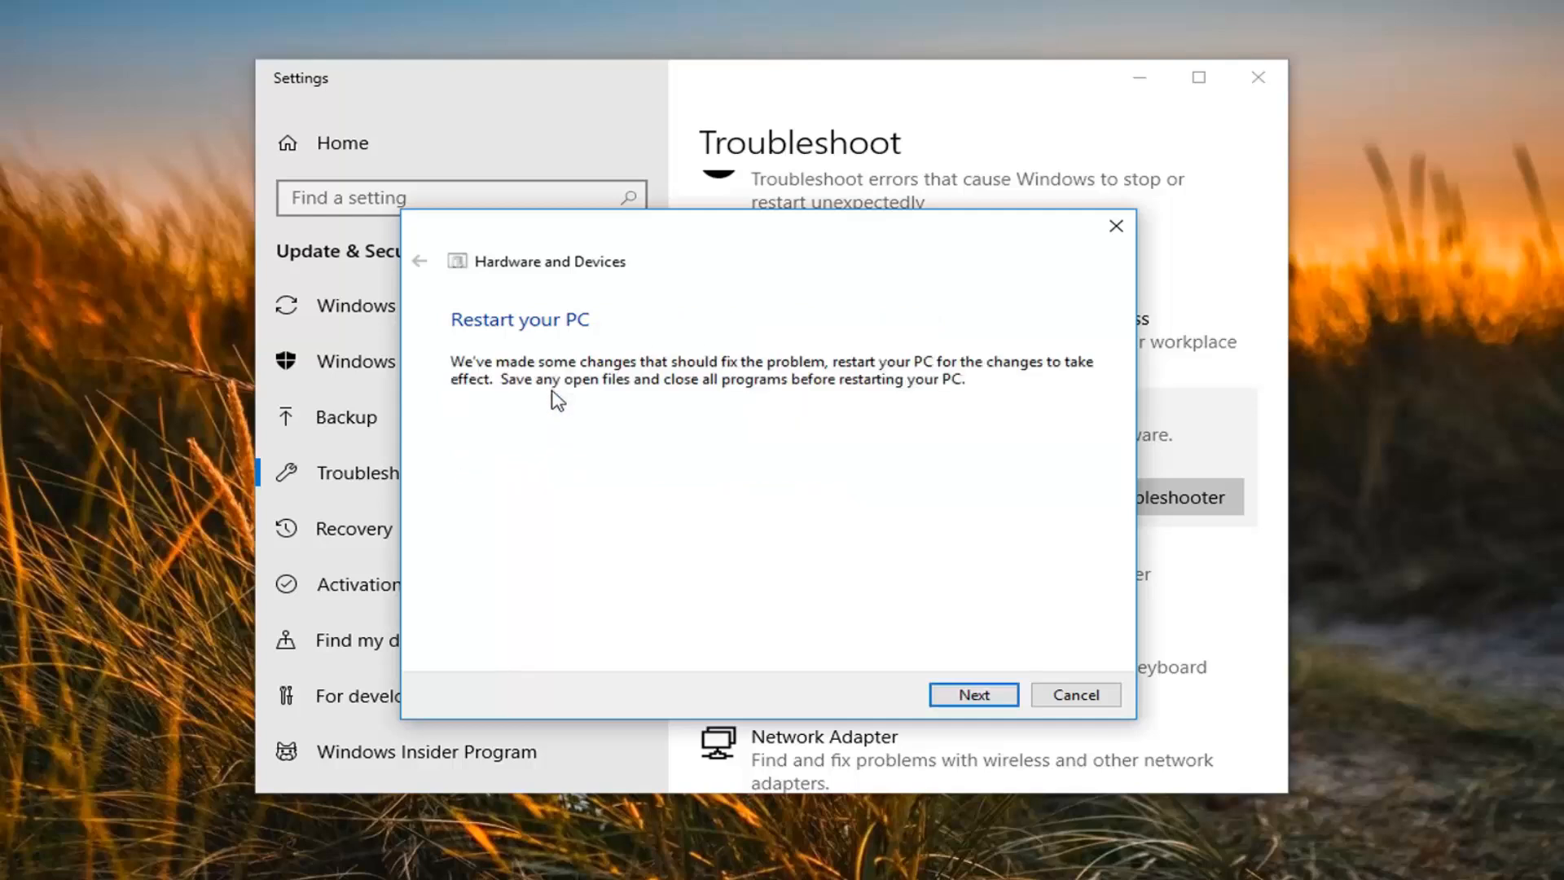
click(973, 694)
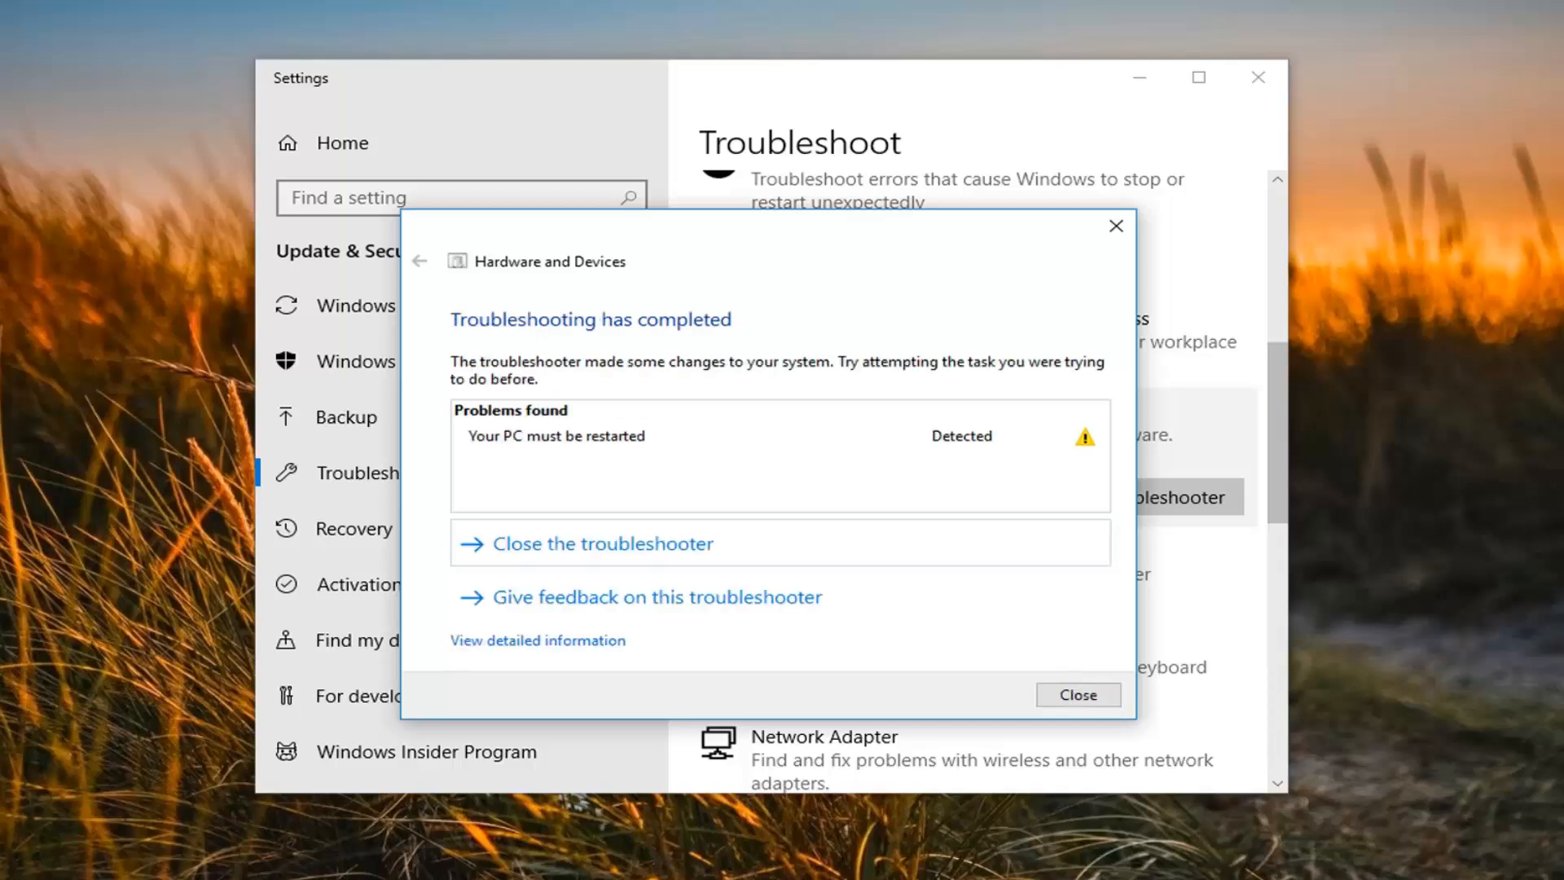
mouse_move(1162, 748)
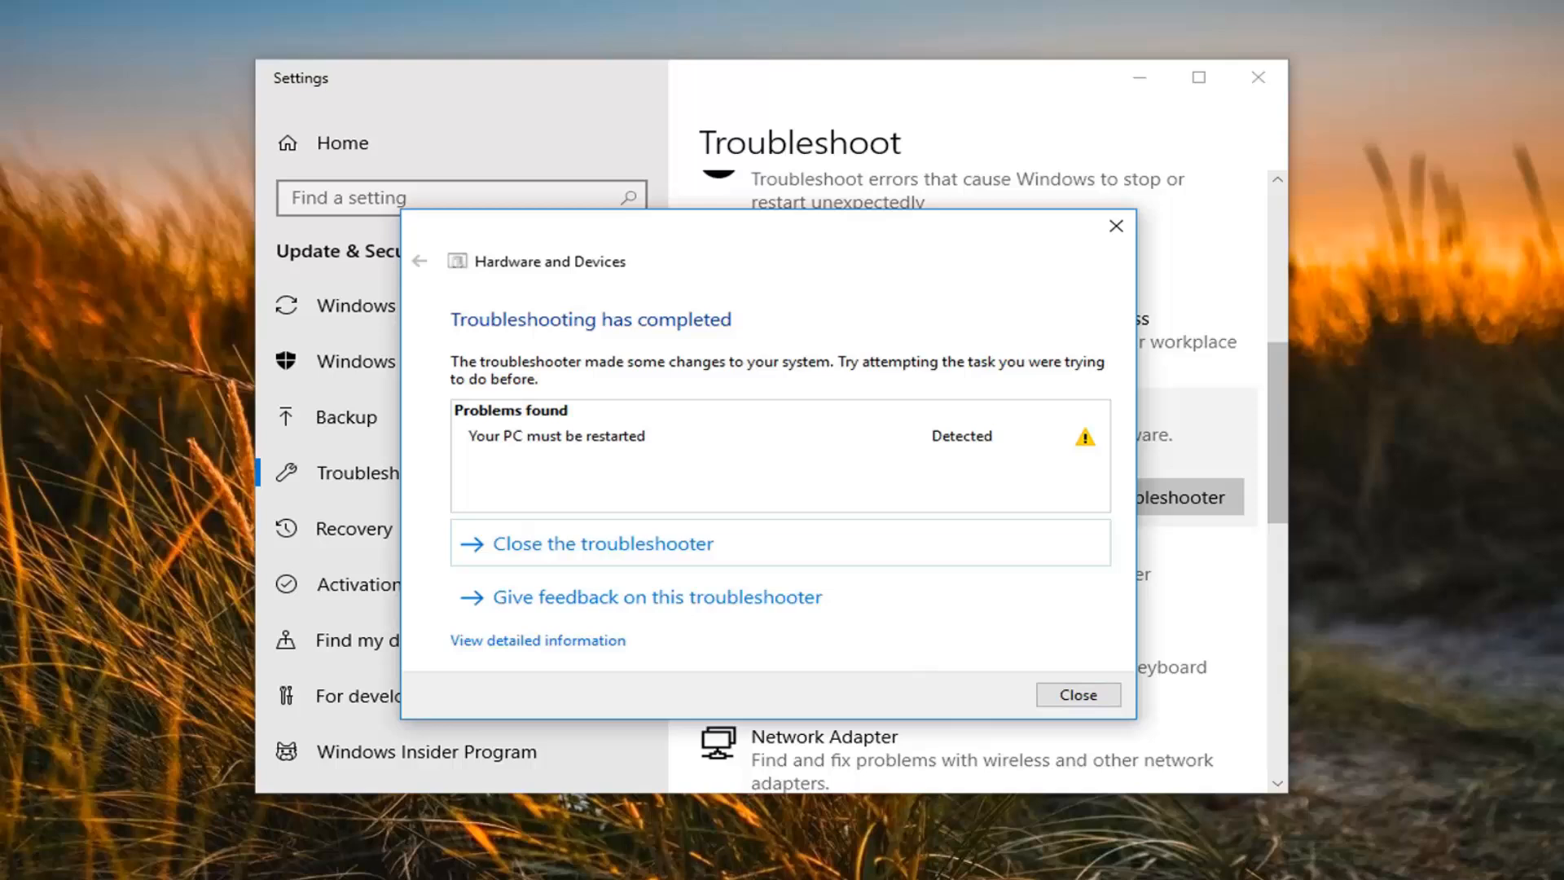
mouse_move(786, 277)
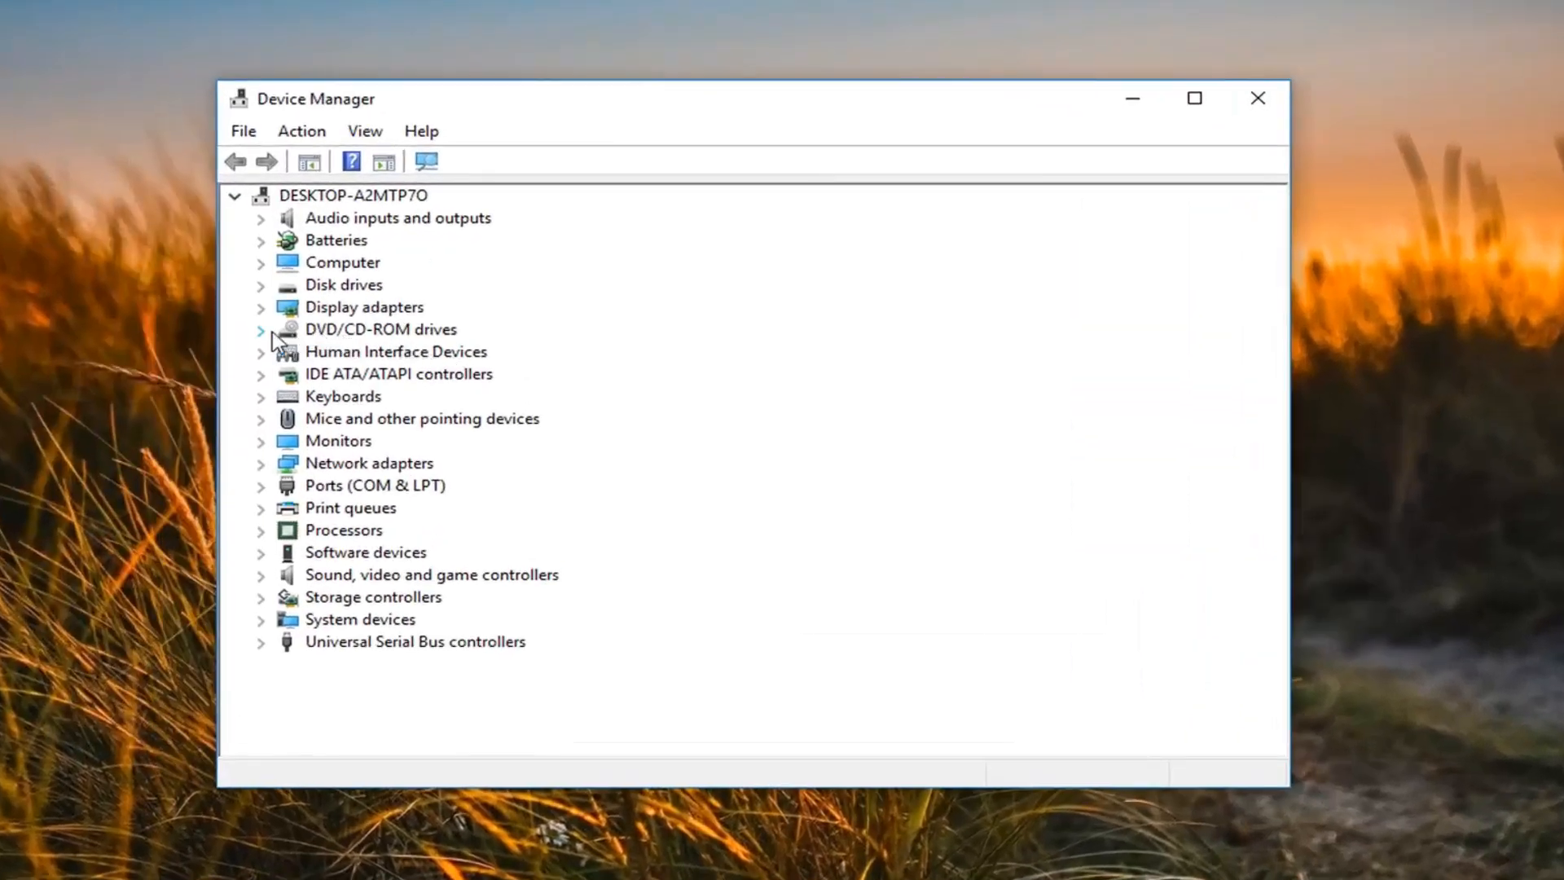
Search automatically for an updated CD drive driver under DVD/CD-ROM drives, then dismiss the 'already installed' result
click(260, 329)
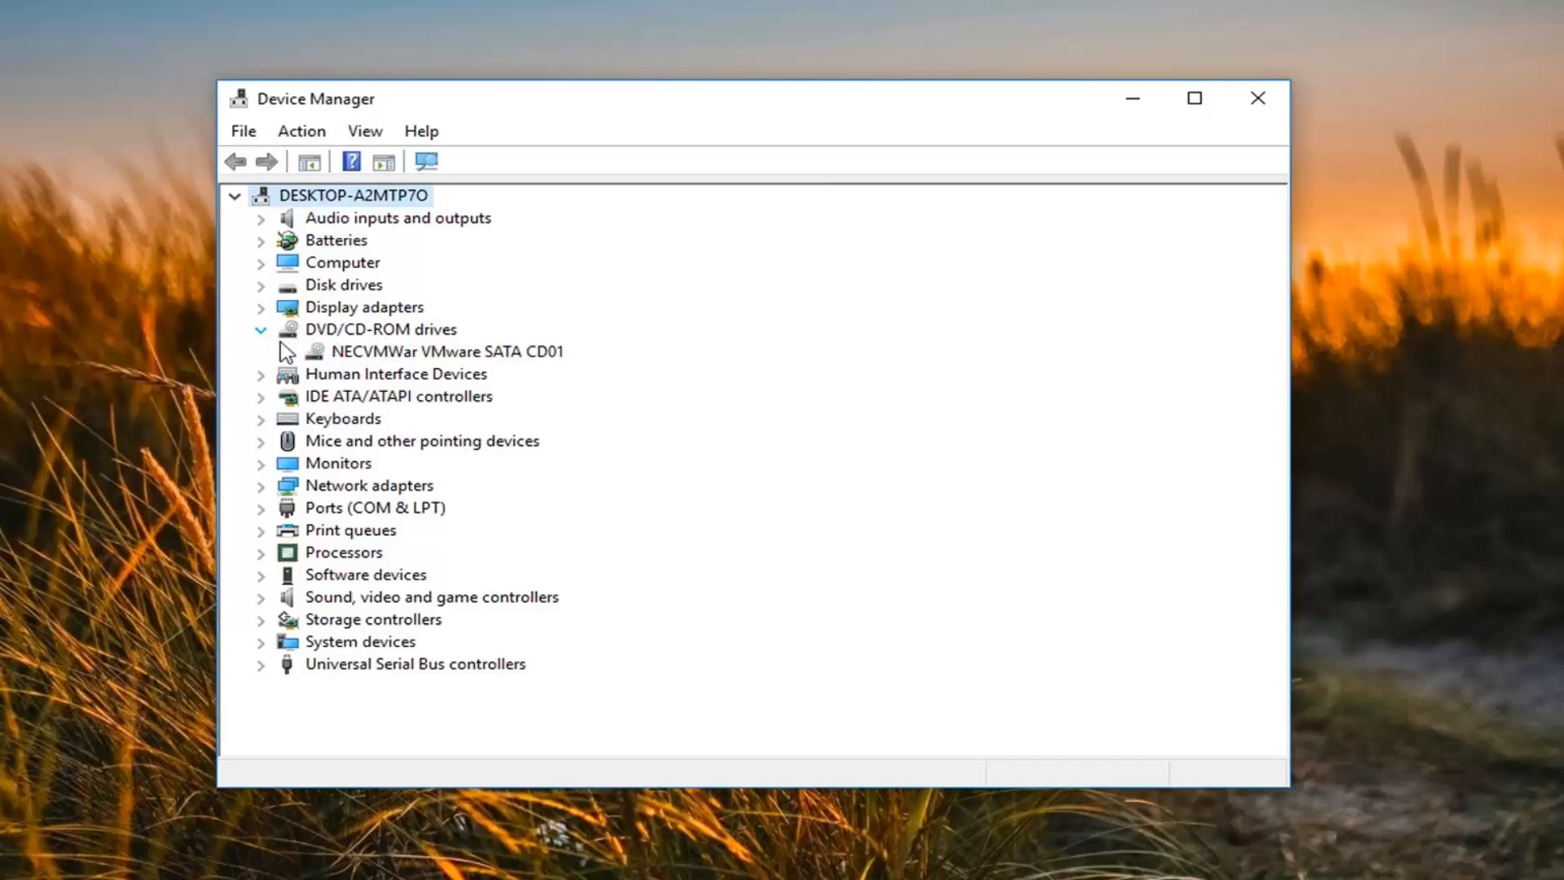
right_click(450, 350)
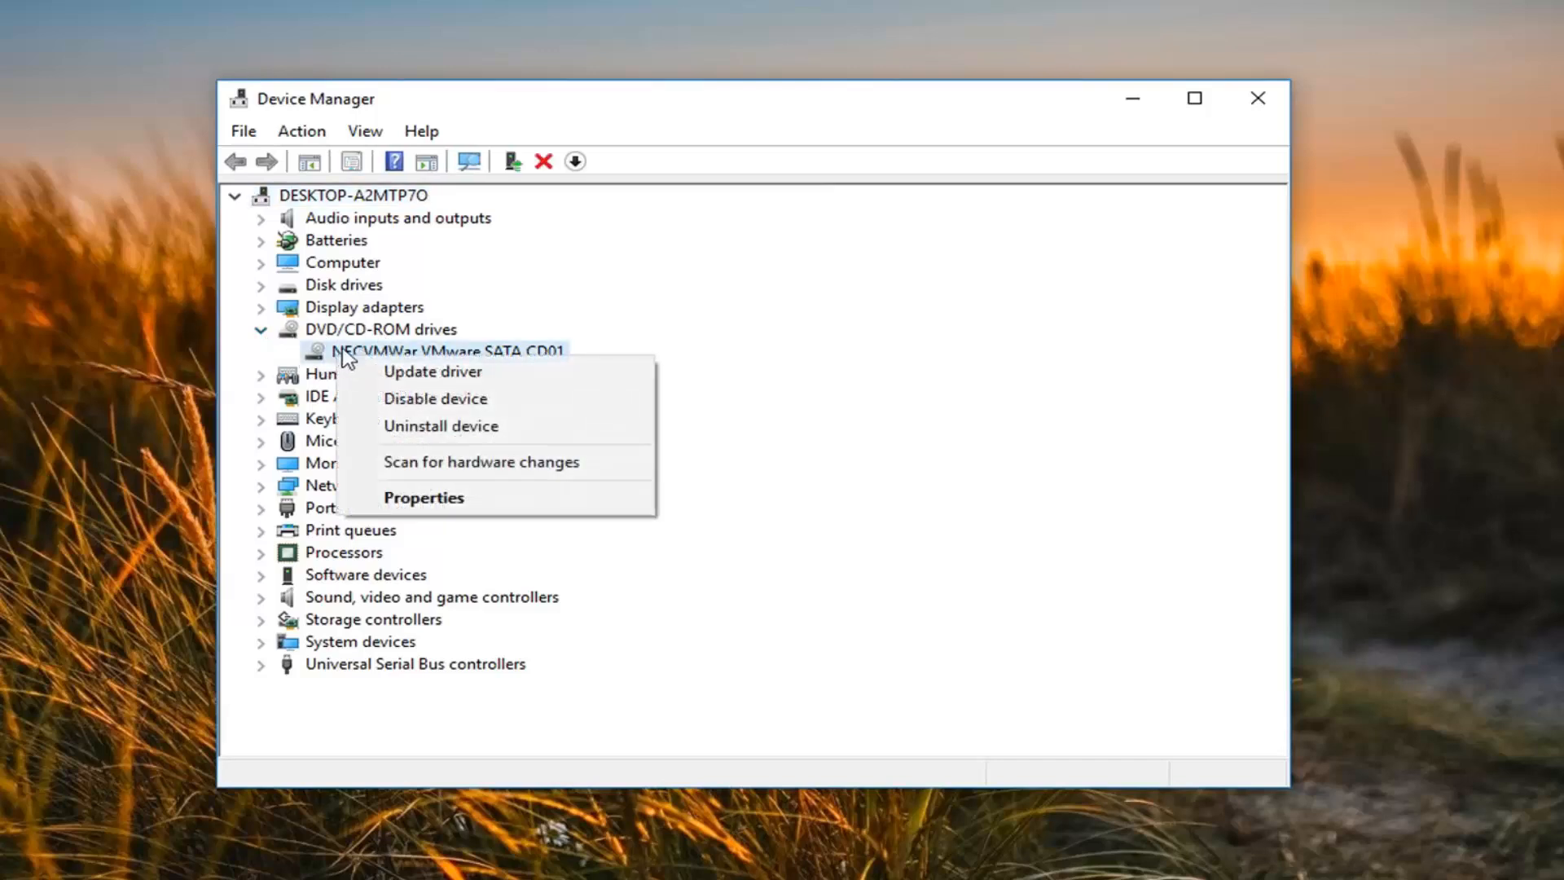
mouse_move(432, 371)
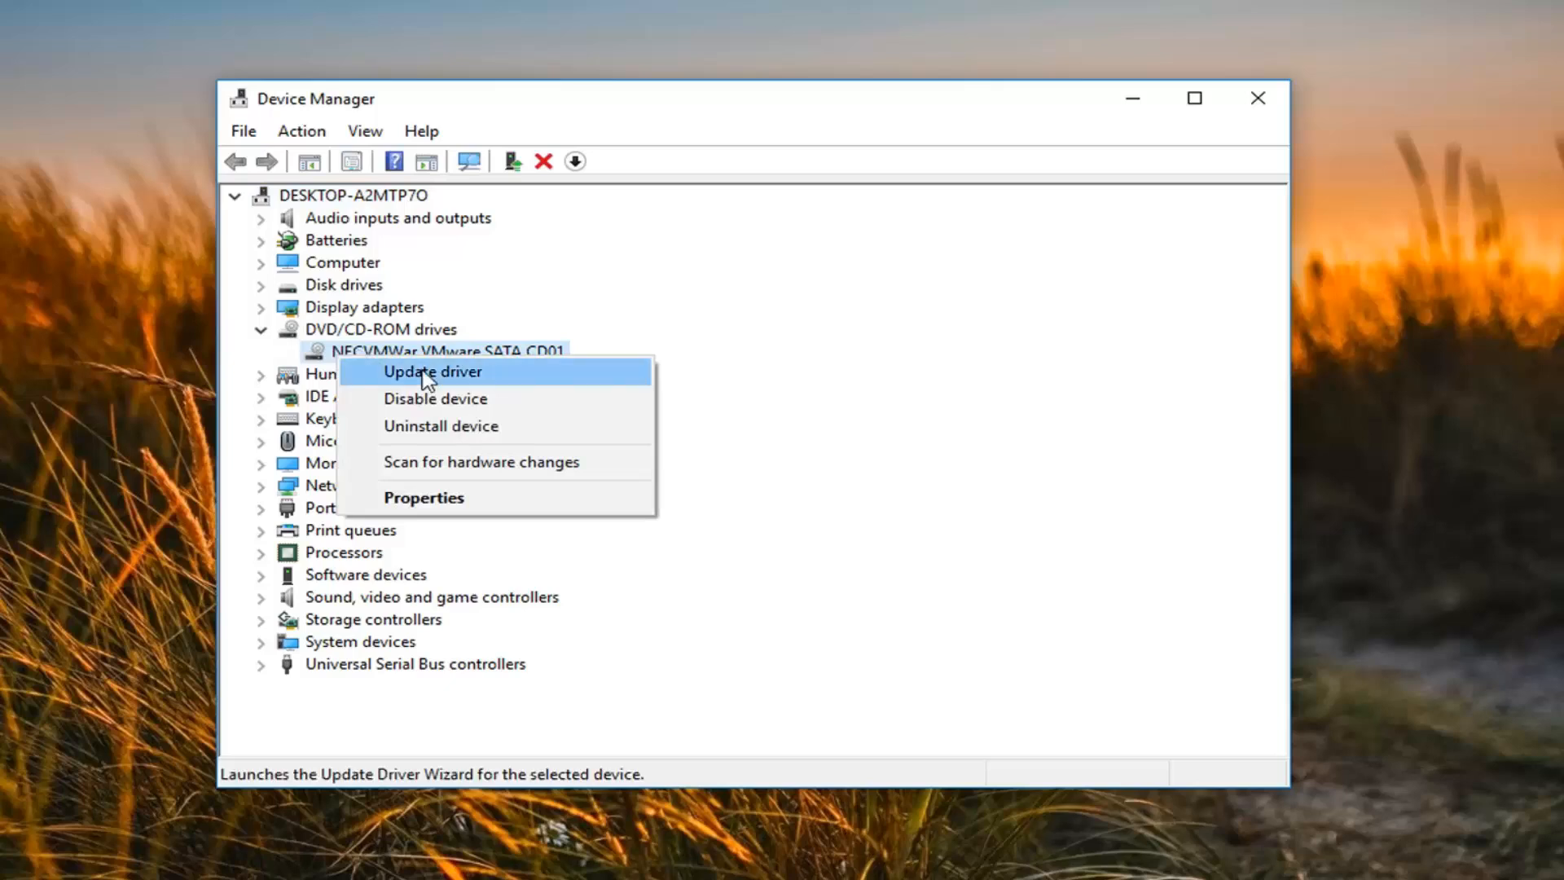
click(431, 372)
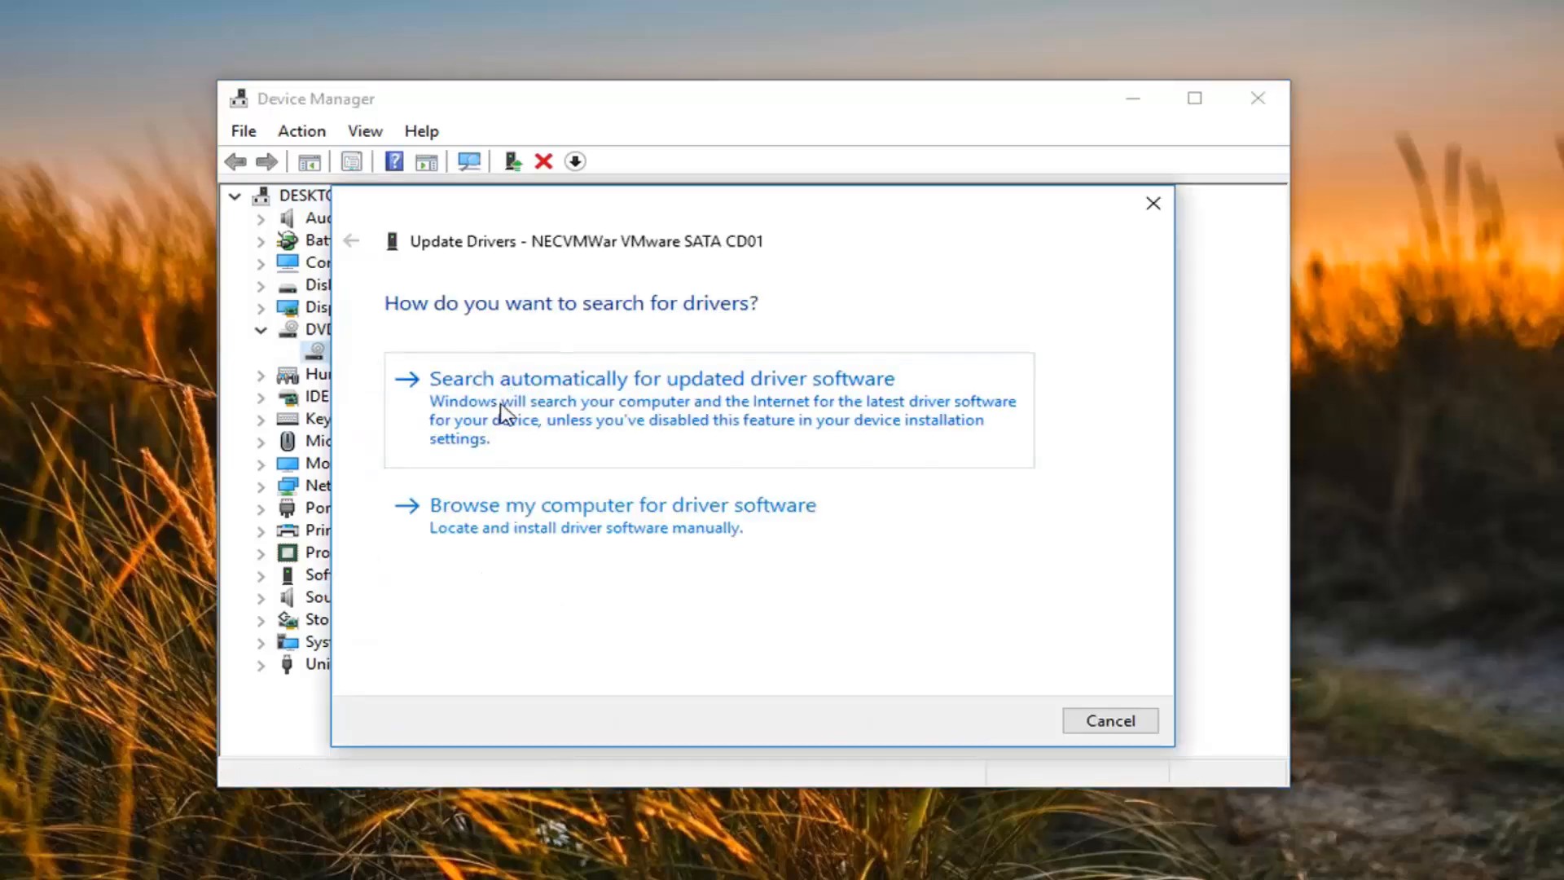
click(660, 378)
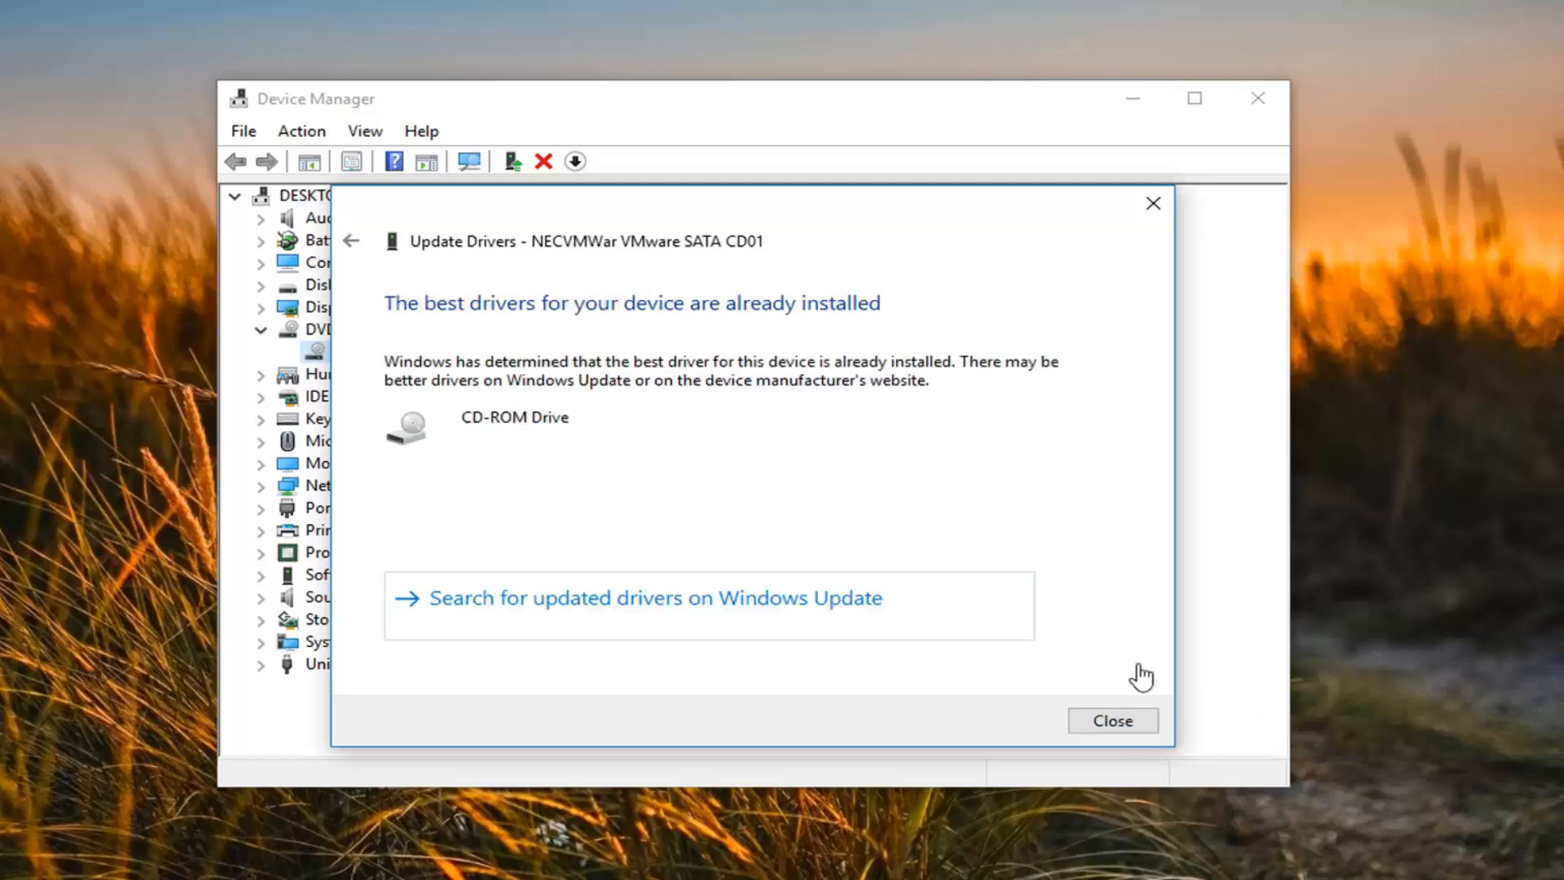
mouse_move(995, 526)
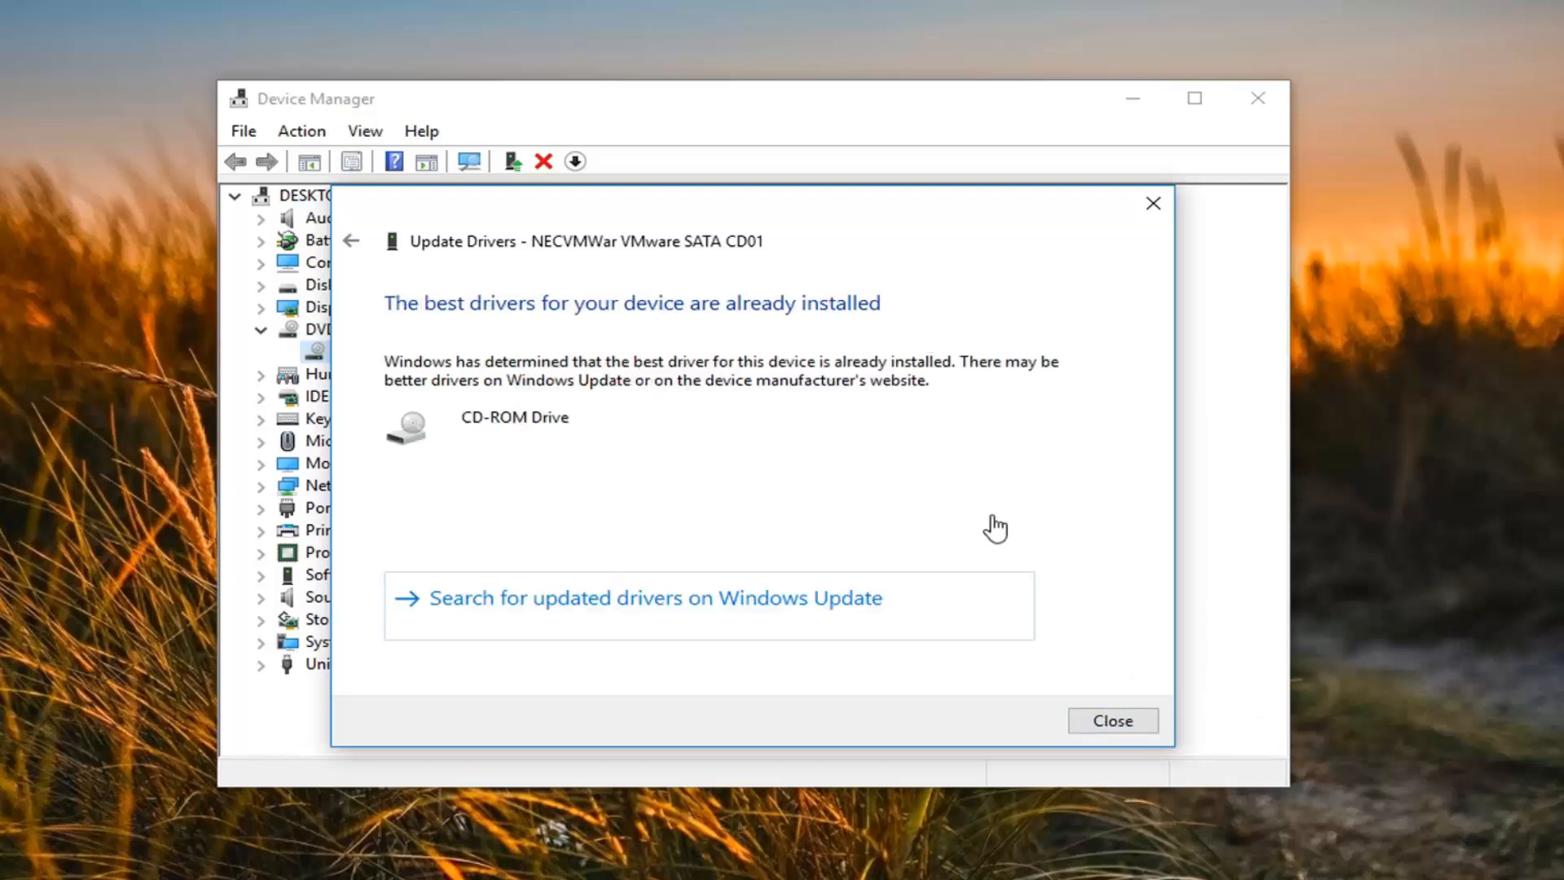
click(1111, 720)
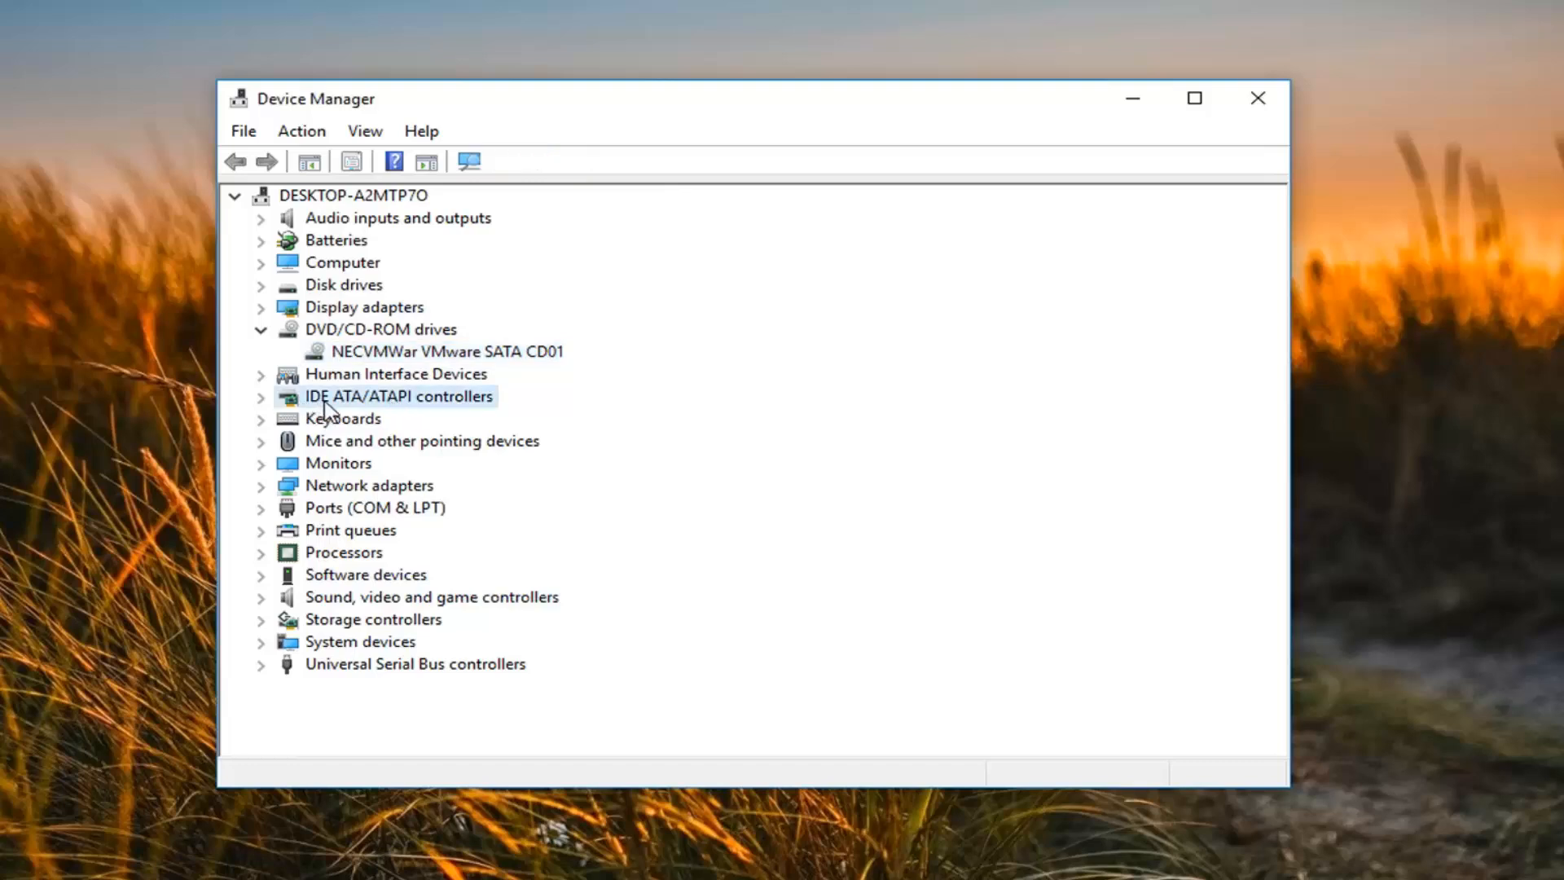
mouse_move(371, 411)
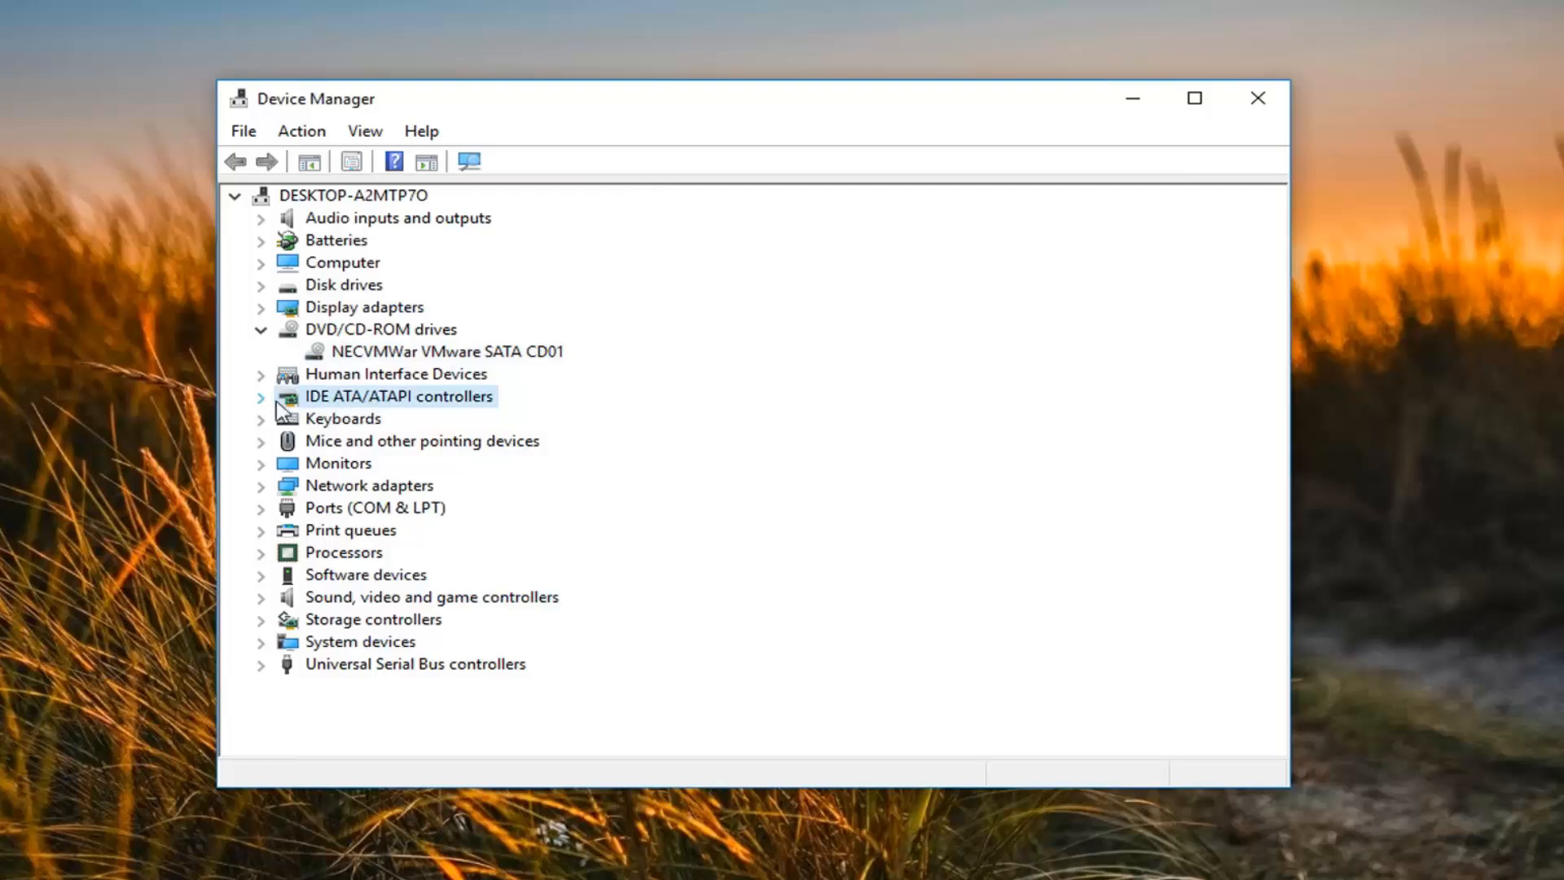
Uninstall the Standard SATA AHCI Controller under IDE ATA/ATAPI controllers and close Device Manager
click(260, 396)
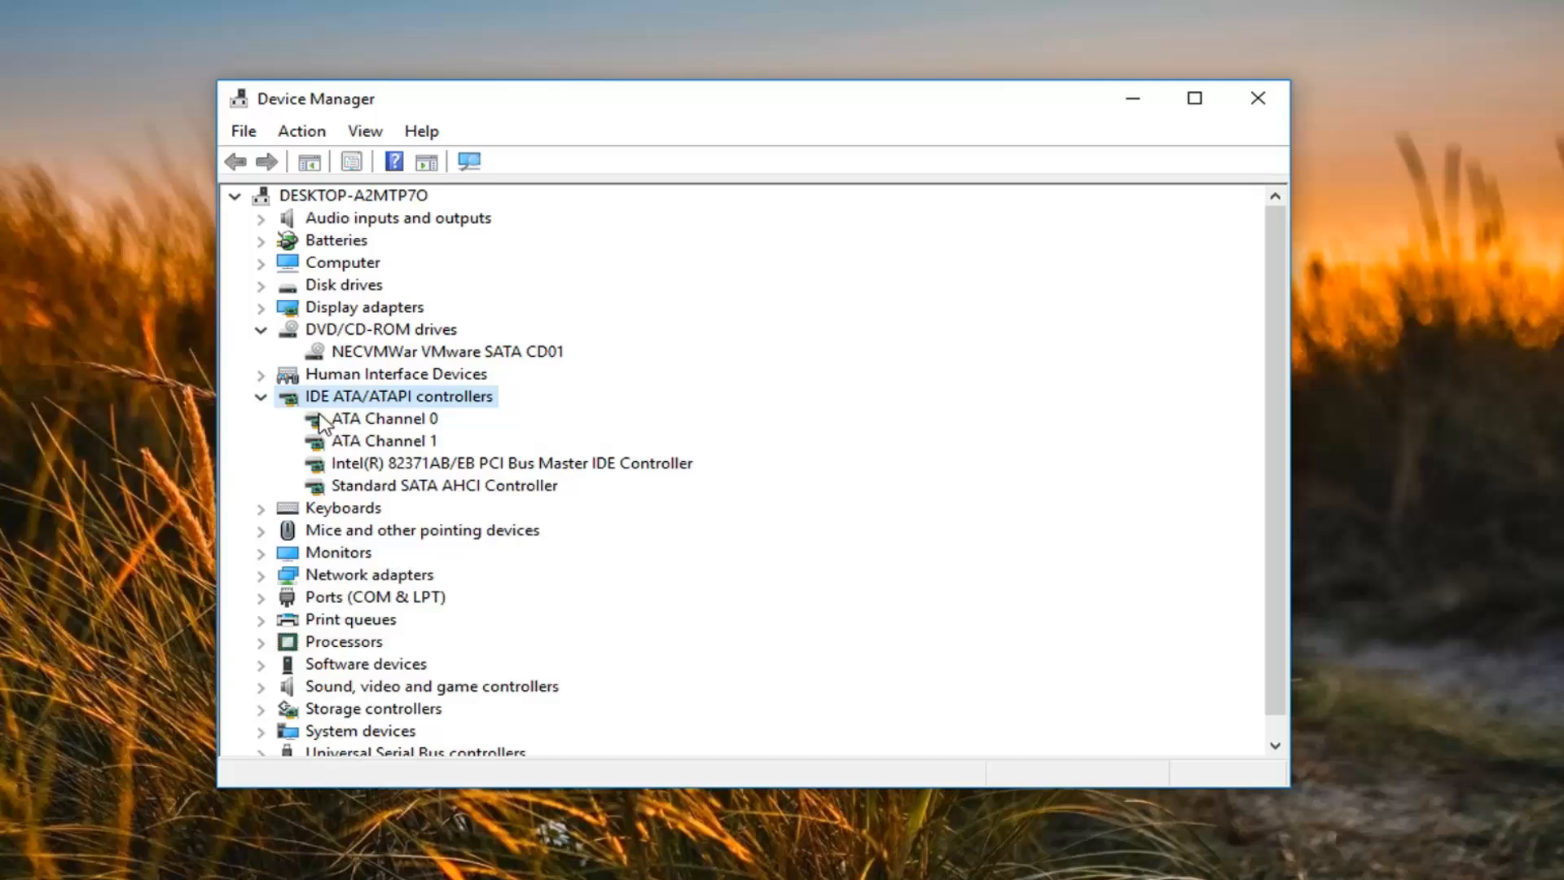
click(445, 485)
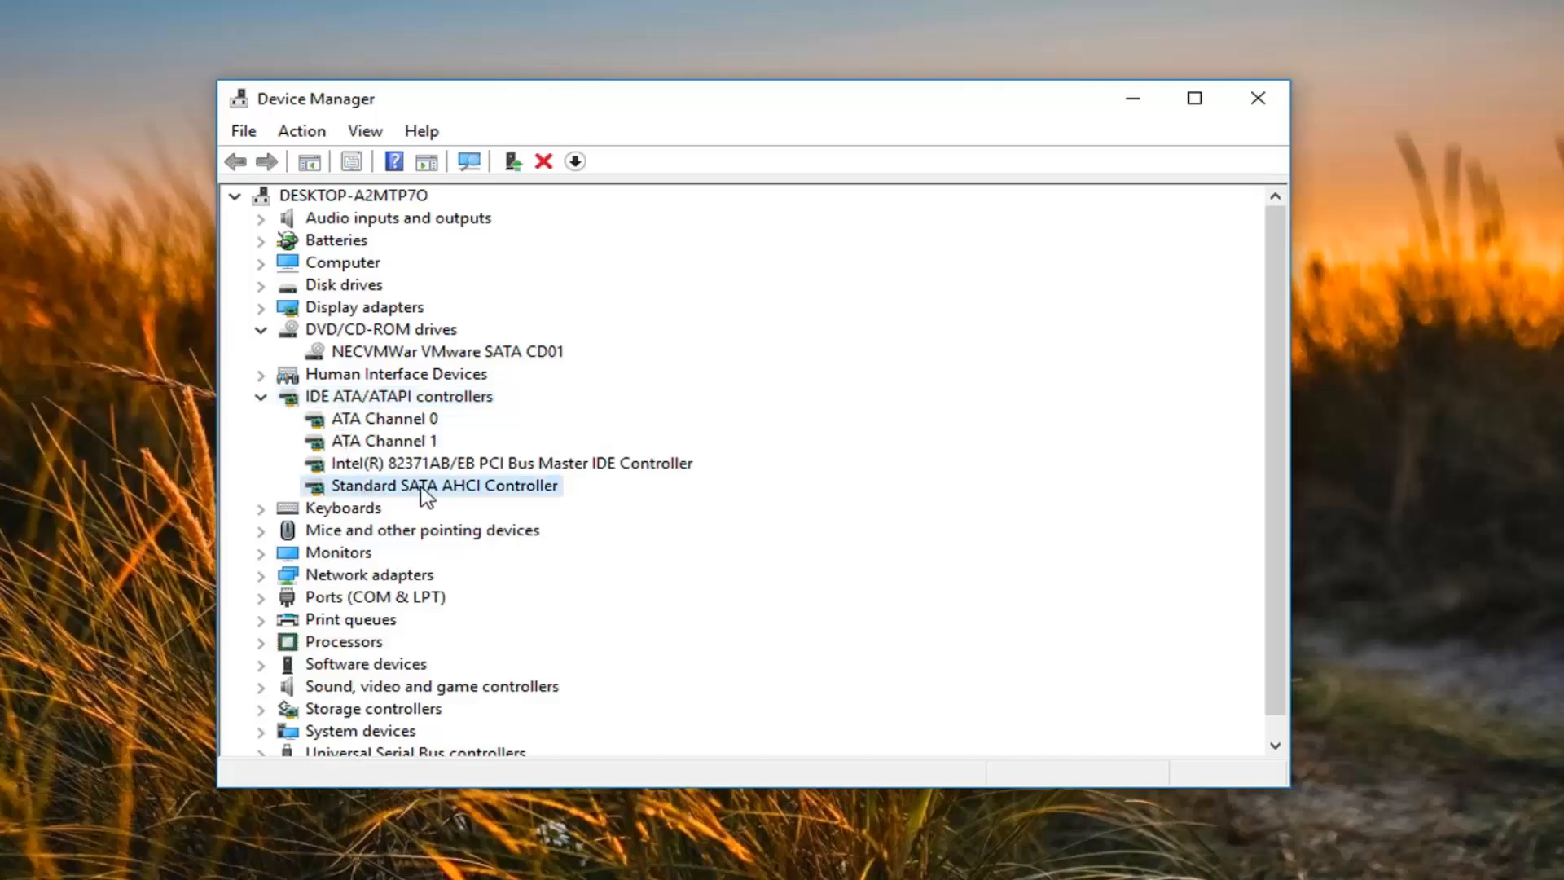
mouse_move(446, 495)
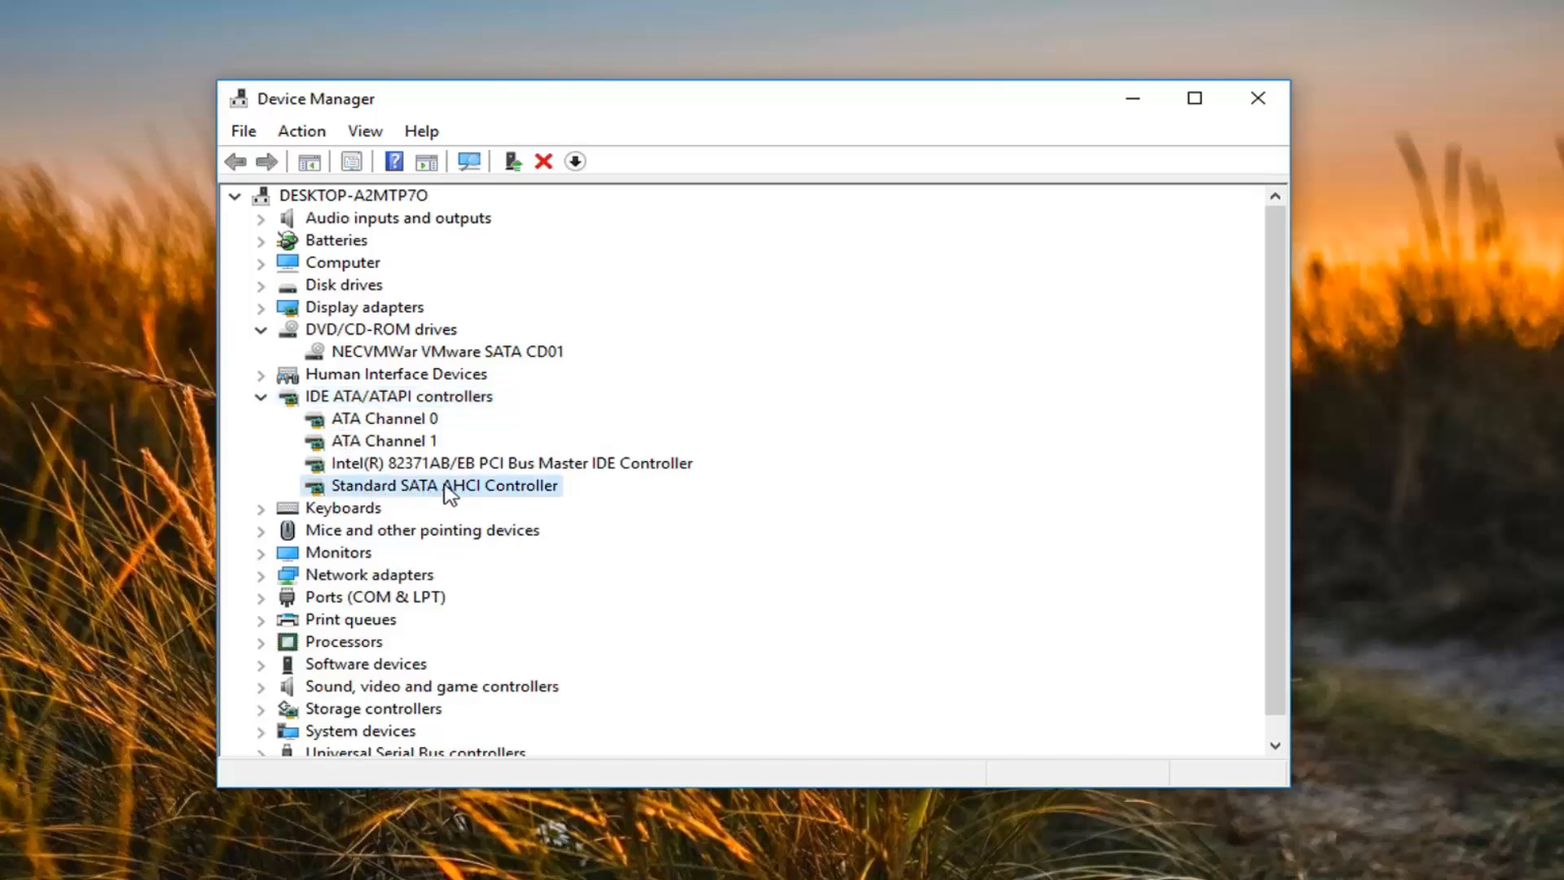
right_click(445, 486)
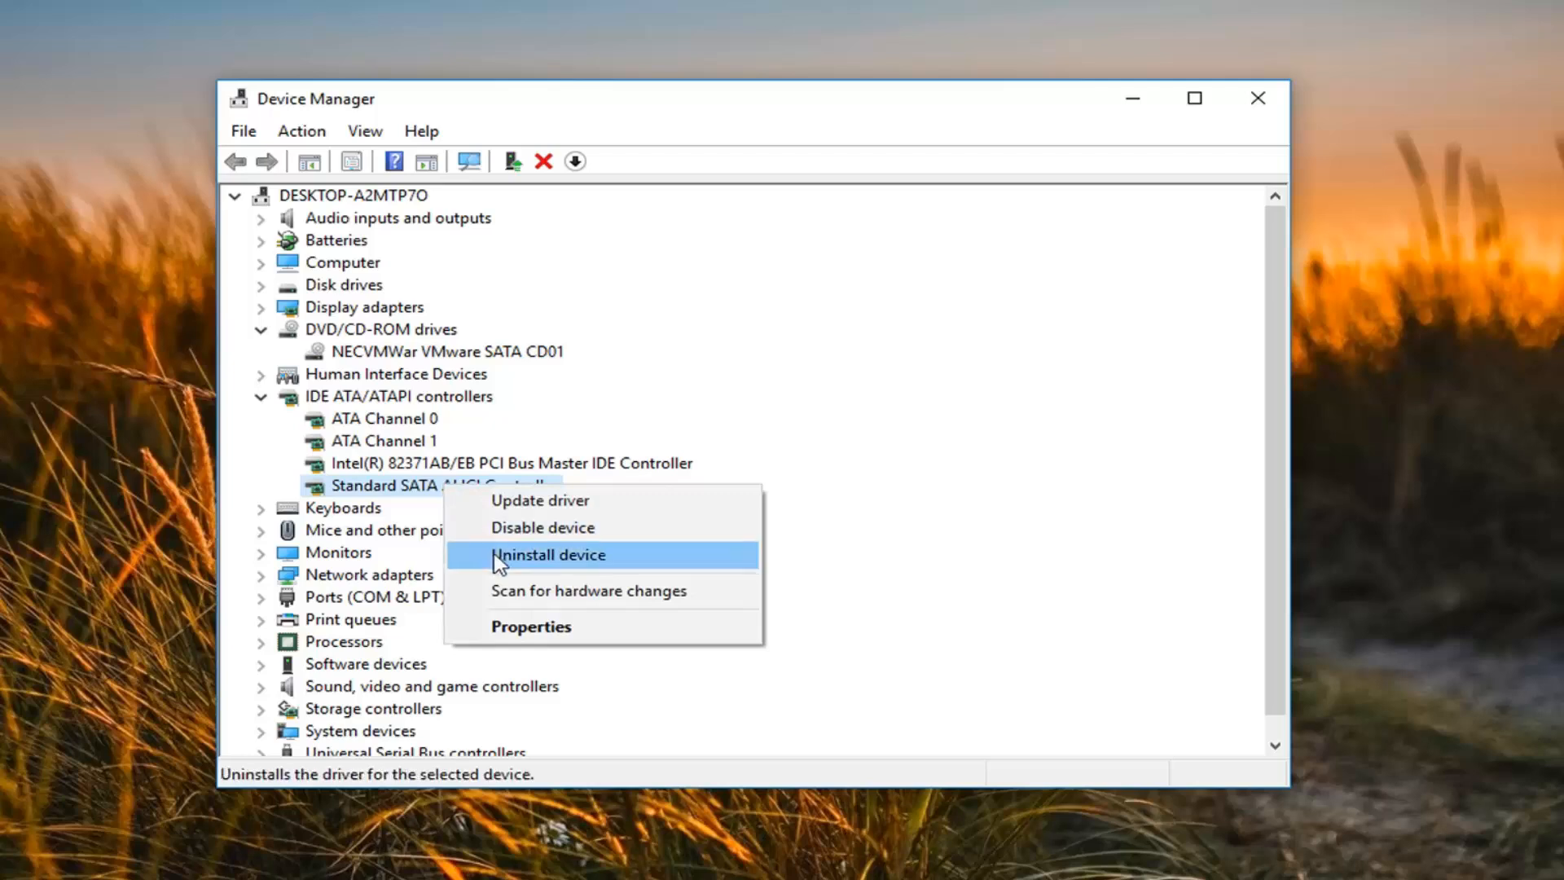
click(549, 554)
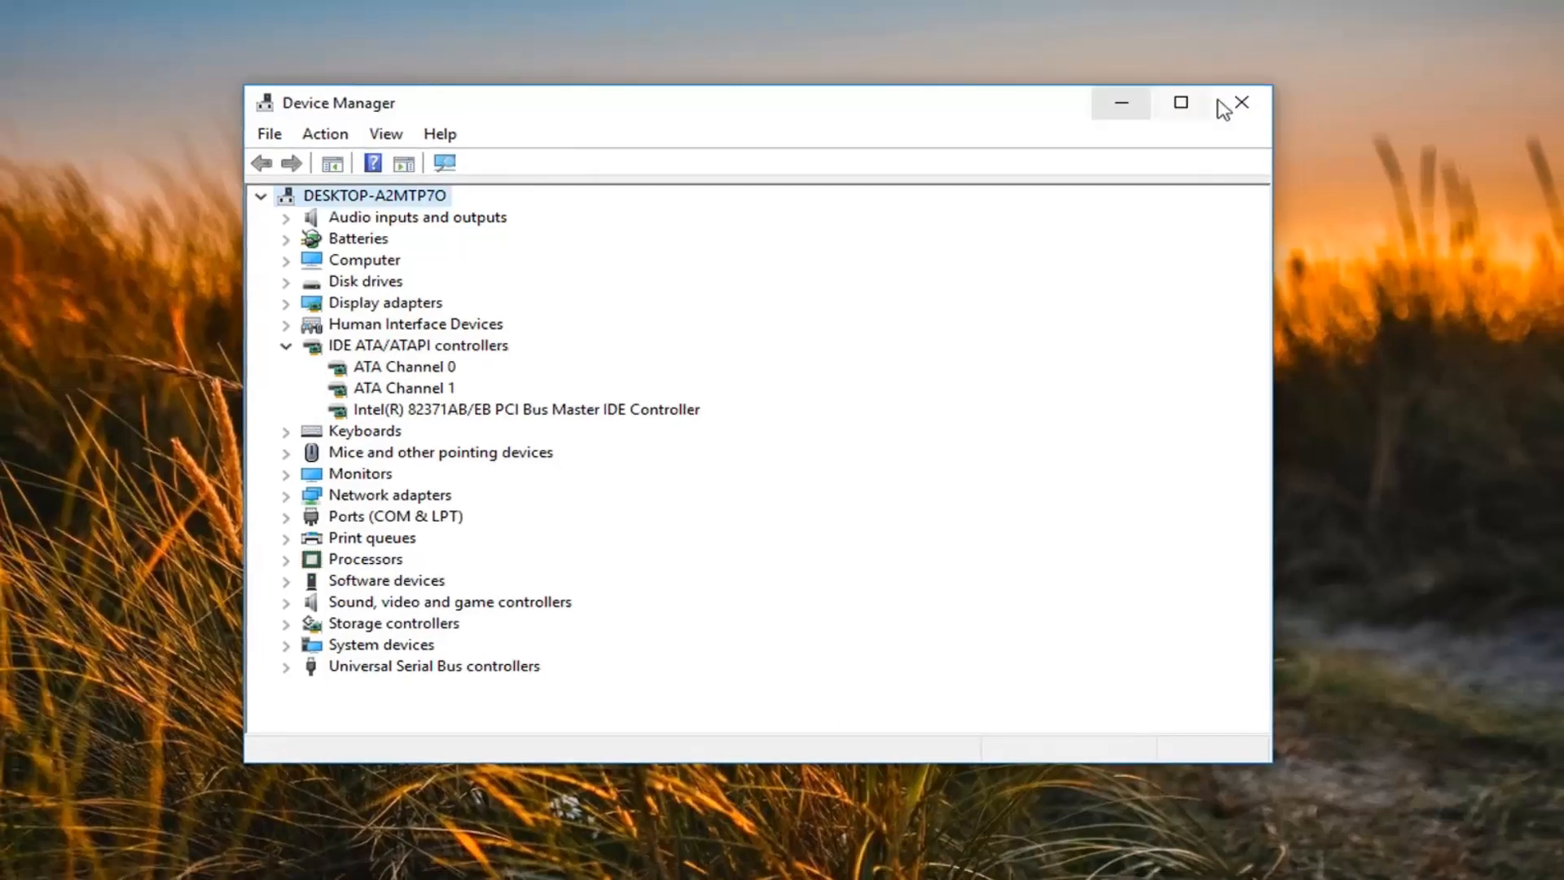
click(1242, 103)
text(regedit)
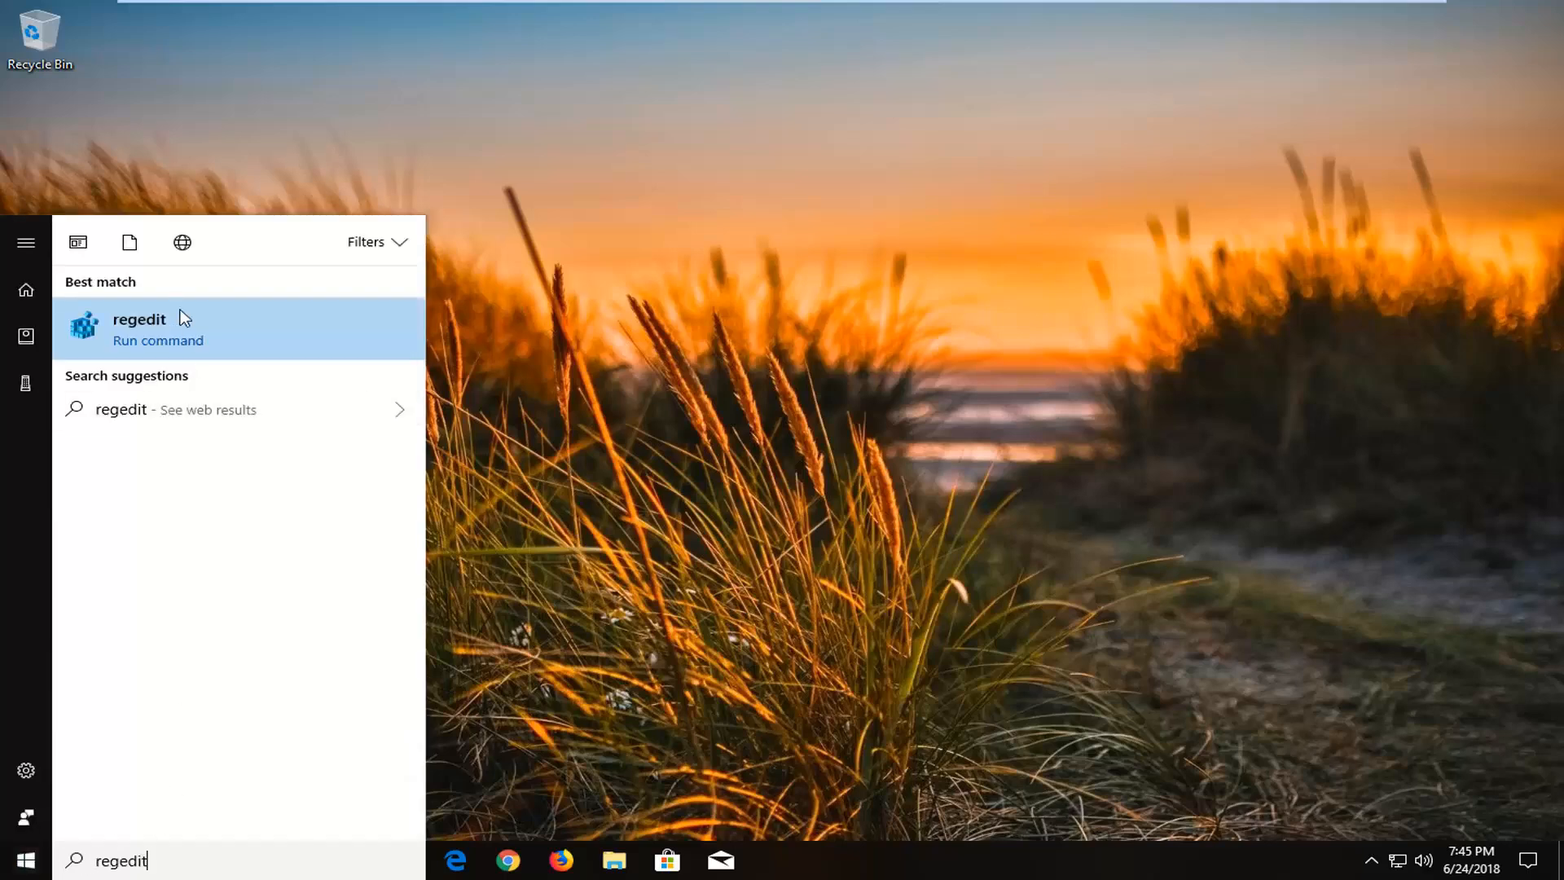
Run regedit as administrator and allow it in User Account Control
right_click(138, 329)
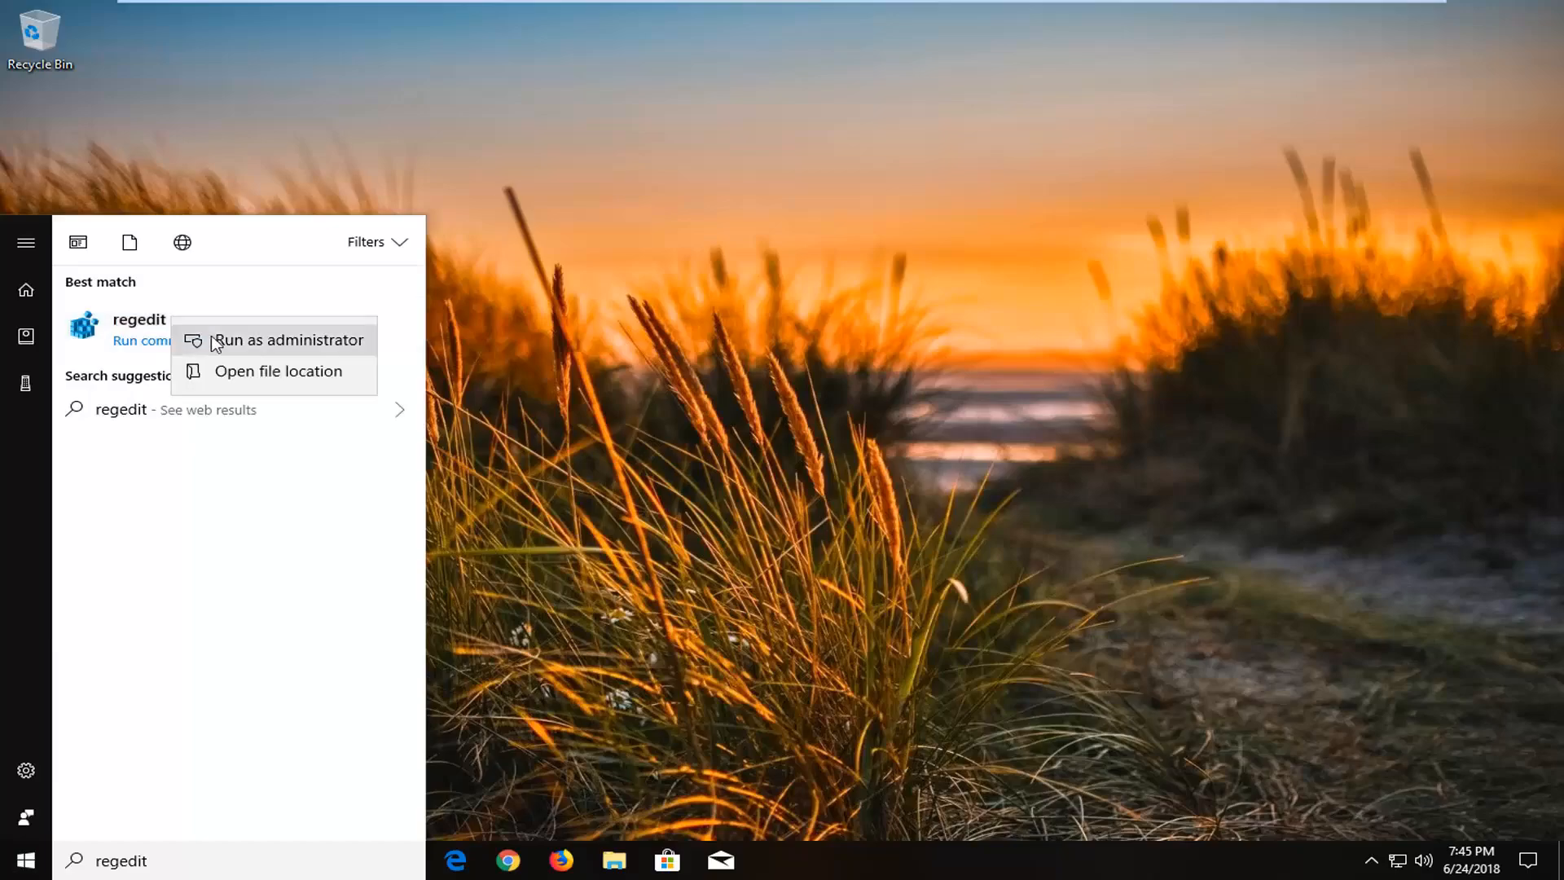
click(286, 339)
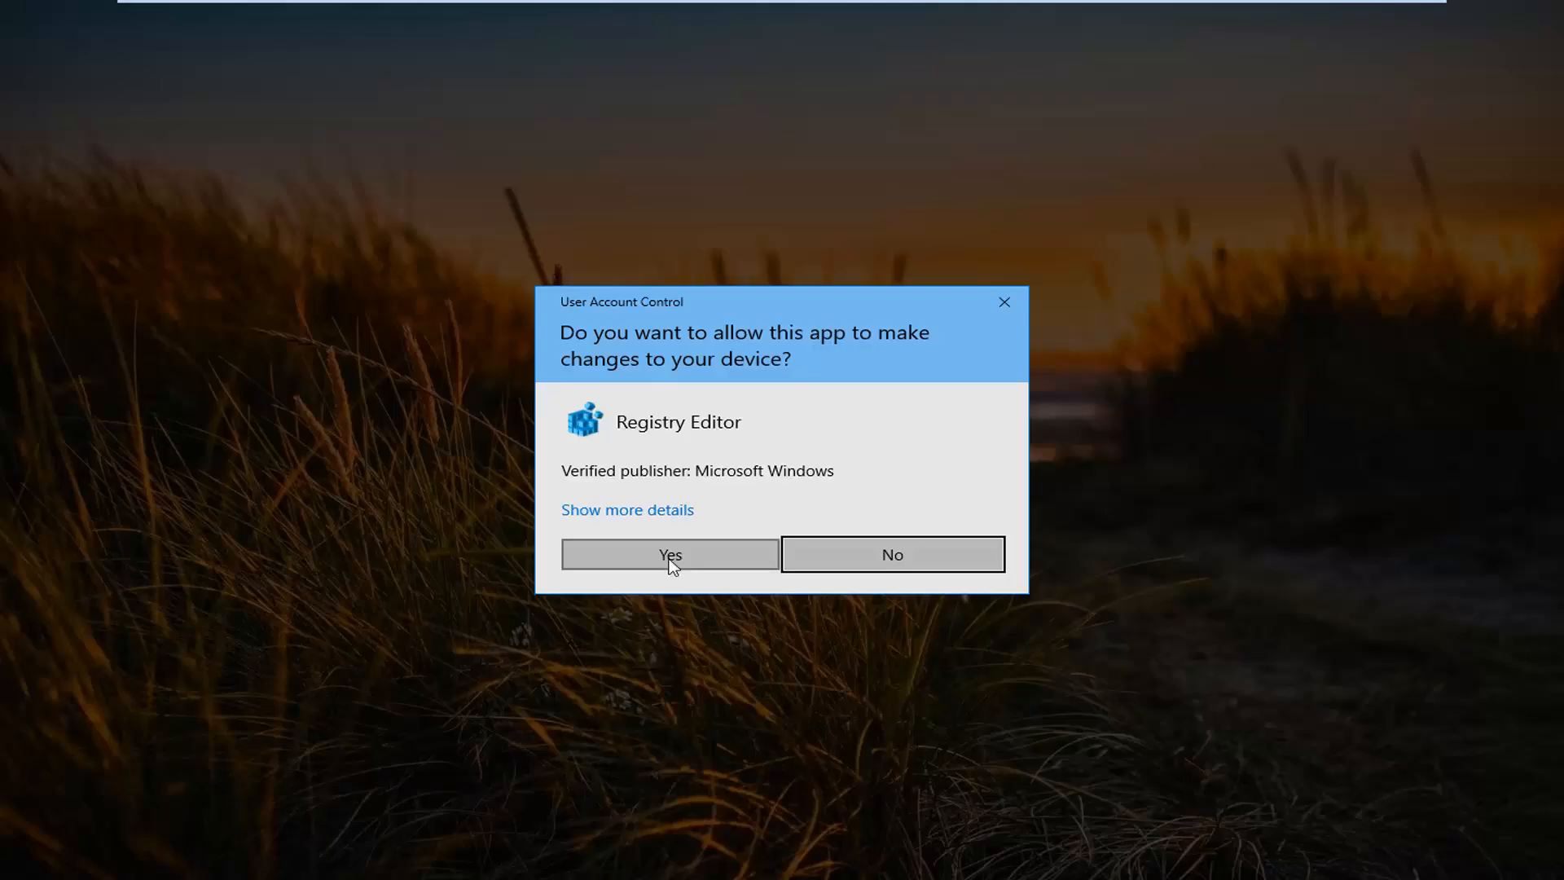
click(669, 554)
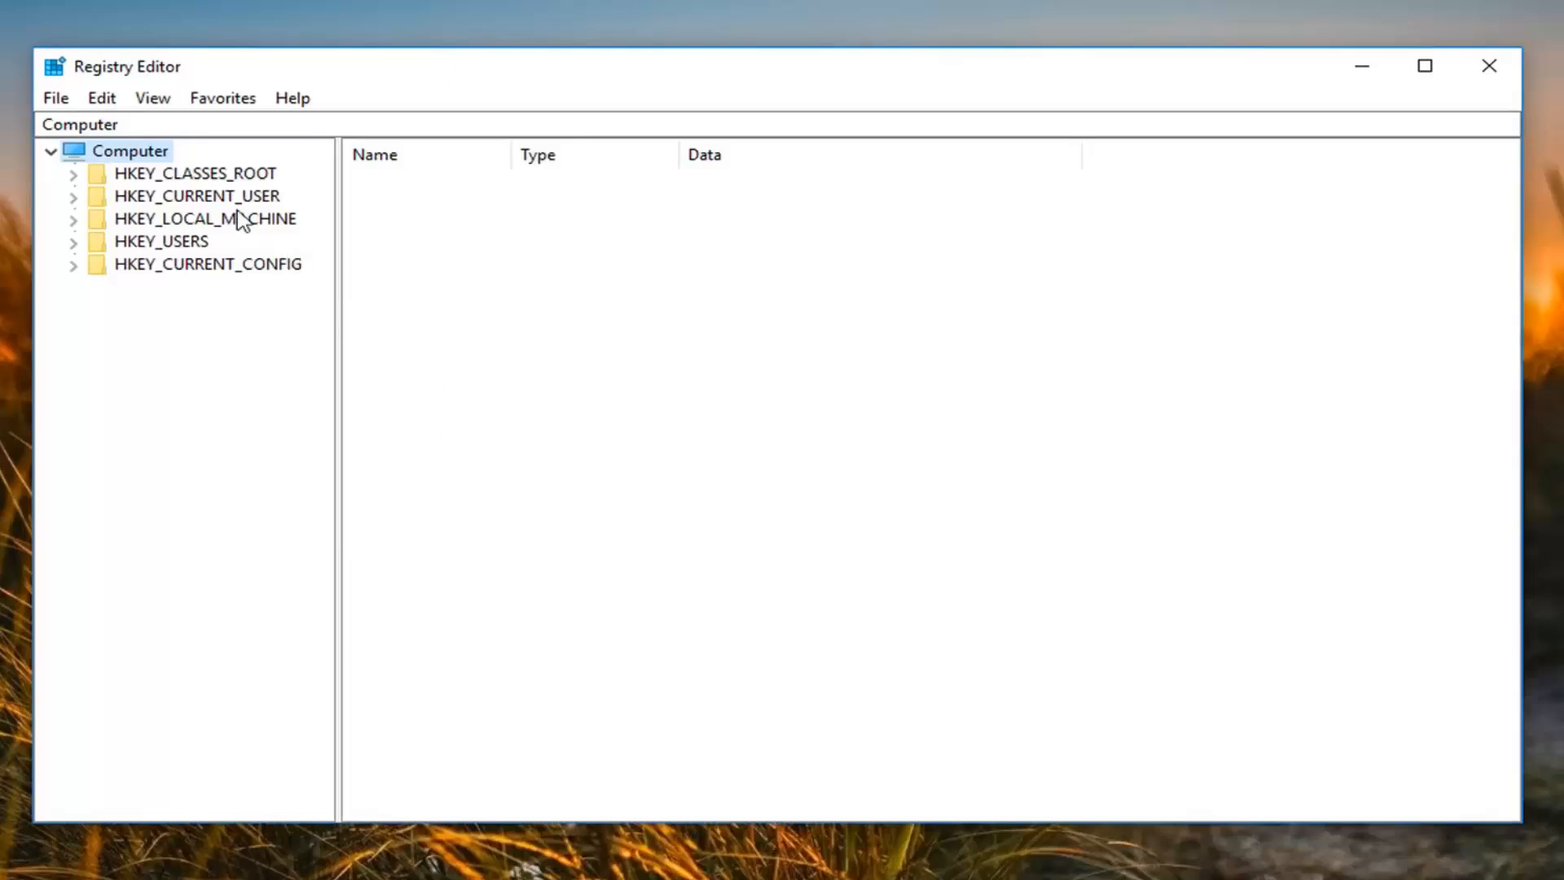
Navigate HKEY_LOCAL_MACHINE\SYSTEM\CurrentControlSet\Control and expand the Class key
click(205, 219)
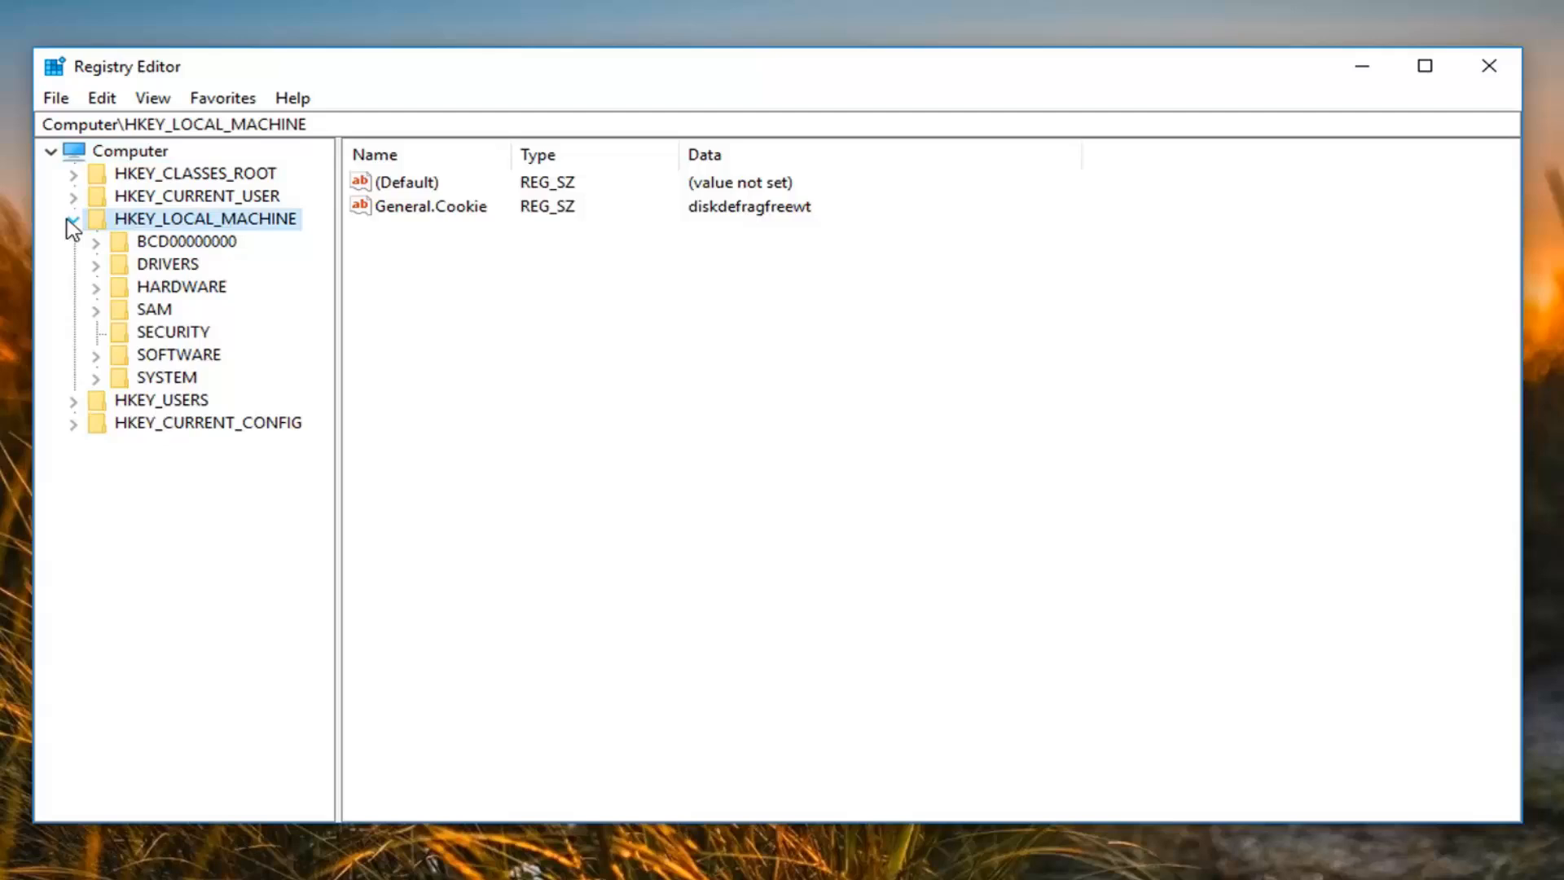
click(168, 377)
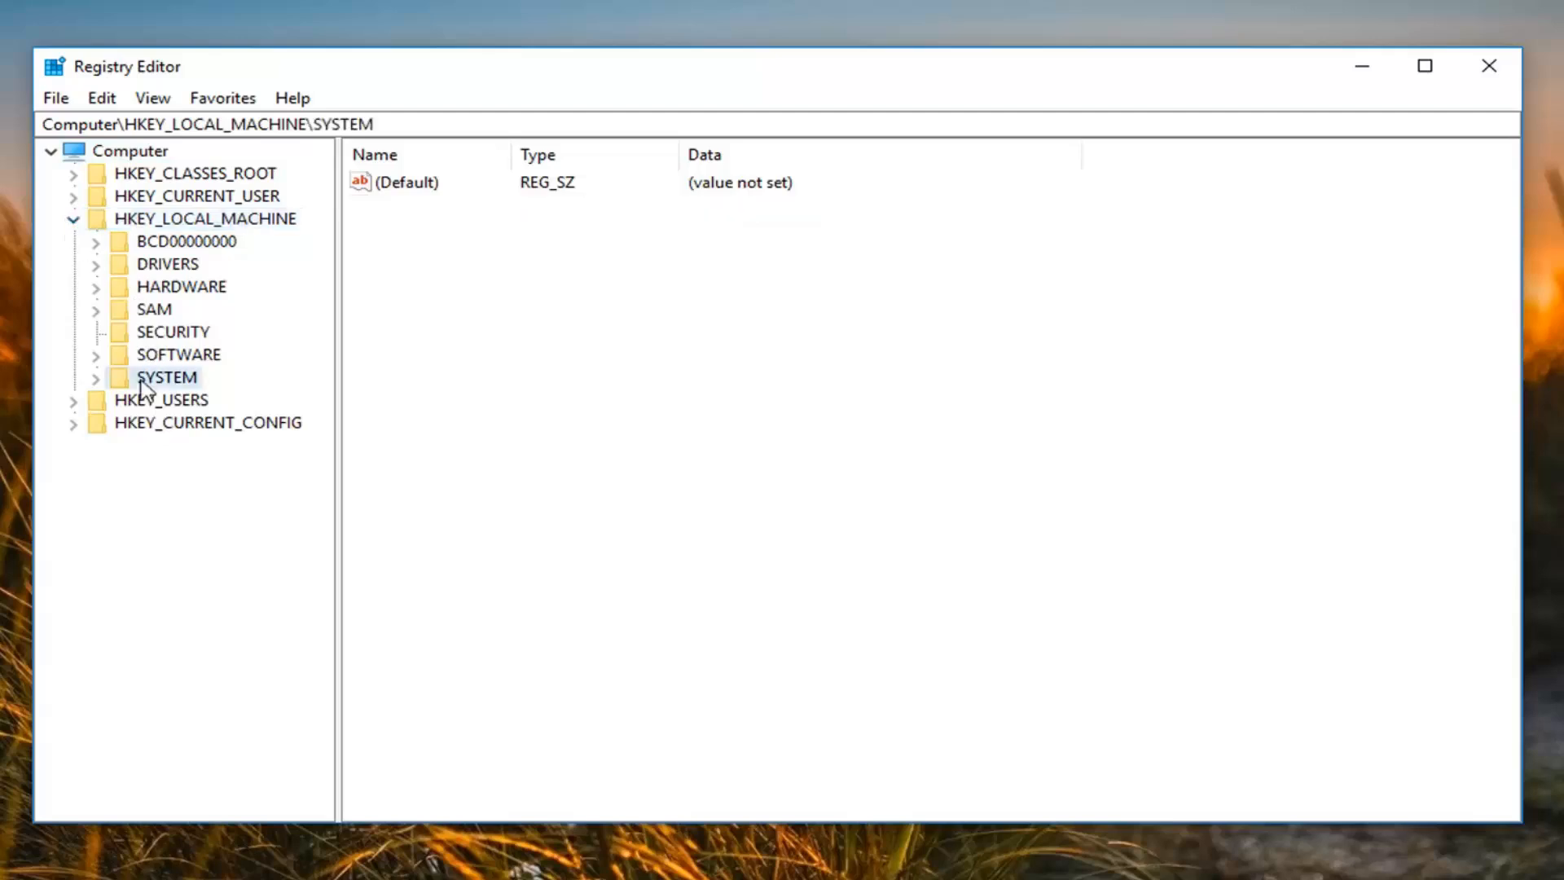
click(94, 376)
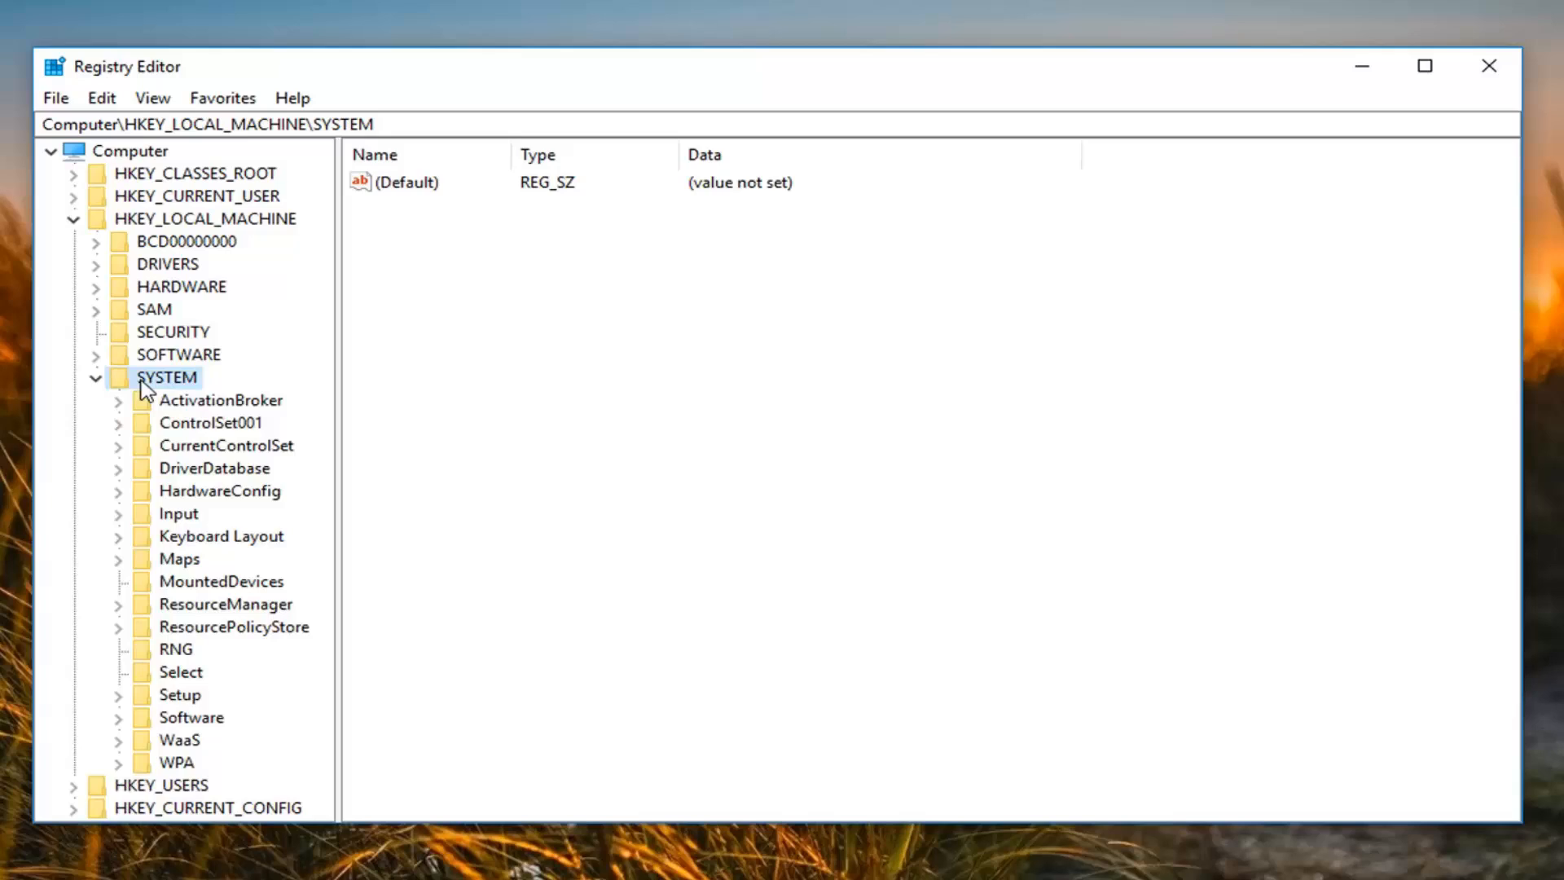
click(225, 445)
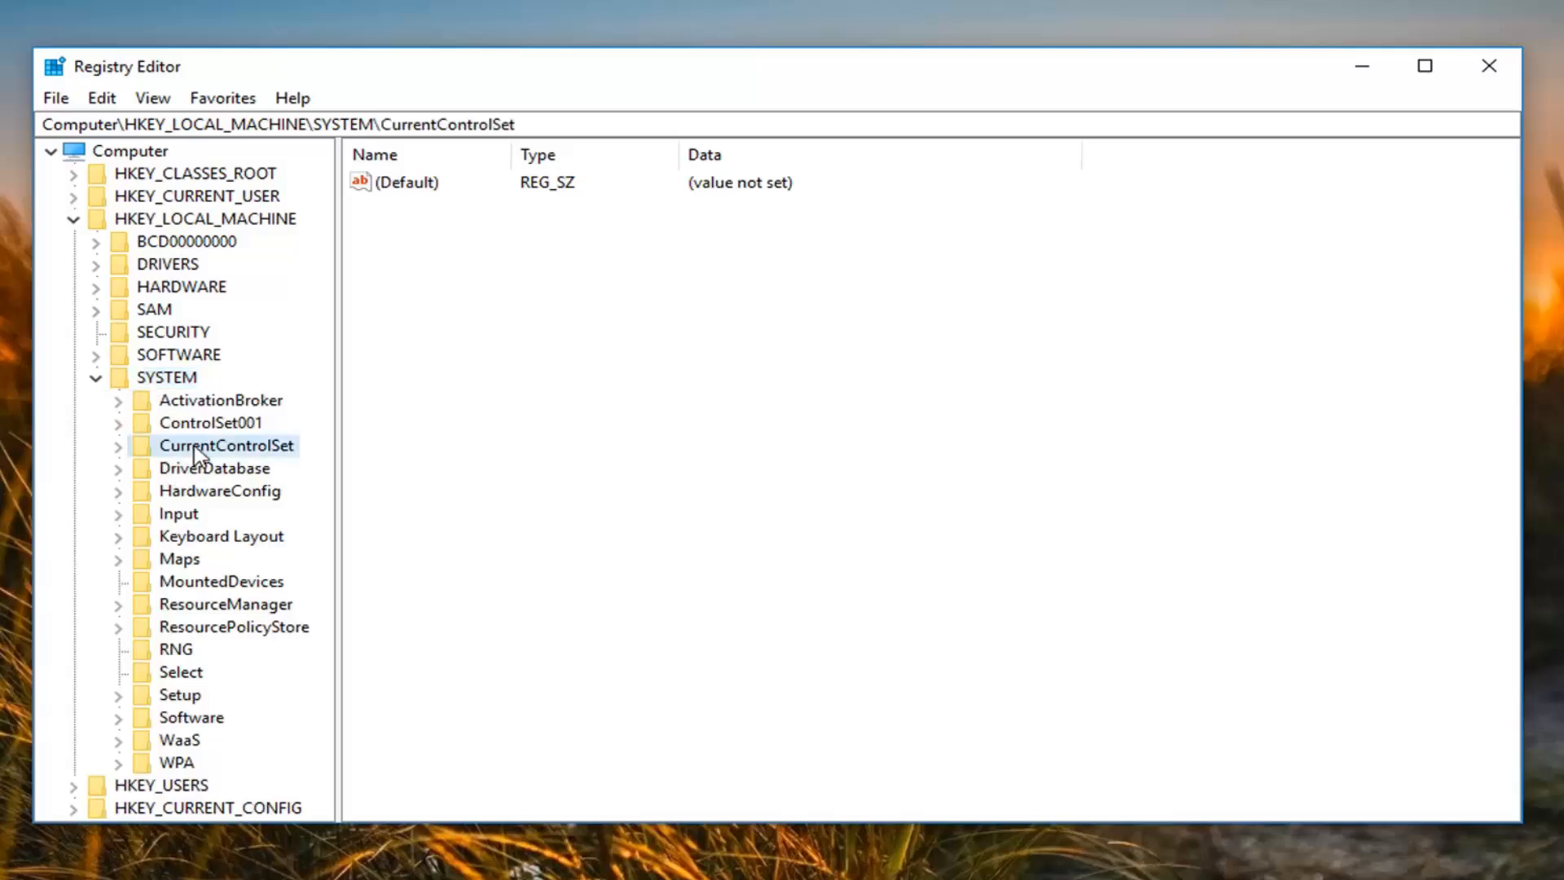
click(117, 444)
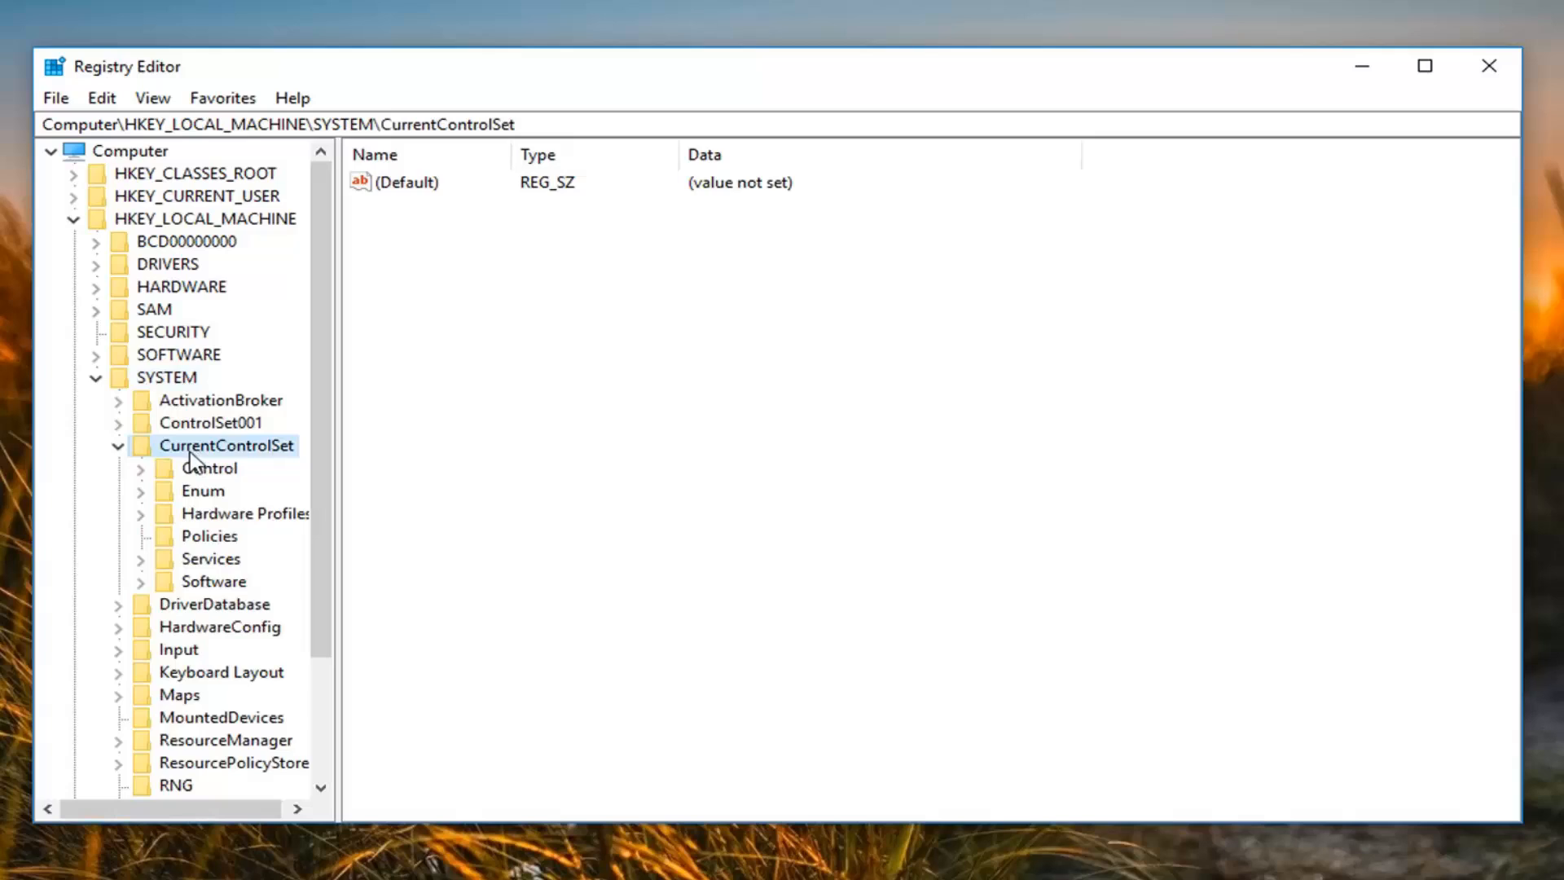
click(210, 468)
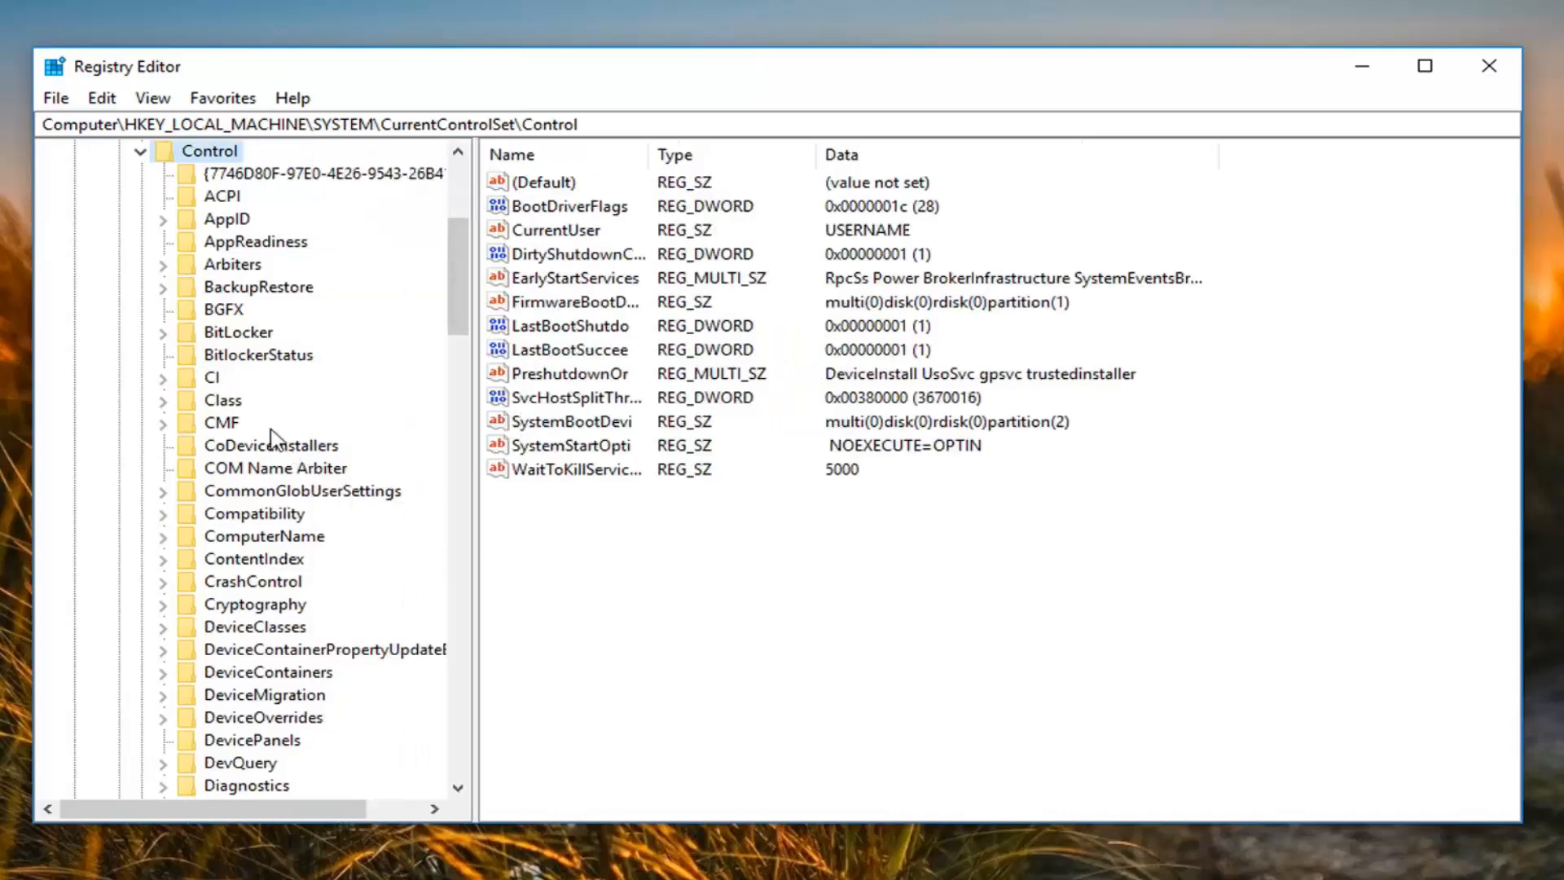
mouse_move(234, 377)
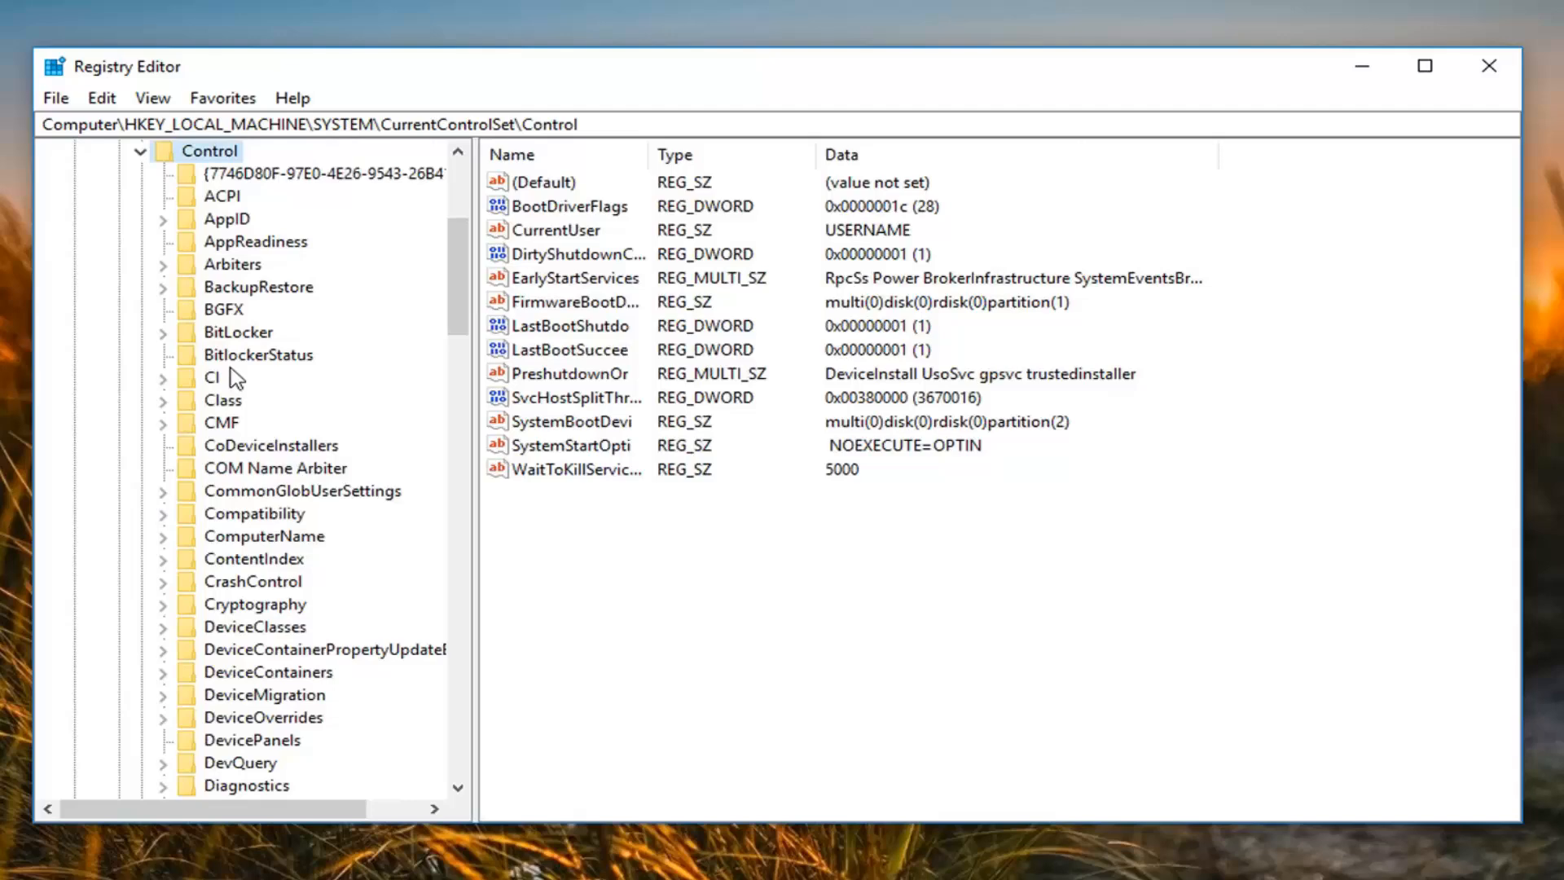
click(223, 401)
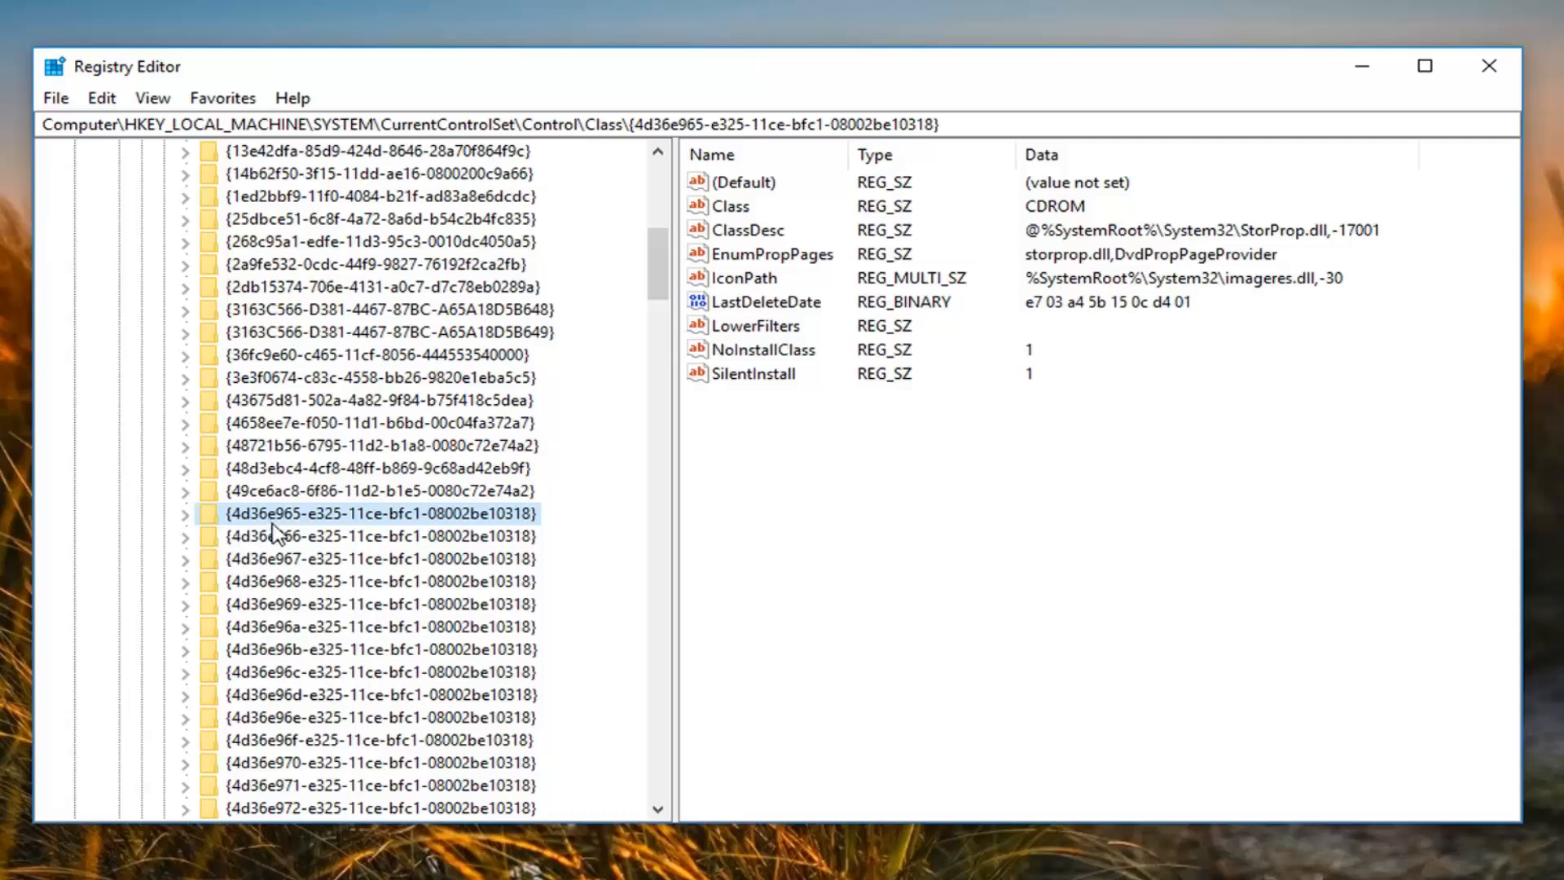
mouse_move(344, 528)
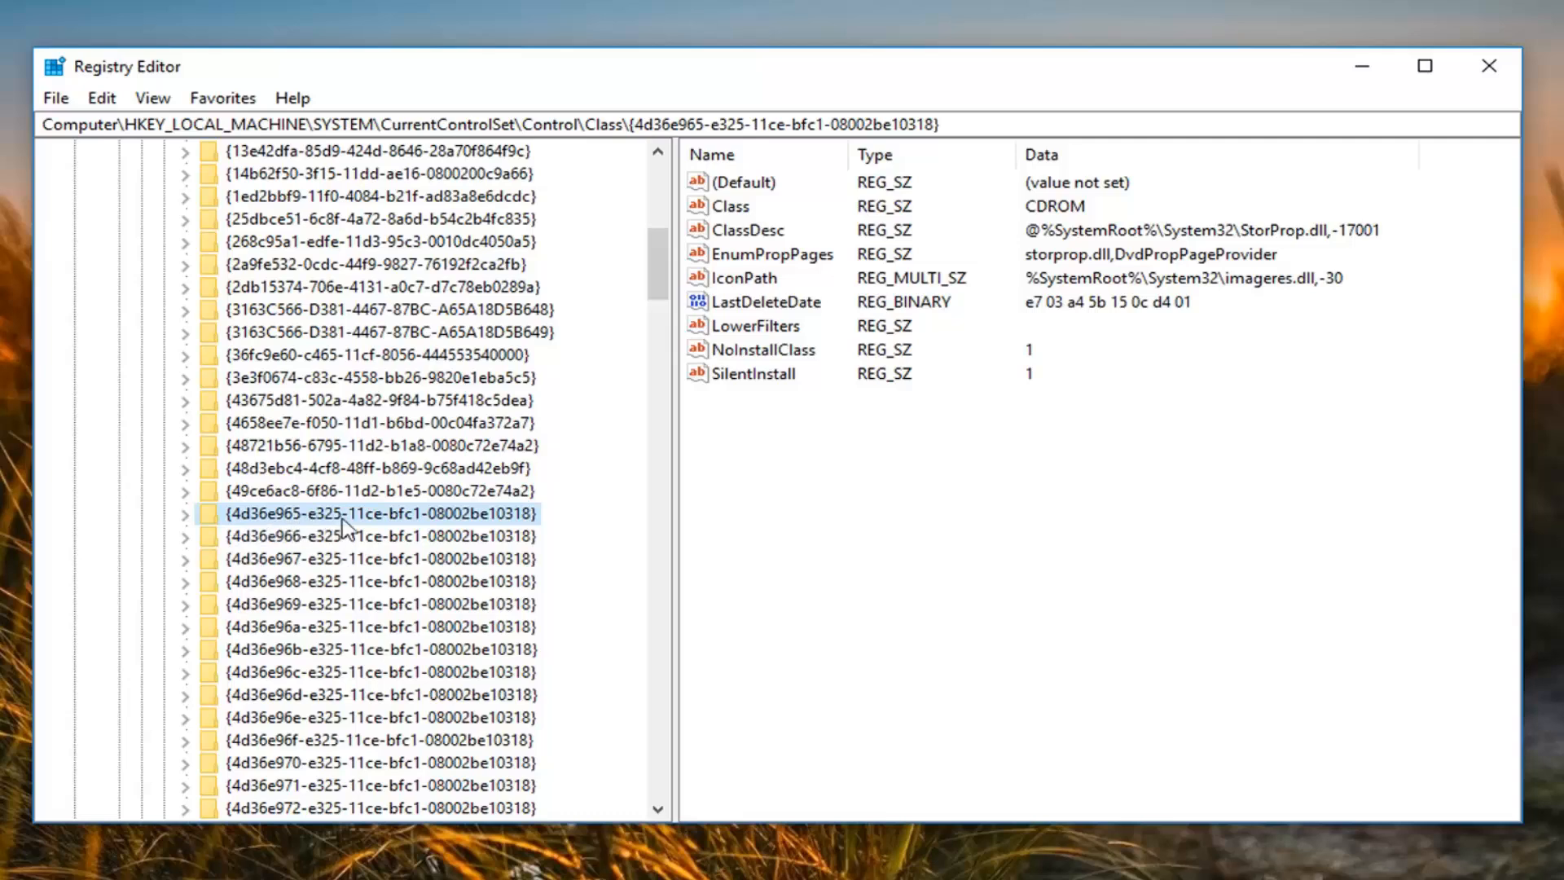
mouse_move(358, 535)
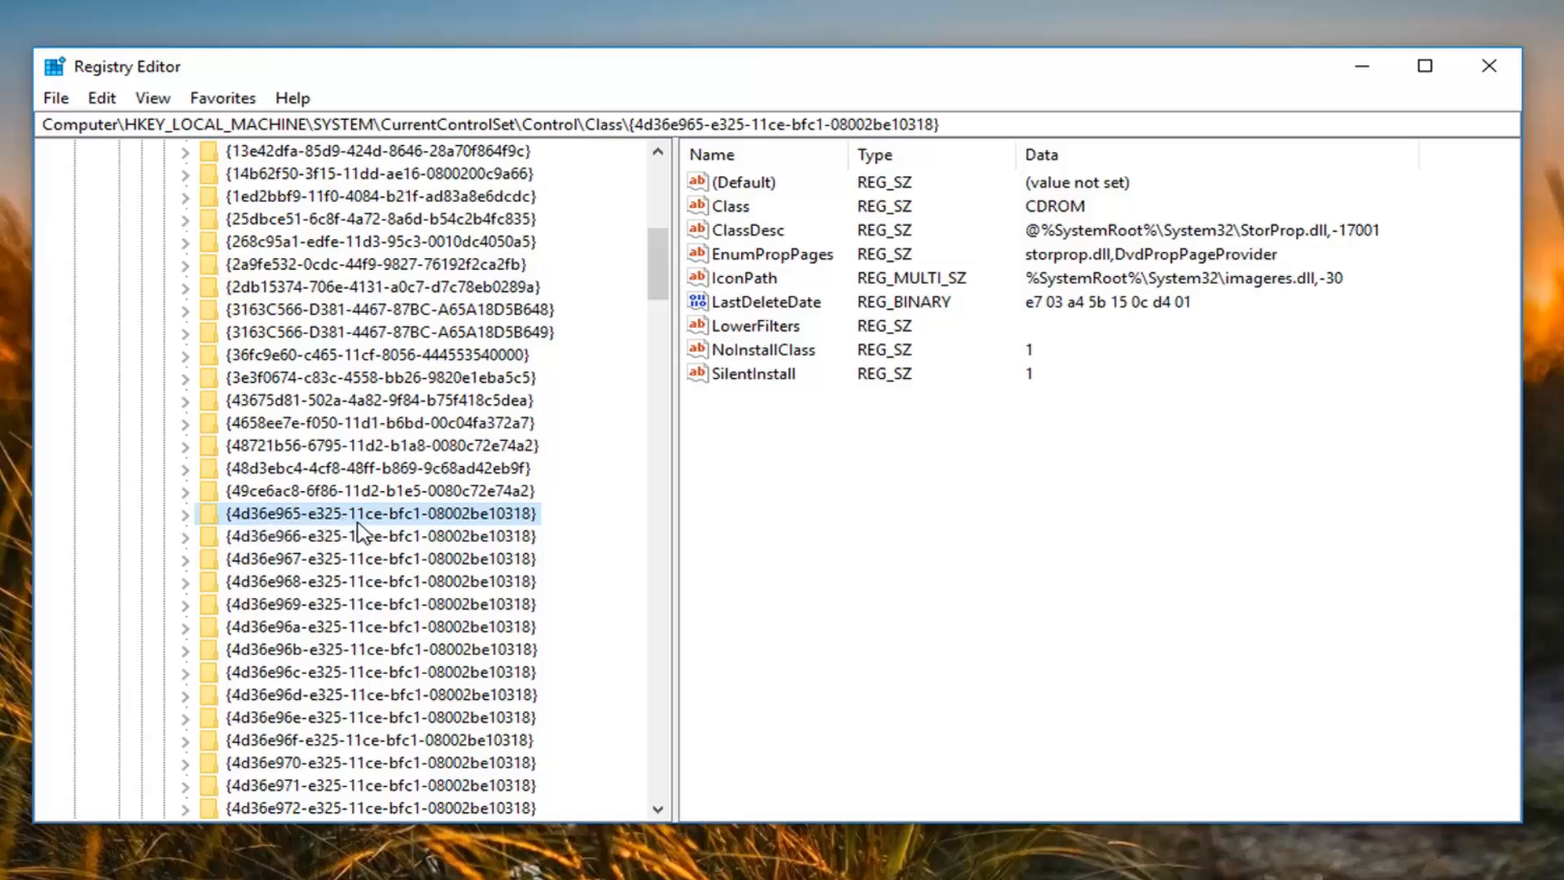
mouse_move(479, 532)
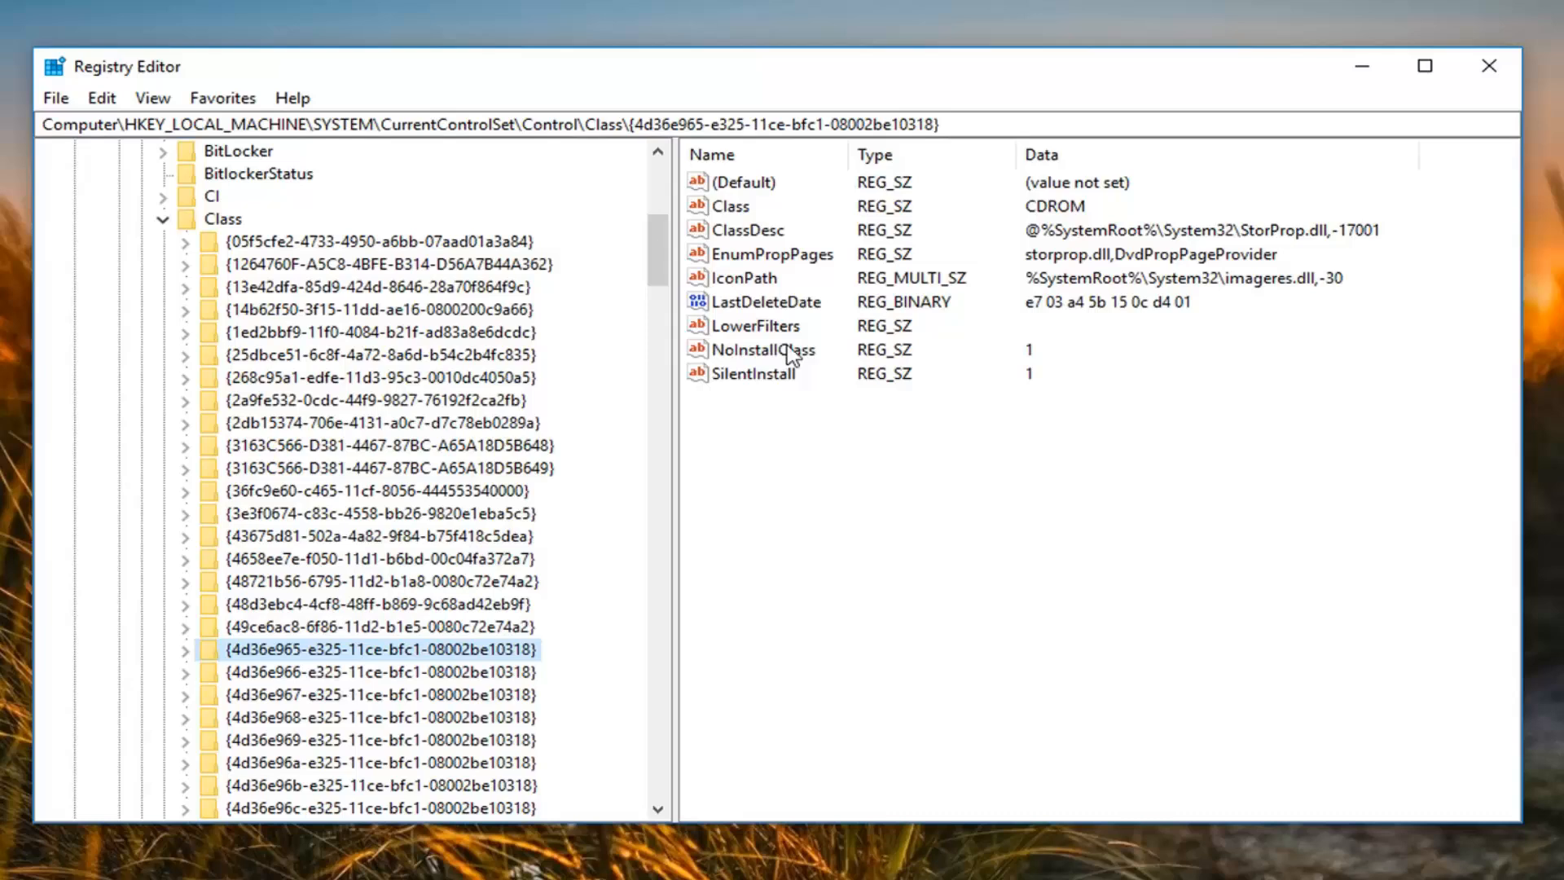
mouse_move(792, 357)
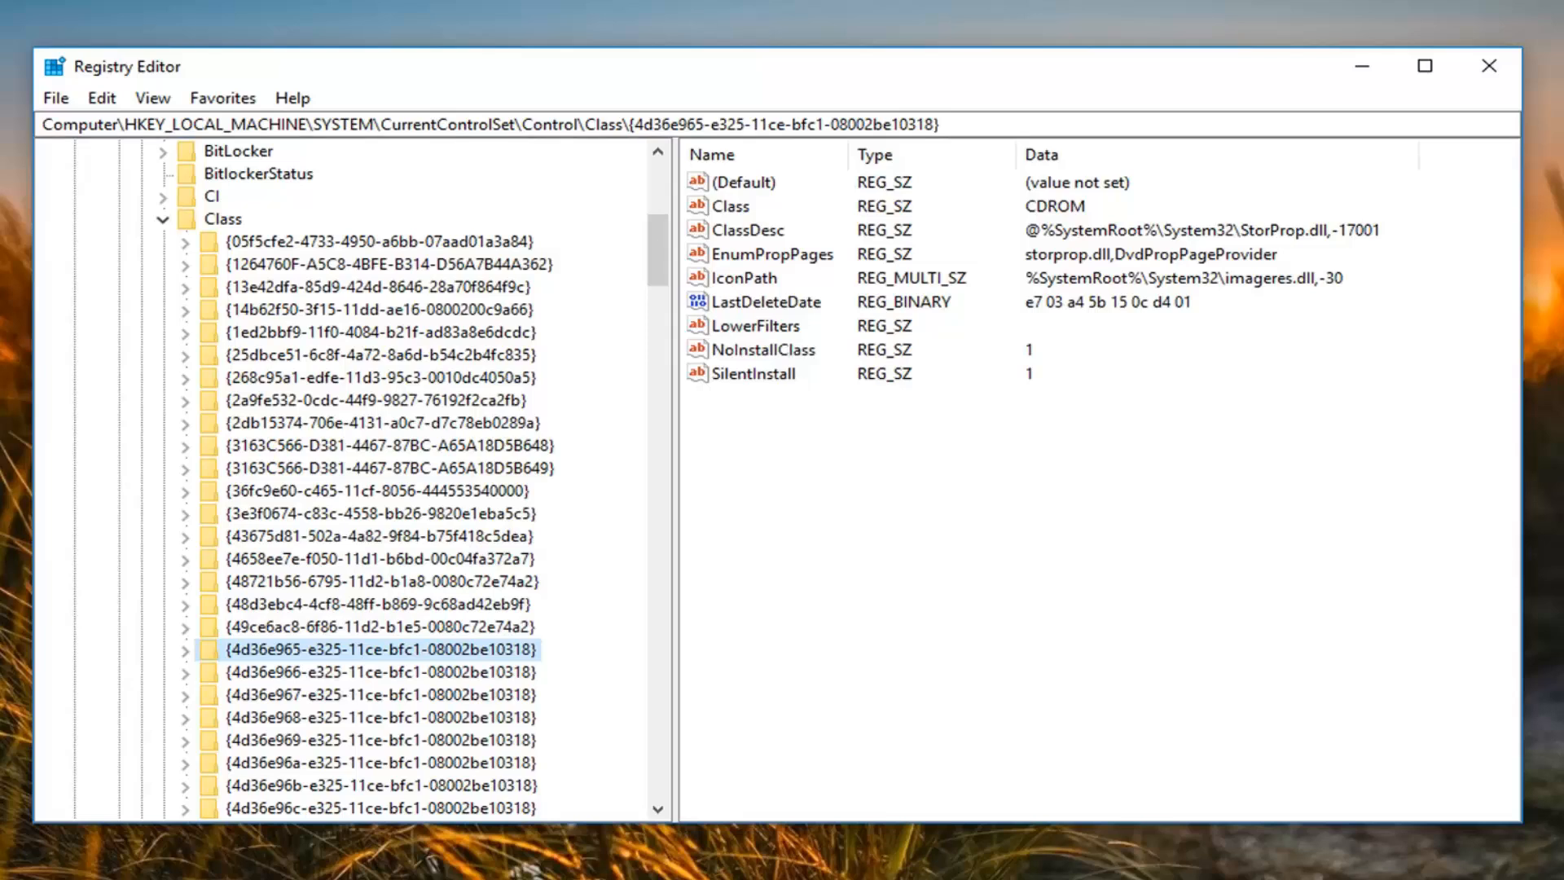
Delete the LowerFilters value from the CDROM class key, confirming permanent deletion
right_click(756, 326)
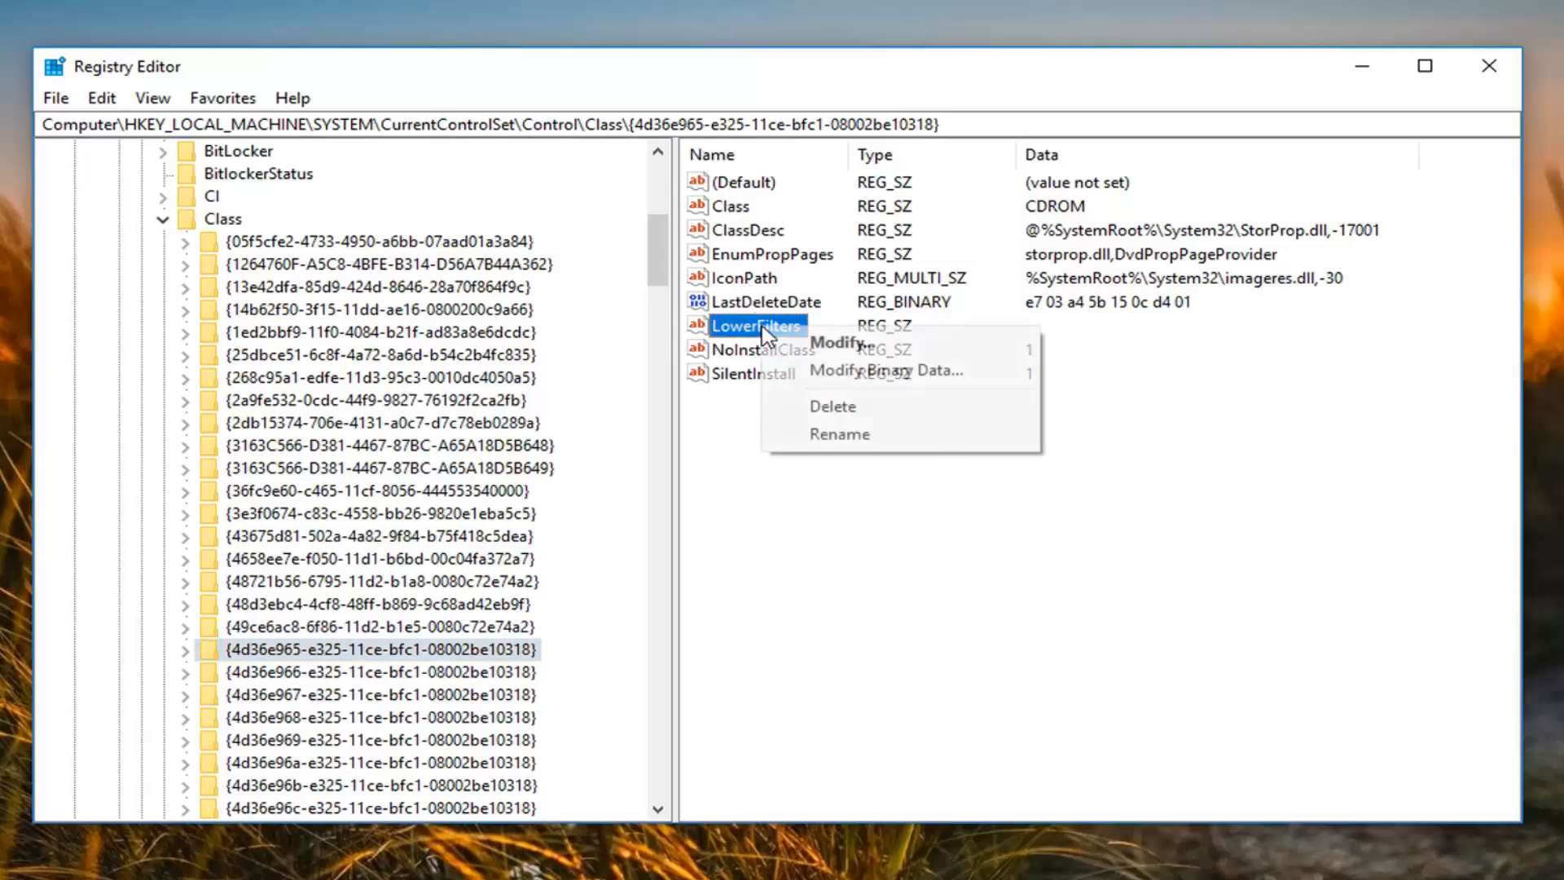
click(831, 406)
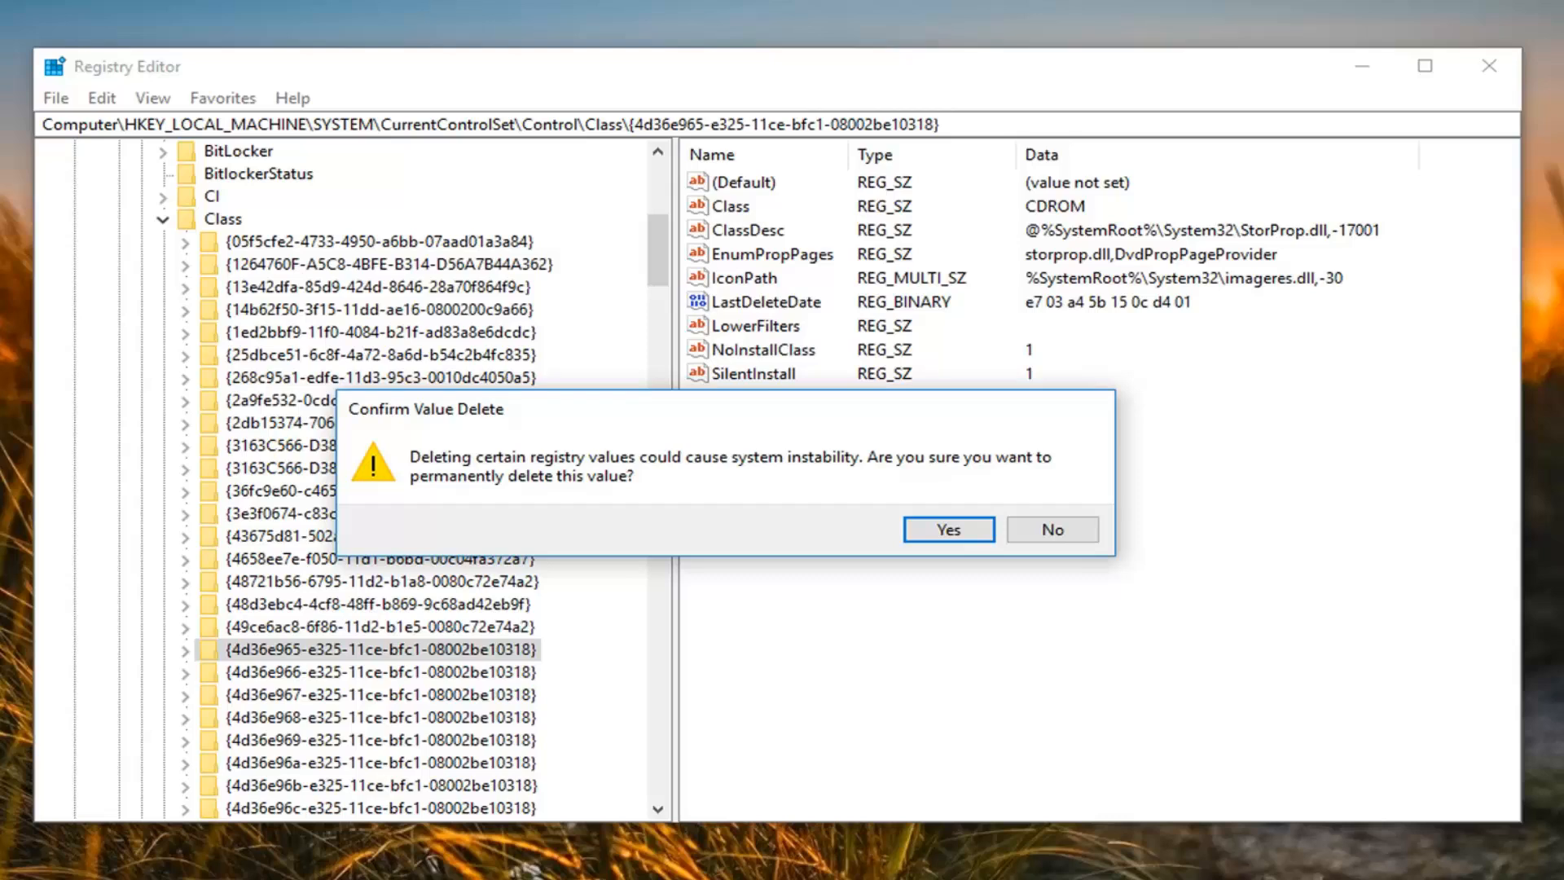
click(945, 528)
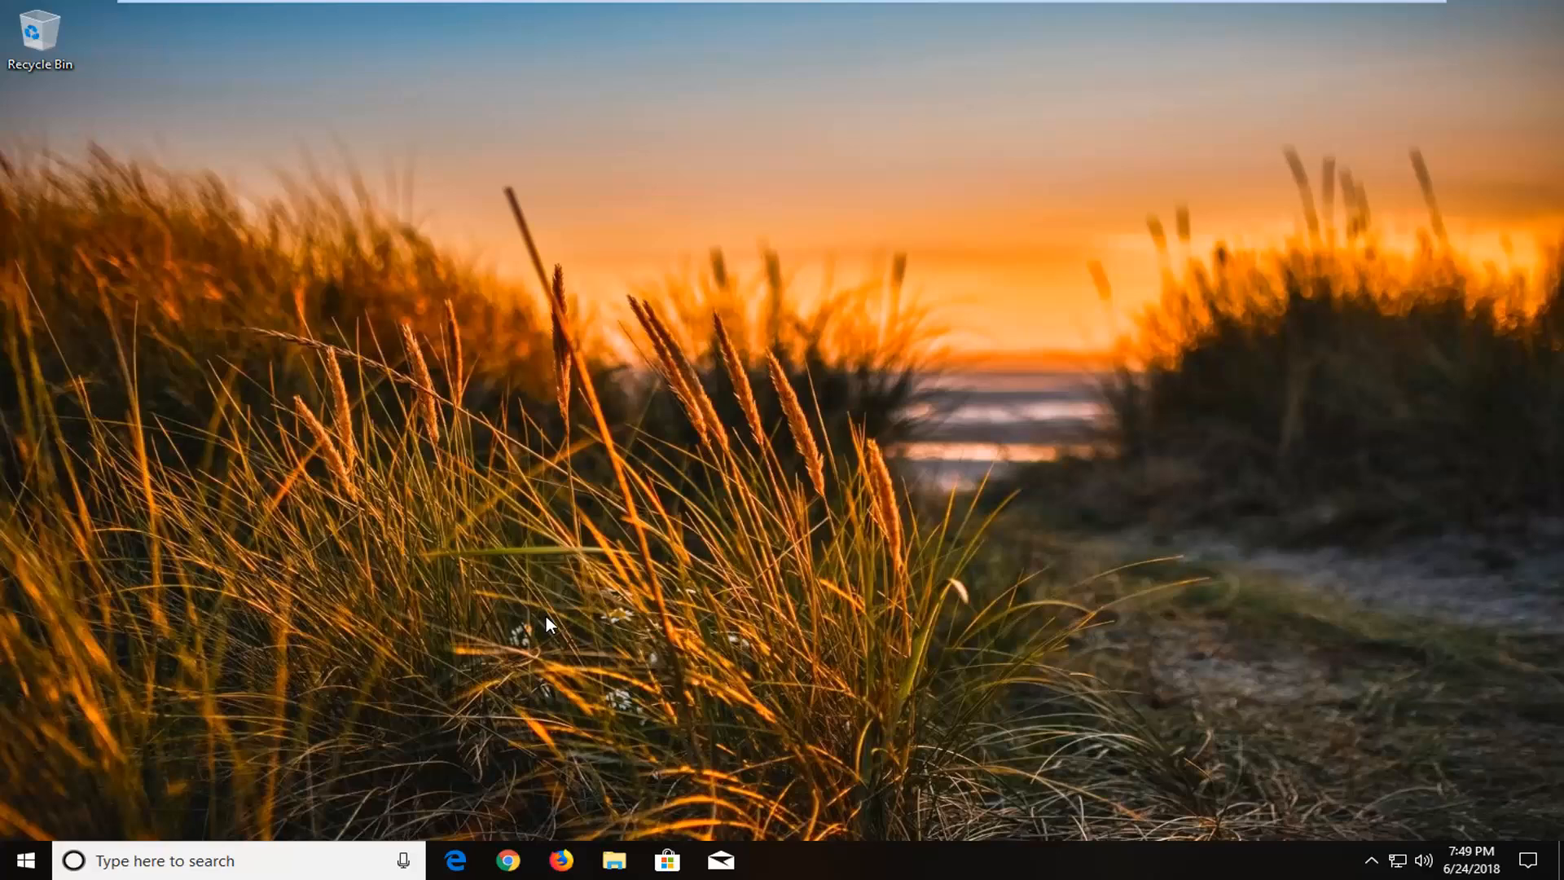
mouse_move(690, 513)
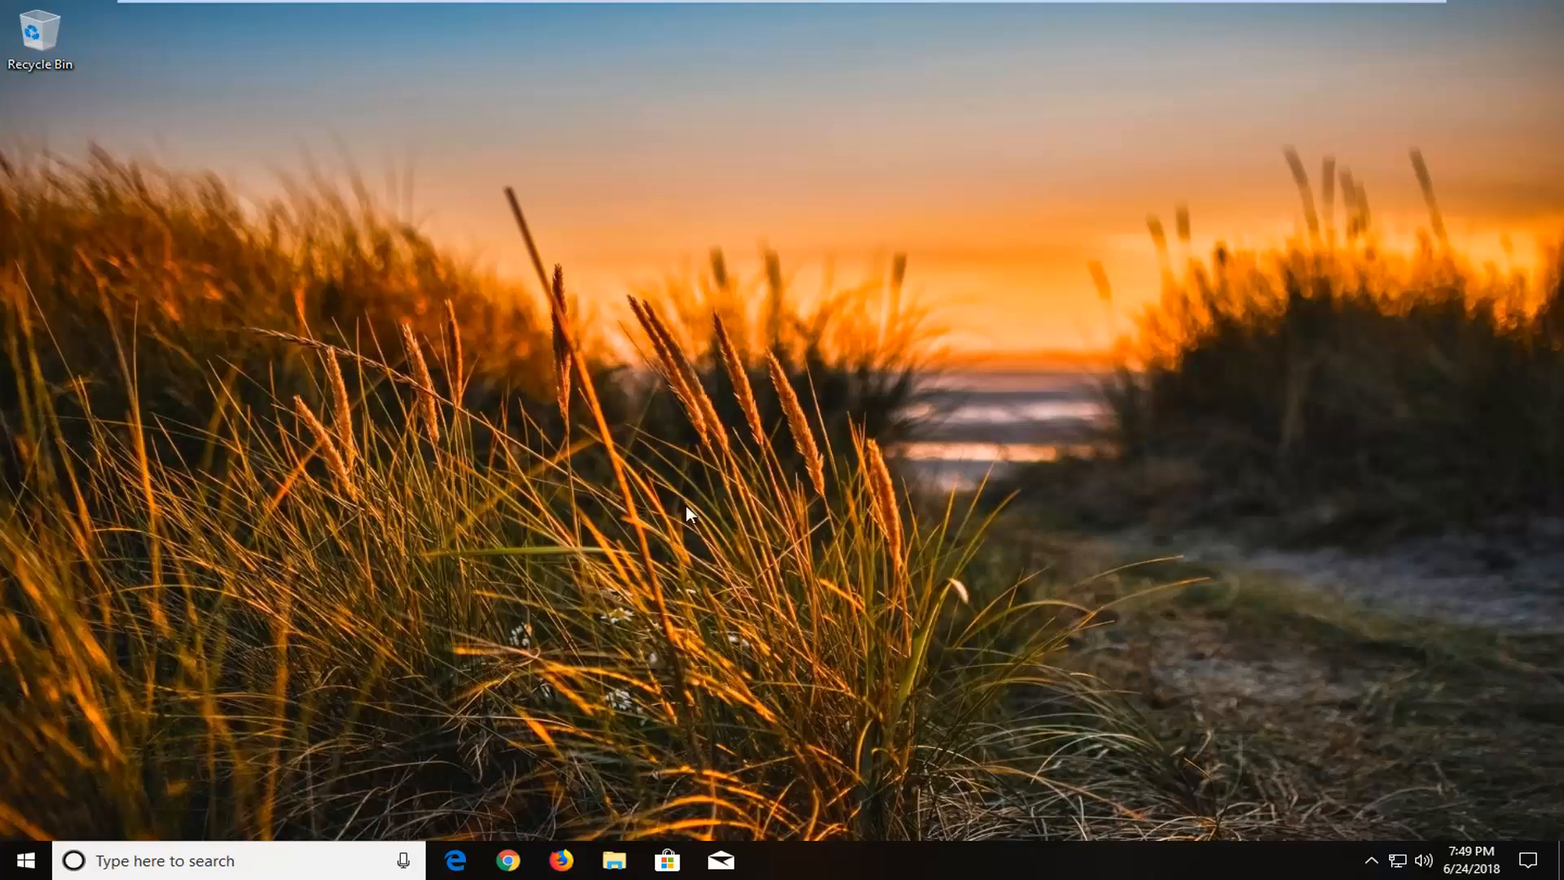
mouse_move(783, 531)
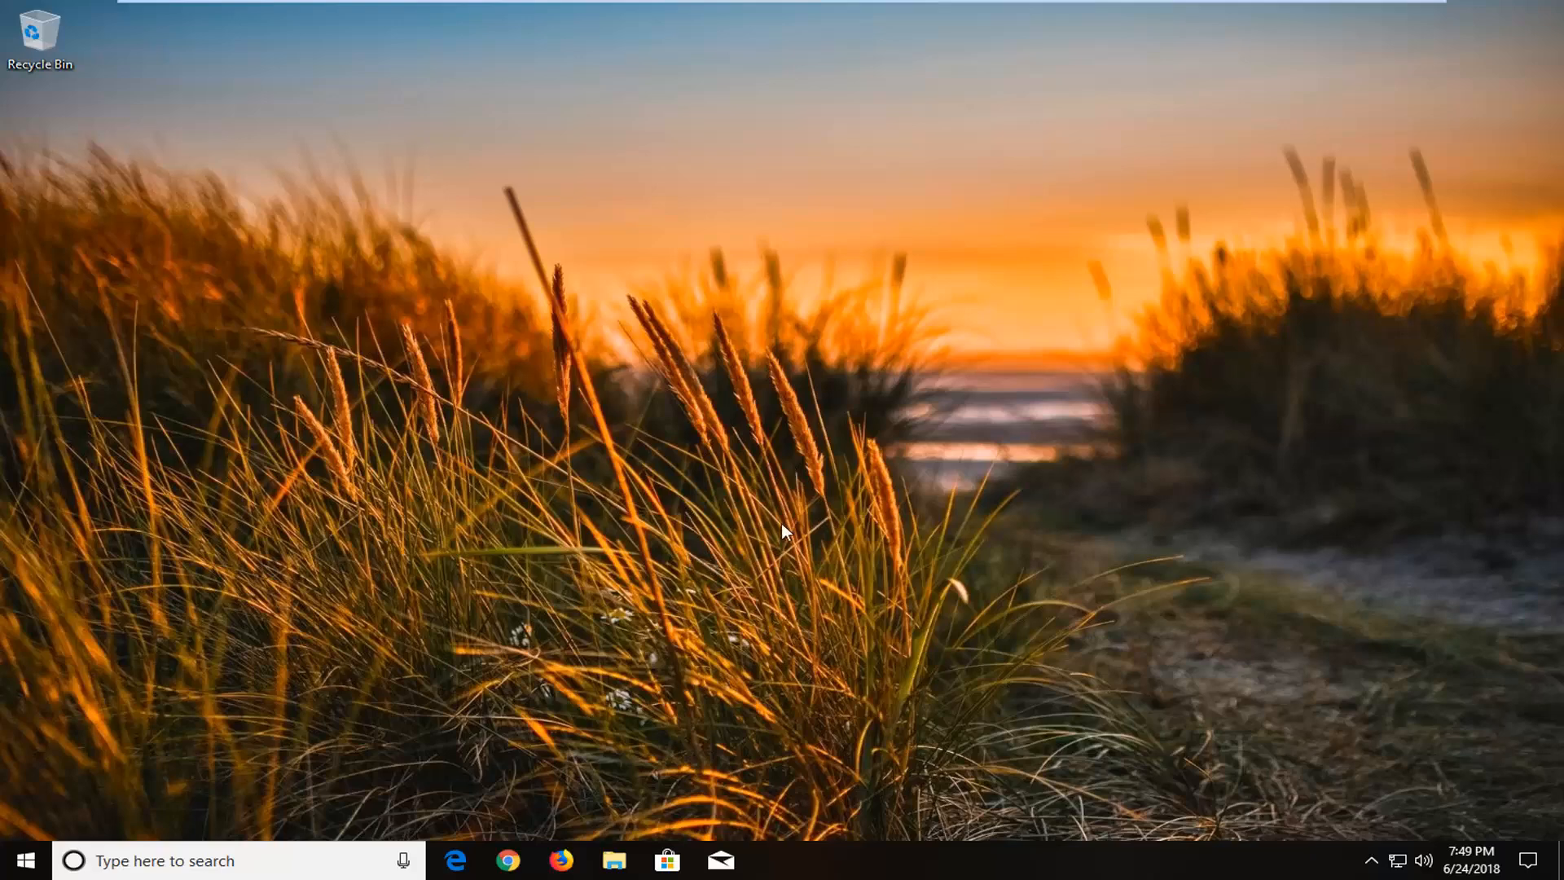
mouse_move(611, 488)
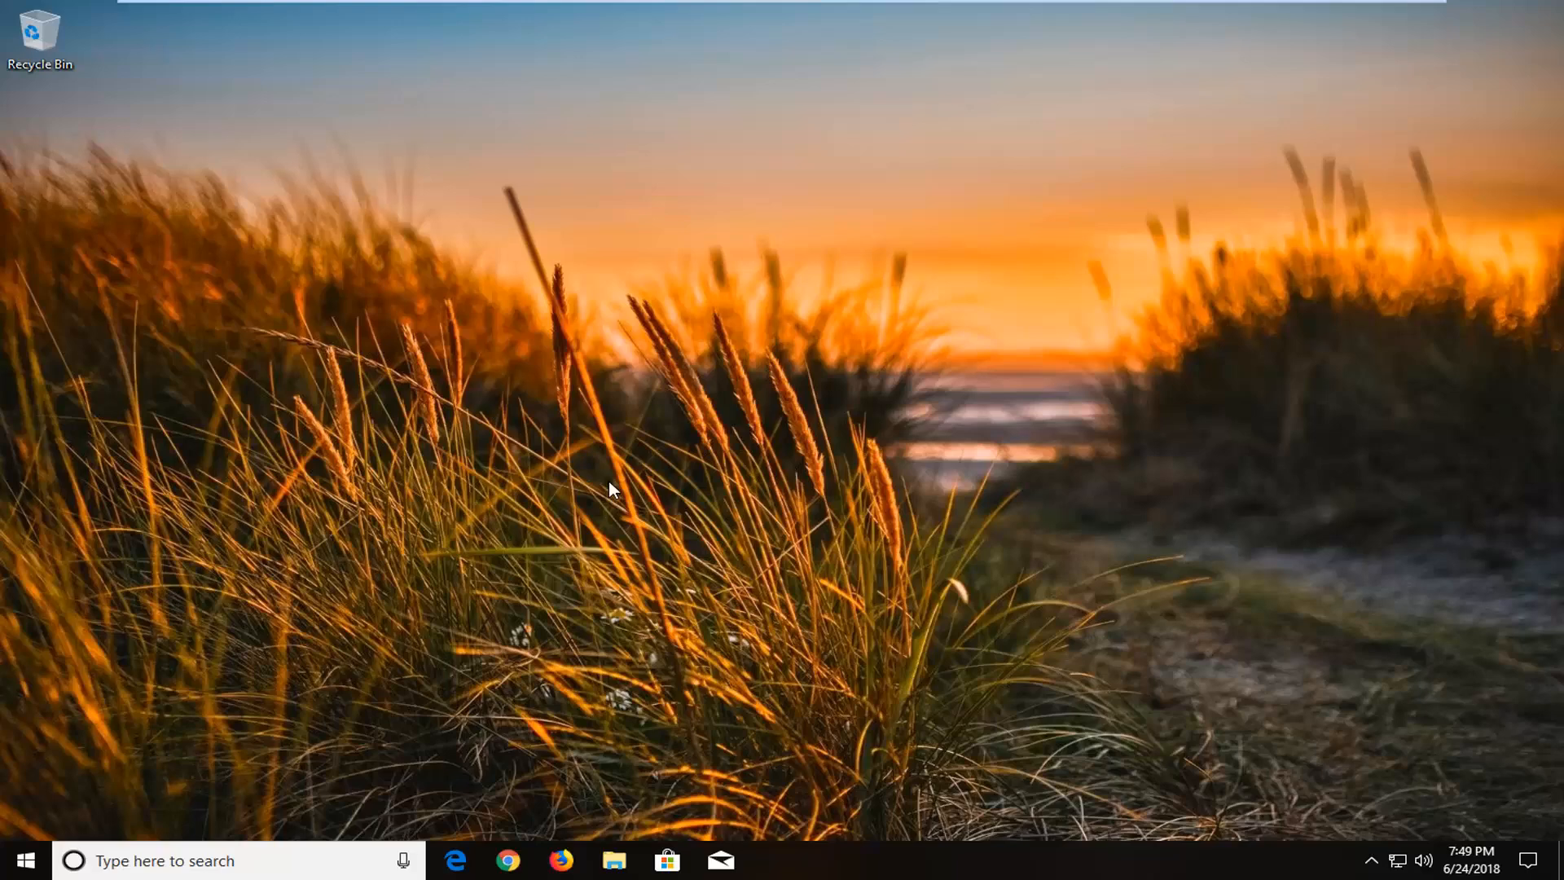
mouse_move(526, 474)
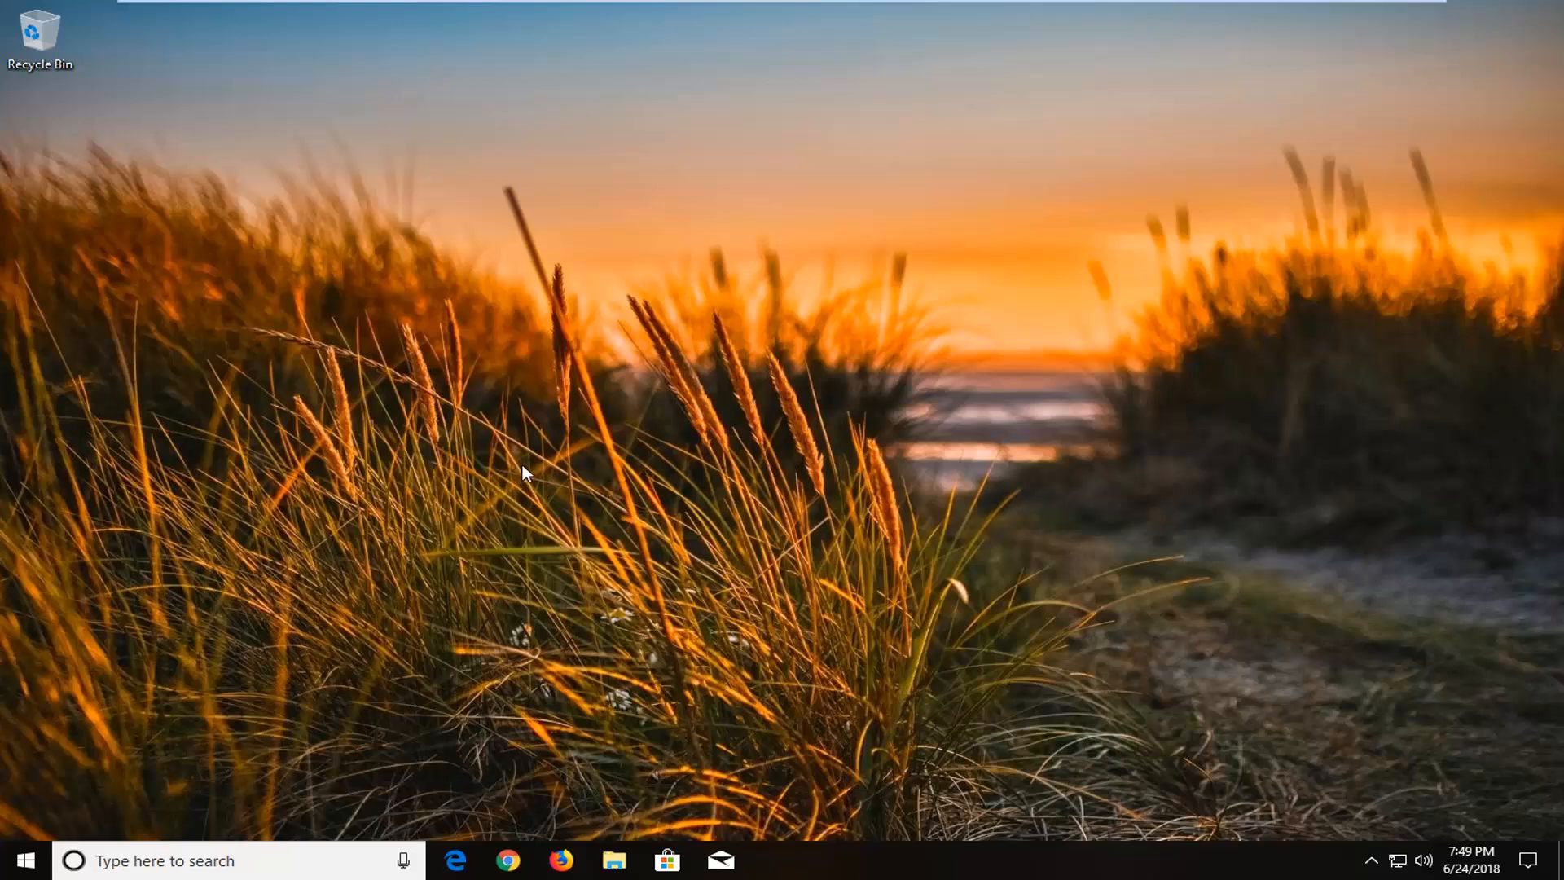
mouse_move(785, 559)
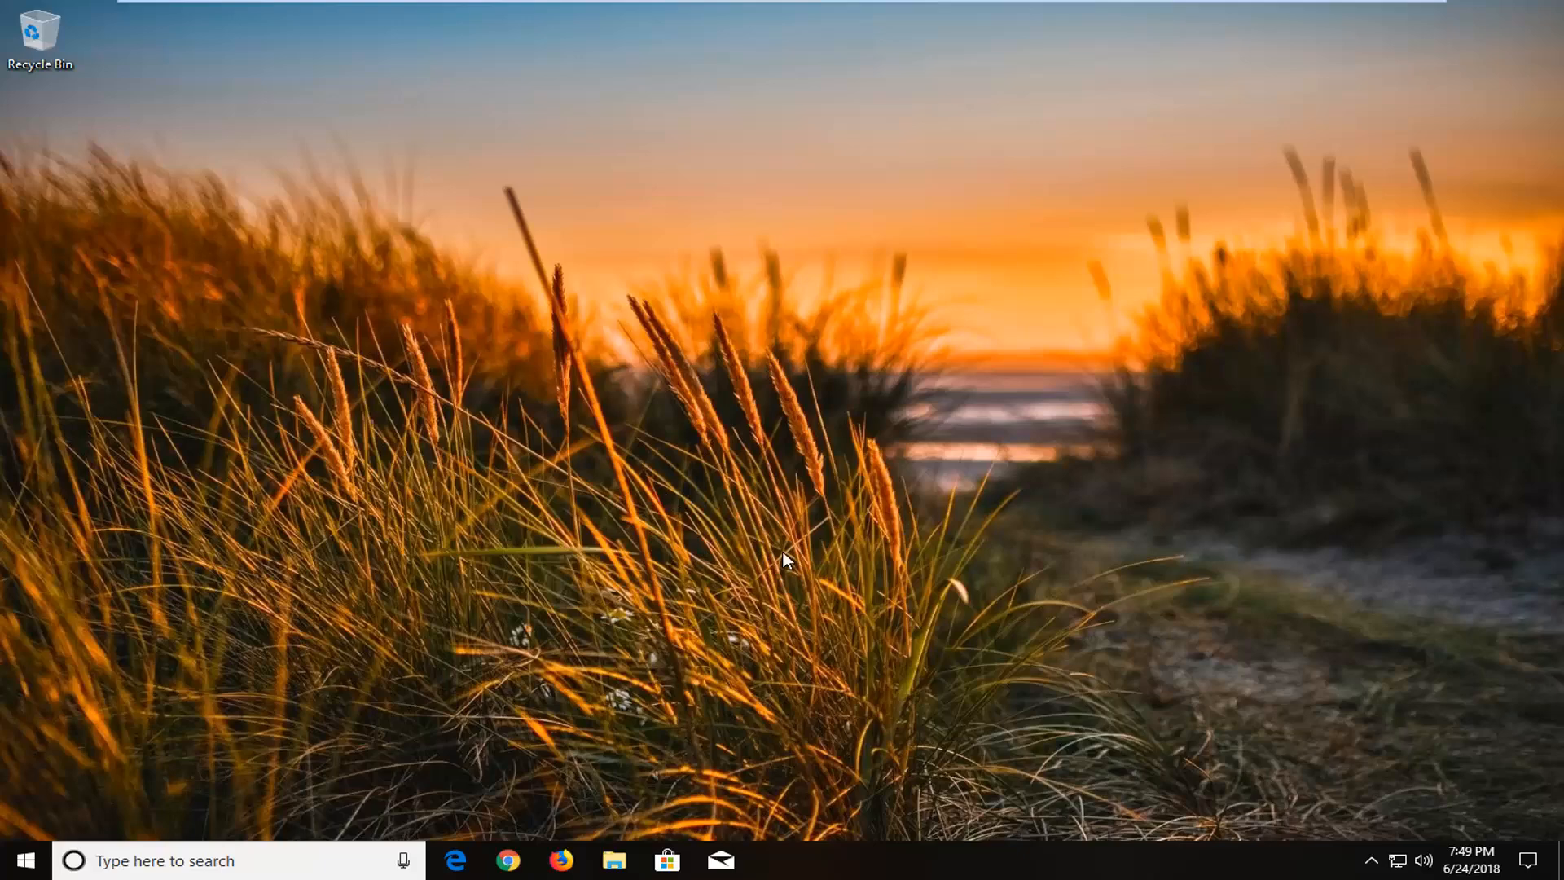
mouse_move(788, 550)
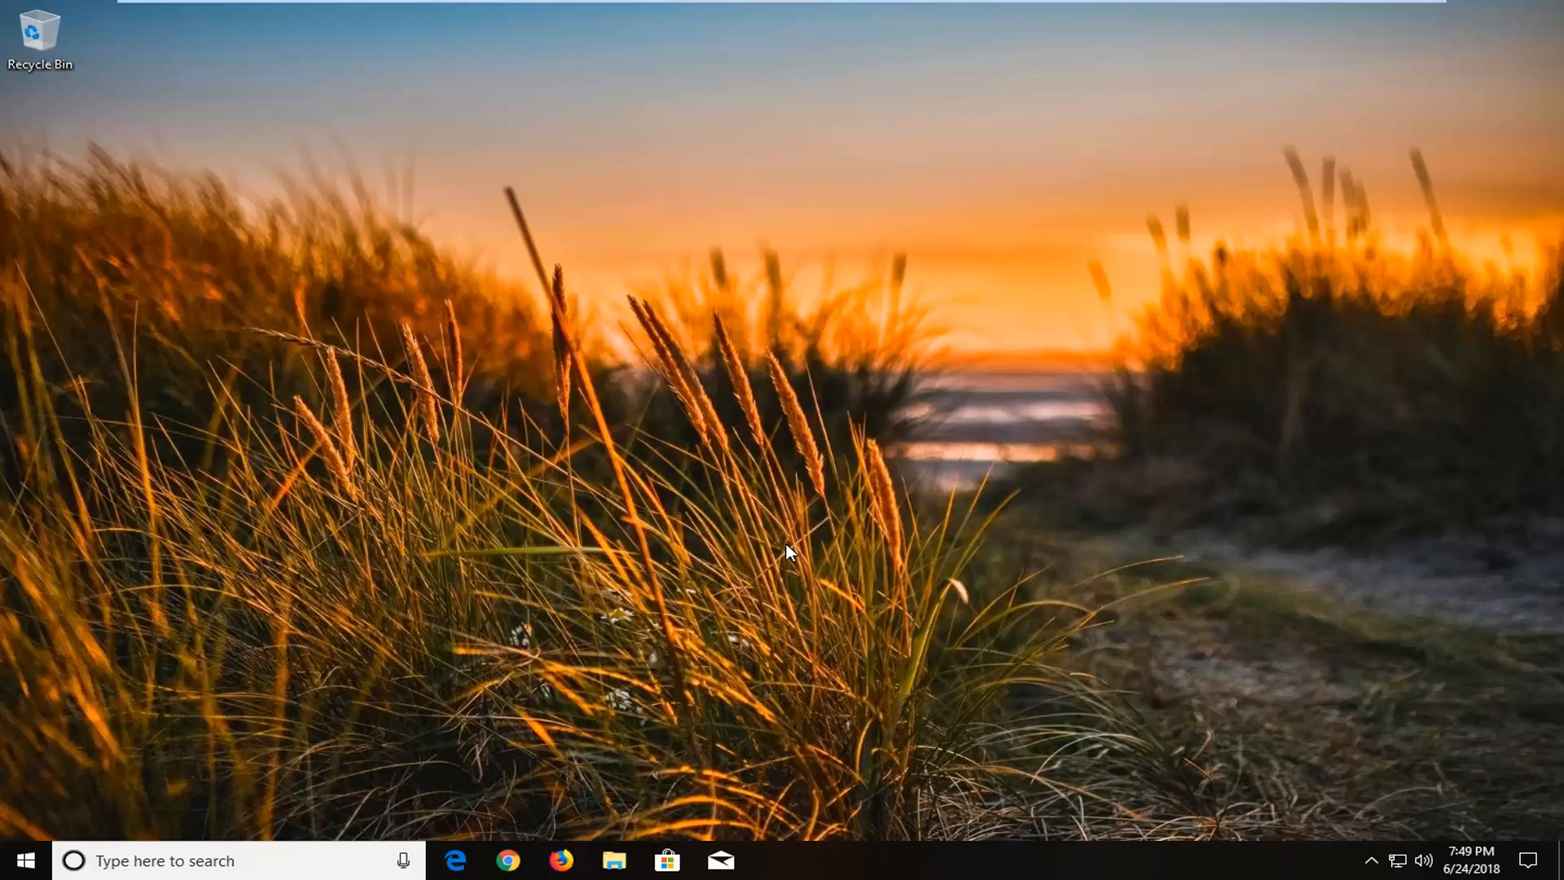
mouse_move(877, 506)
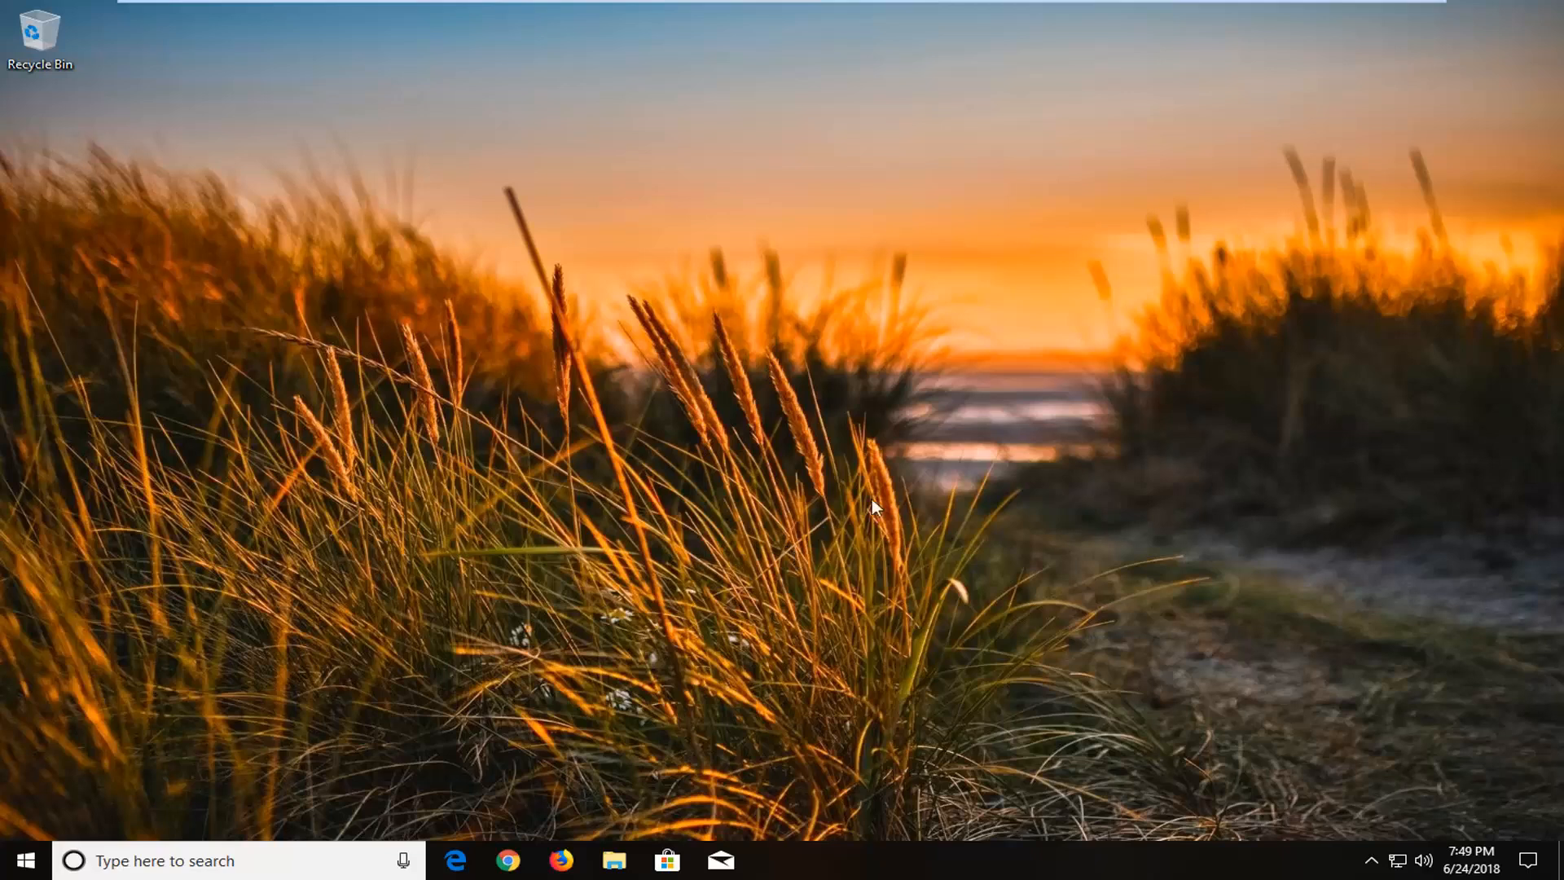